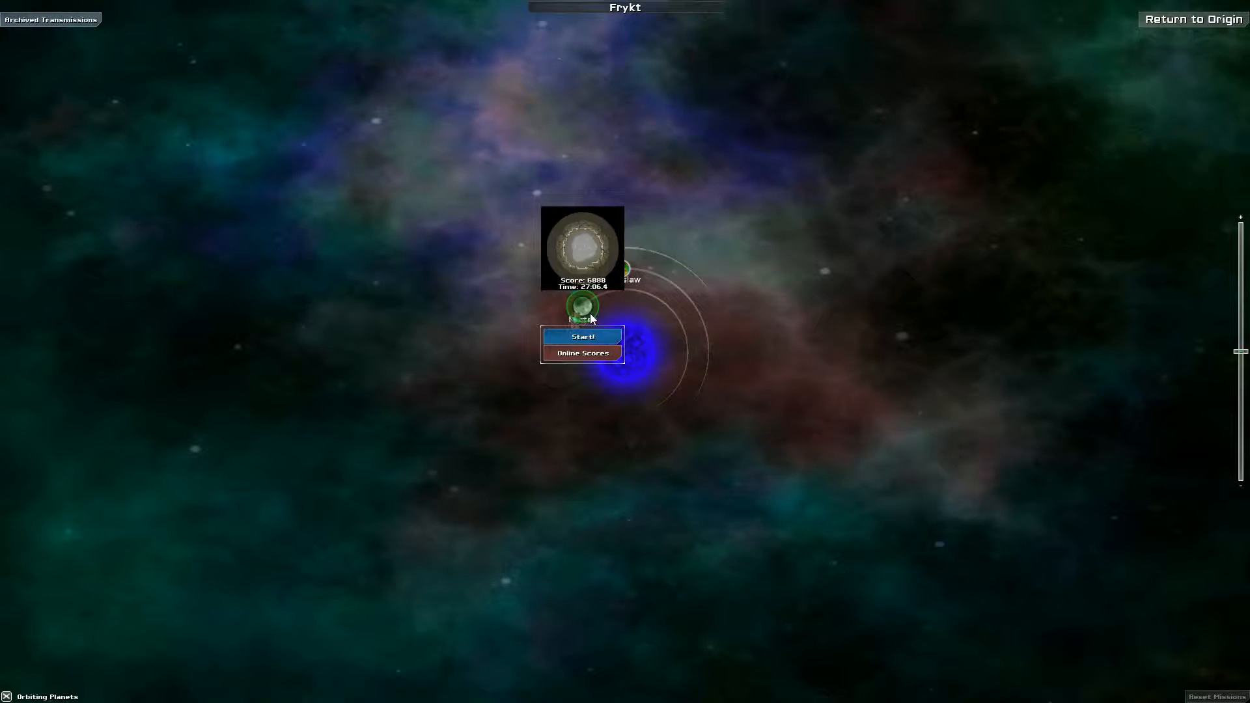
Step: Select the Crosslaw planet on the Frykt star map and start its mission
left_click(617, 269)
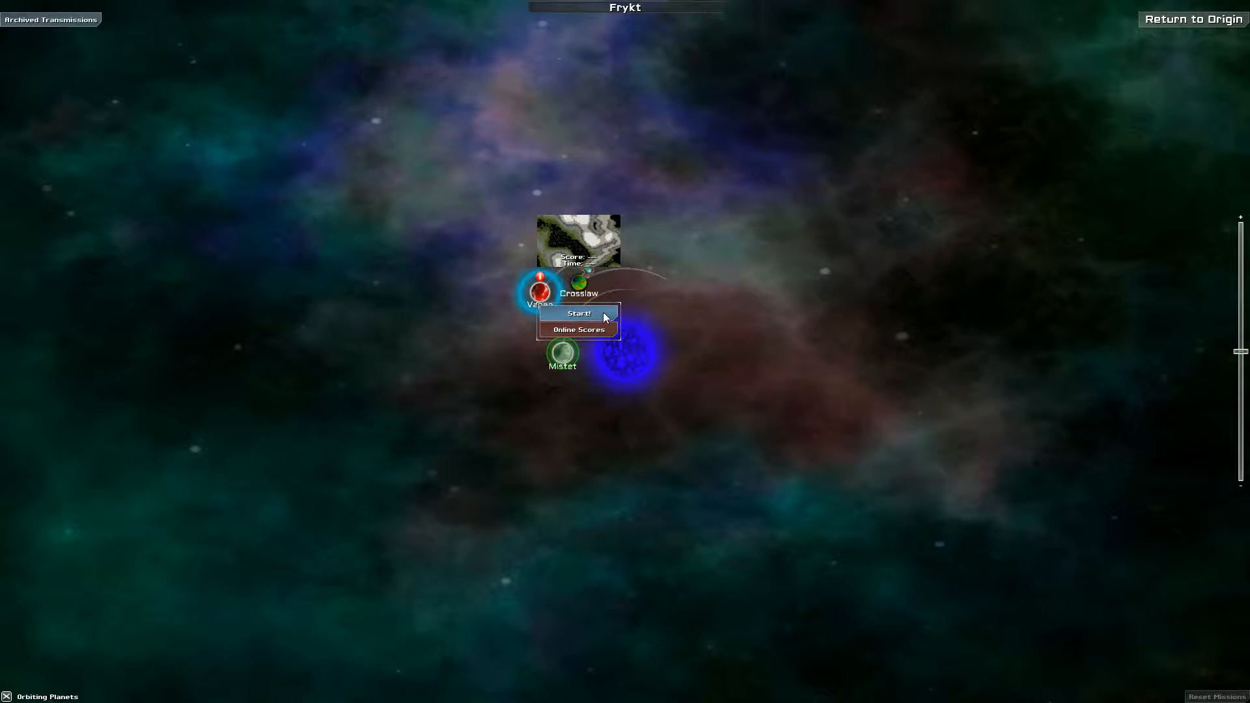
left_click(578, 313)
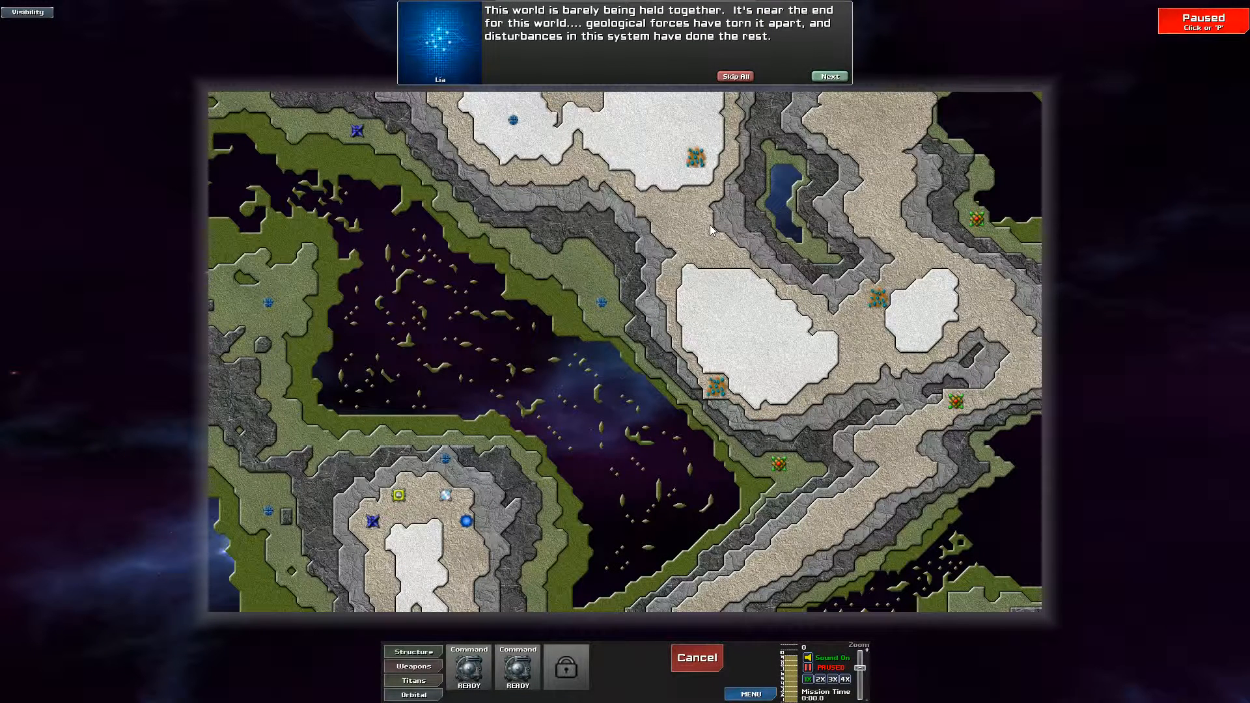
mouse_move(708, 180)
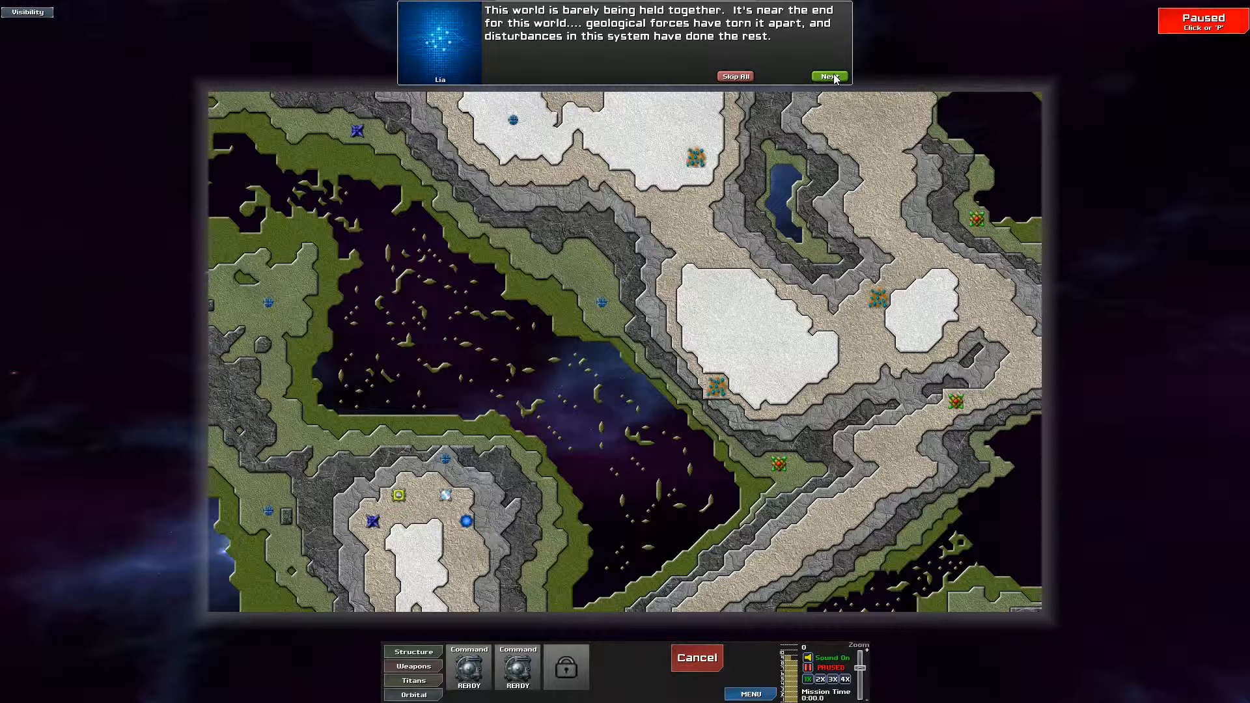
Step: Read every Crosslaw briefing message about the AE field blocking air units, then close it
left_click(827, 77)
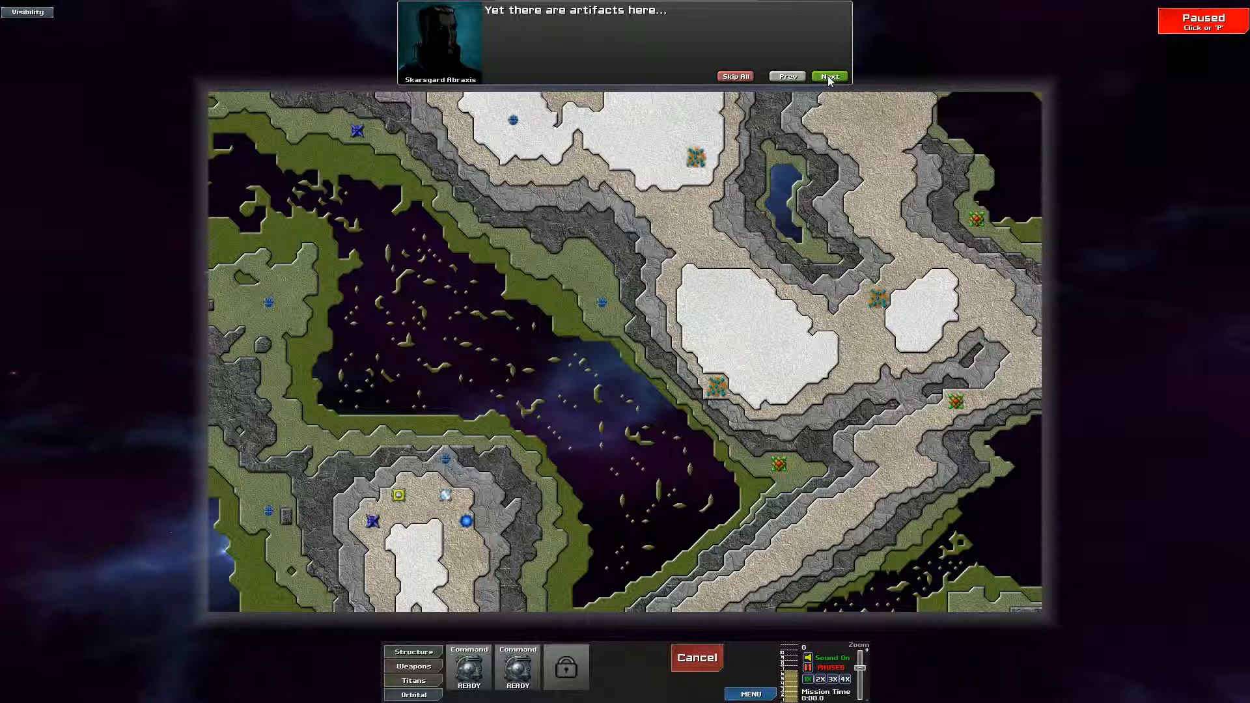
left_click(828, 76)
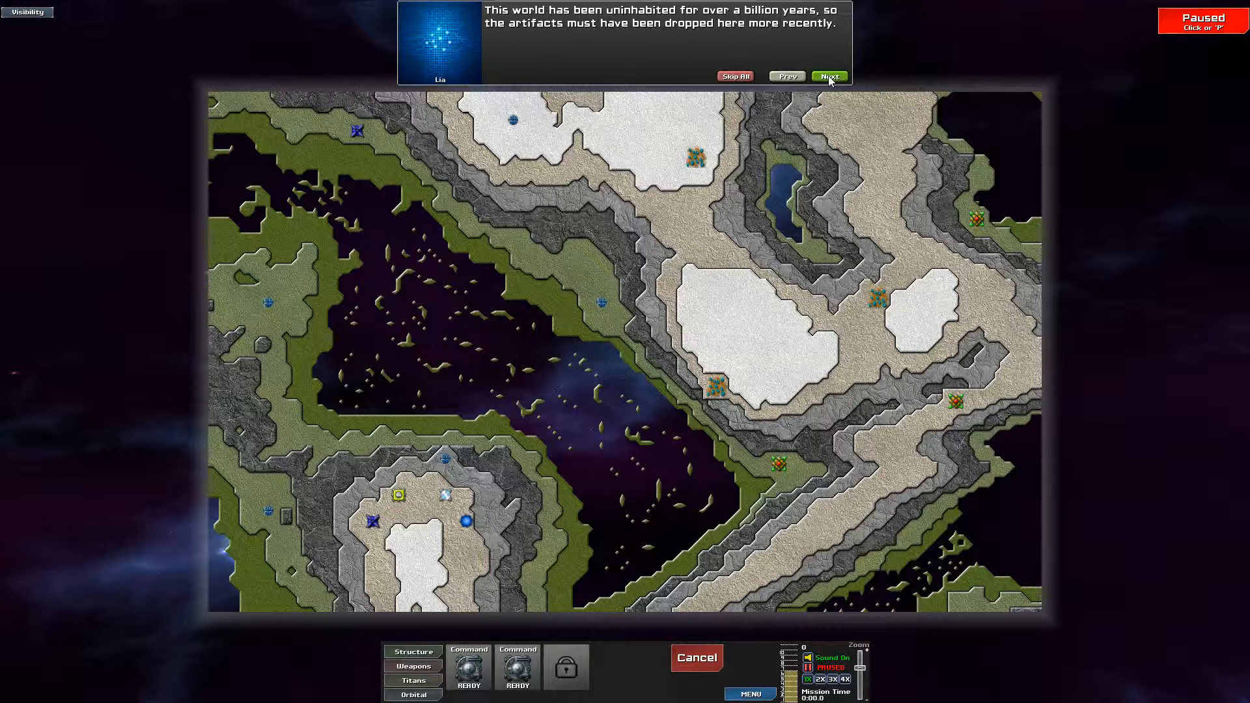
left_click(828, 76)
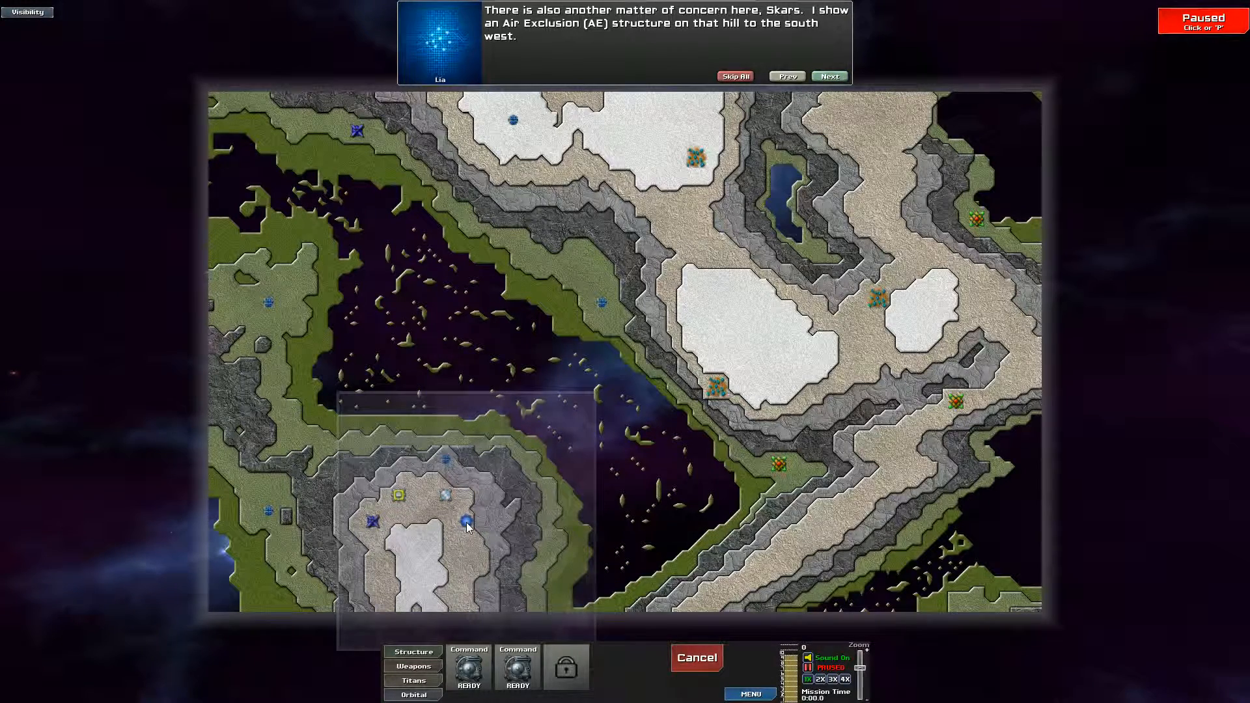
left_click(828, 75)
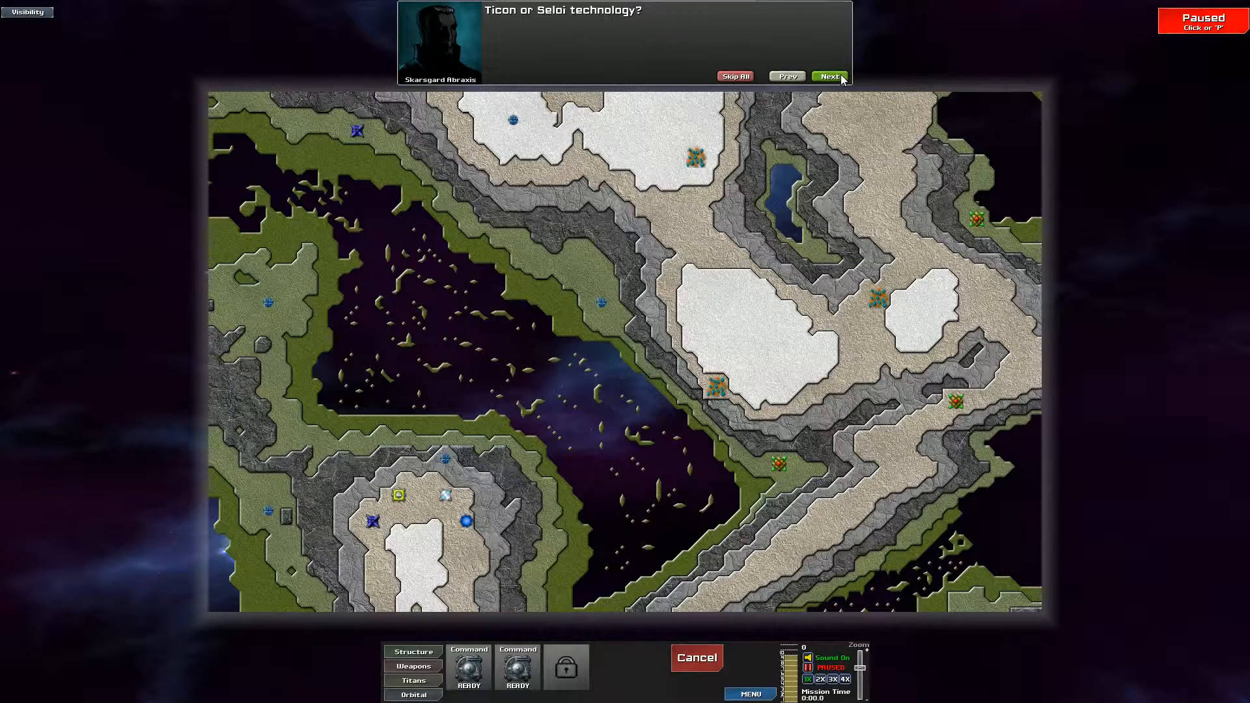
left_click(828, 77)
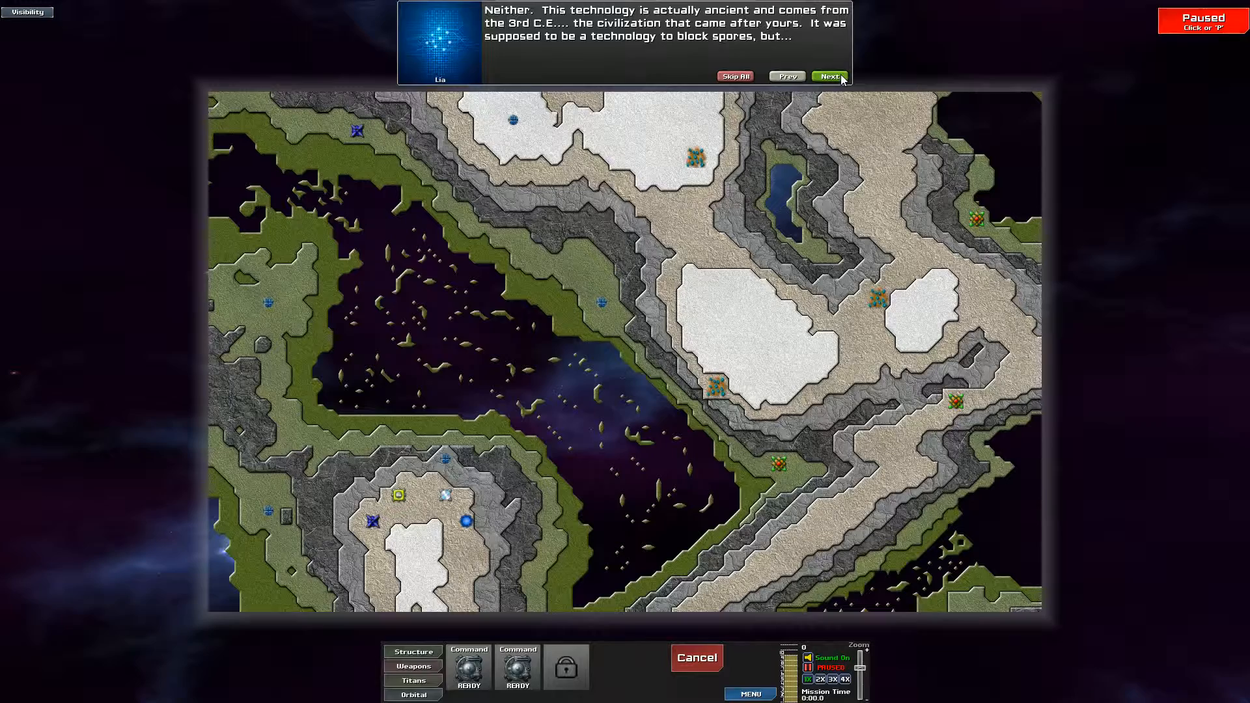
left_click(828, 76)
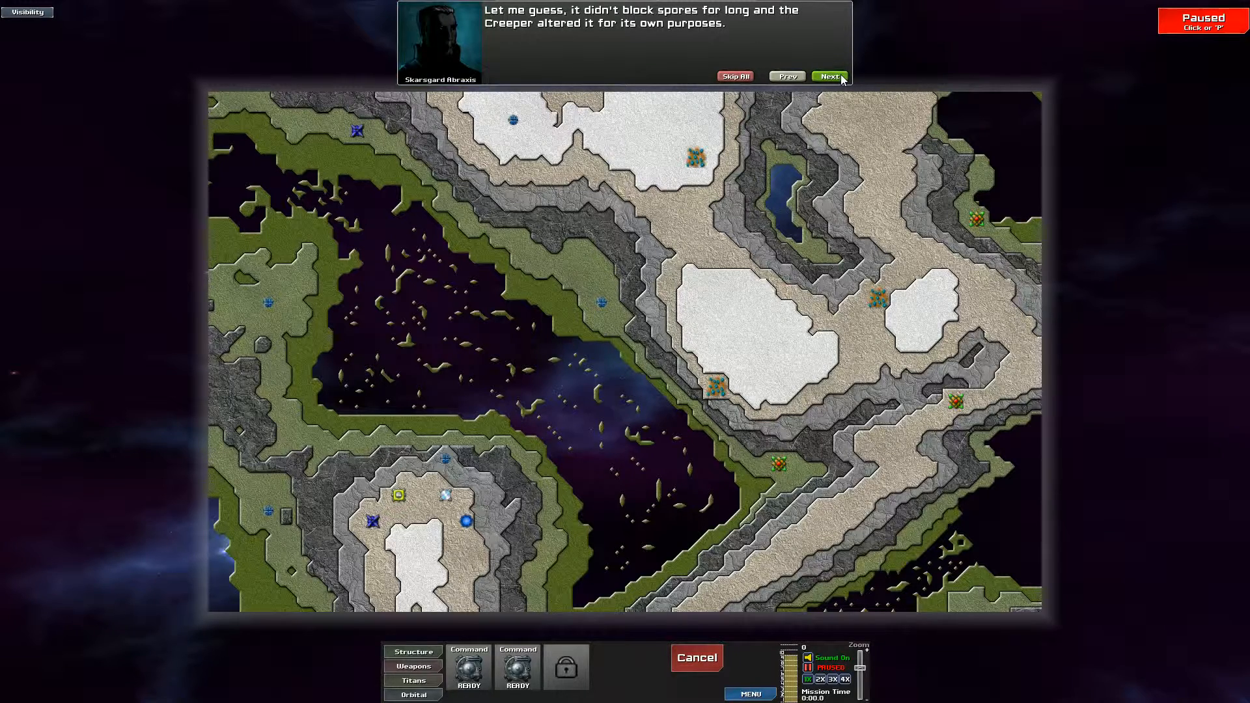
left_click(829, 76)
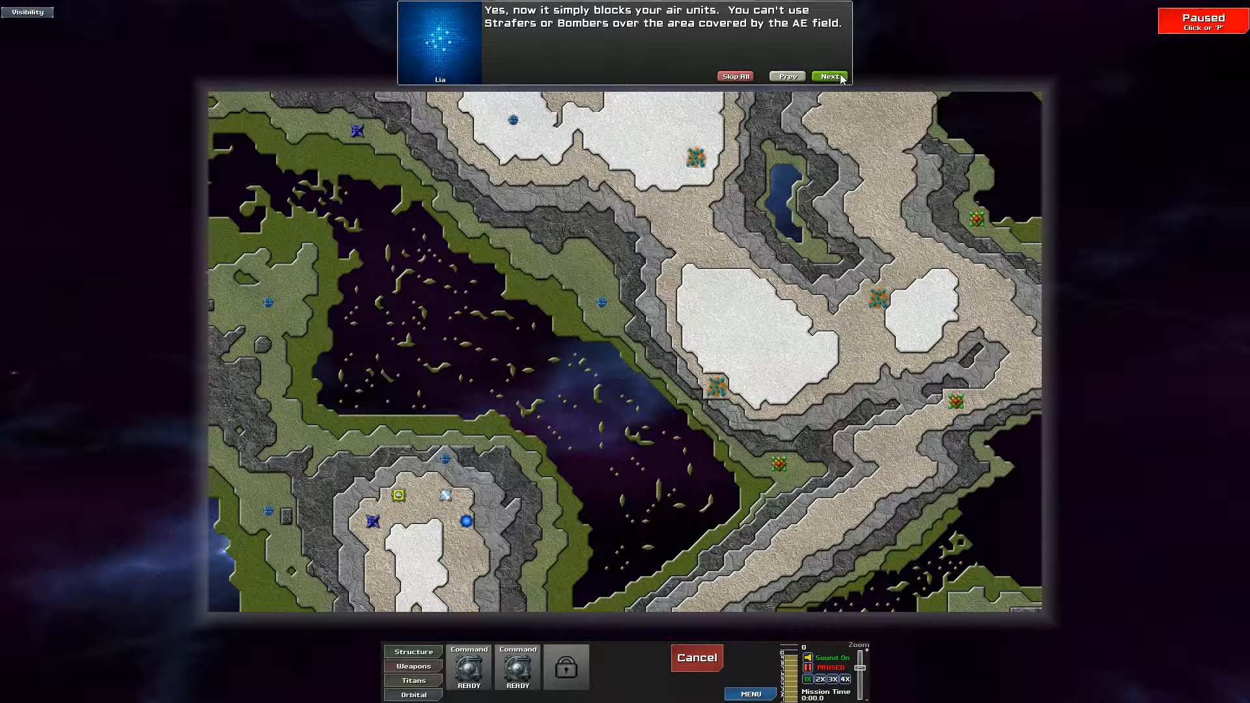
left_click(828, 77)
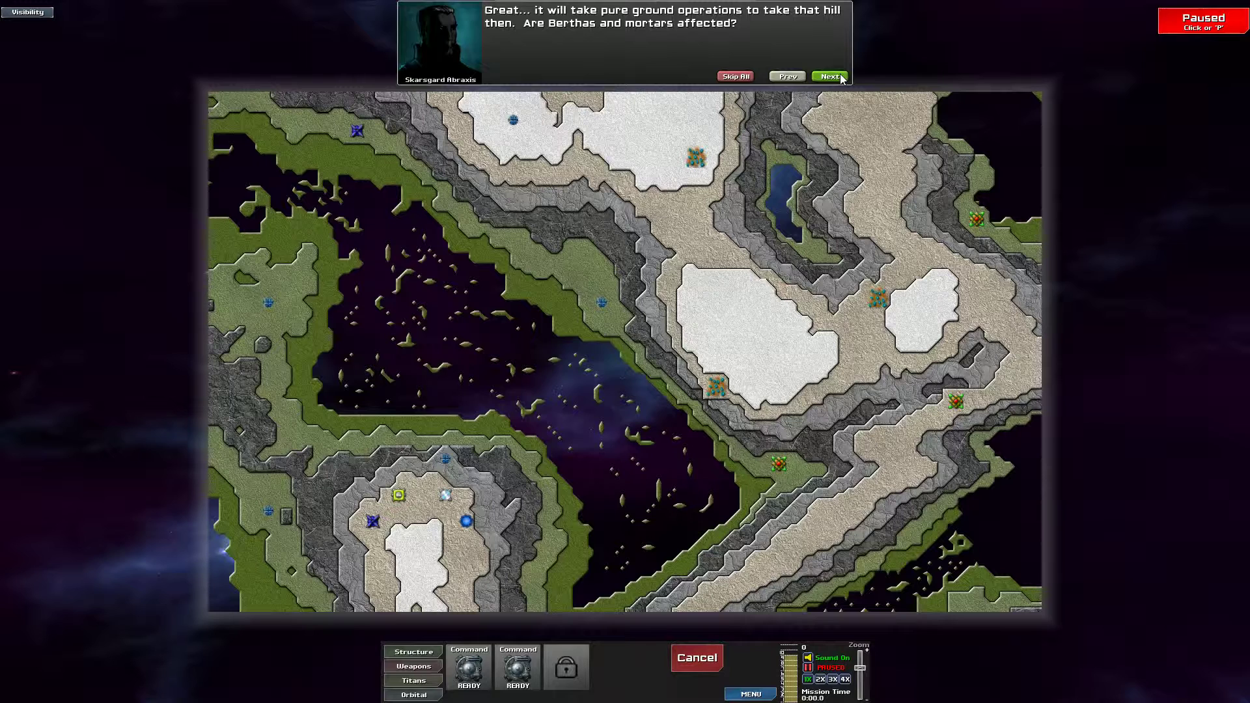
left_click(828, 77)
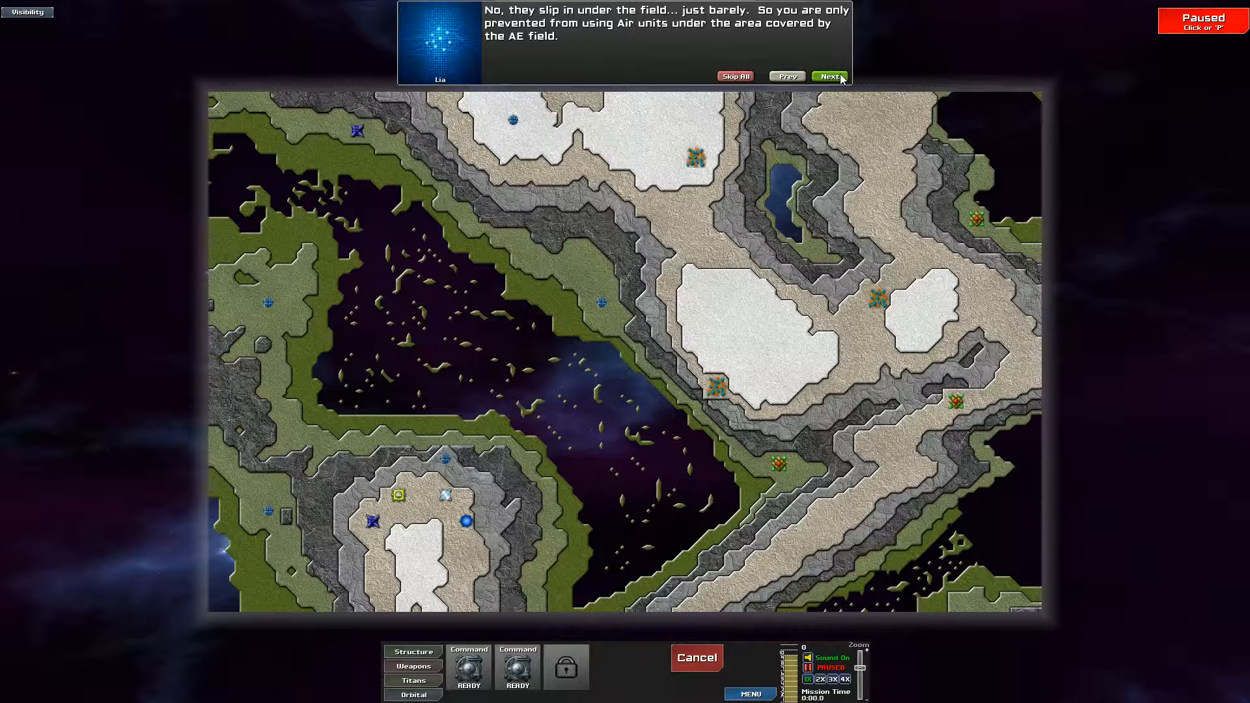
left_click(829, 76)
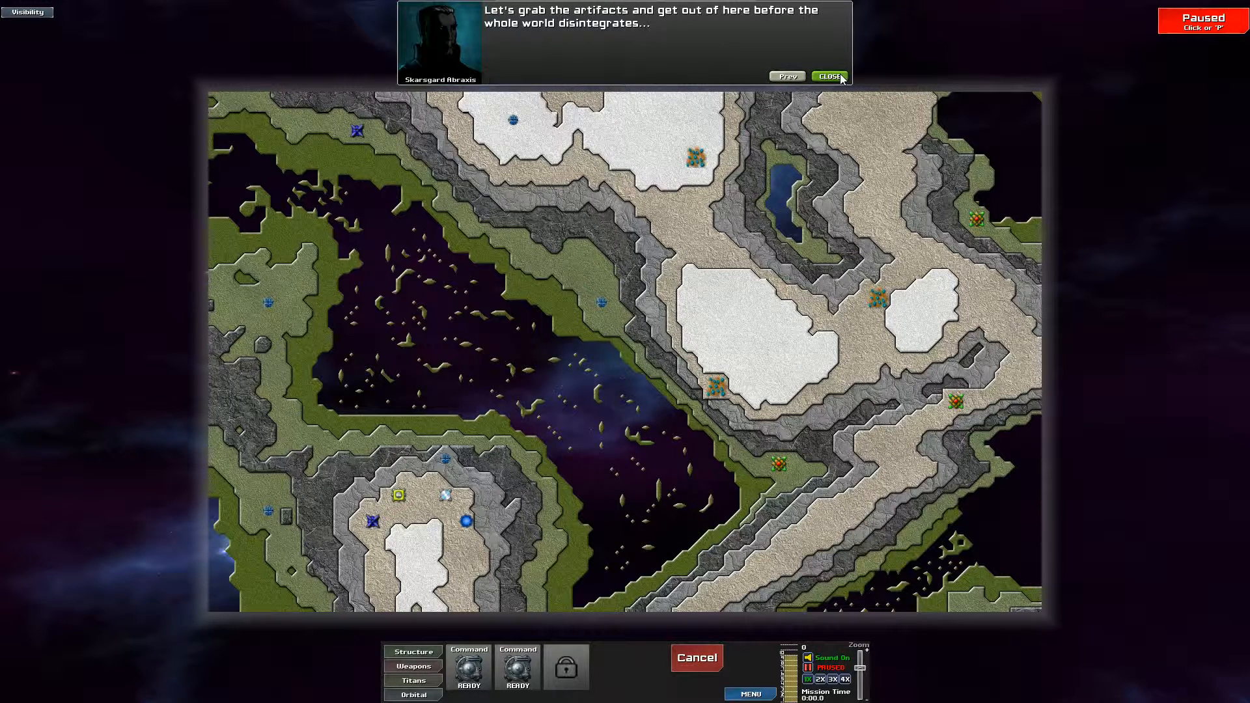
left_click(829, 75)
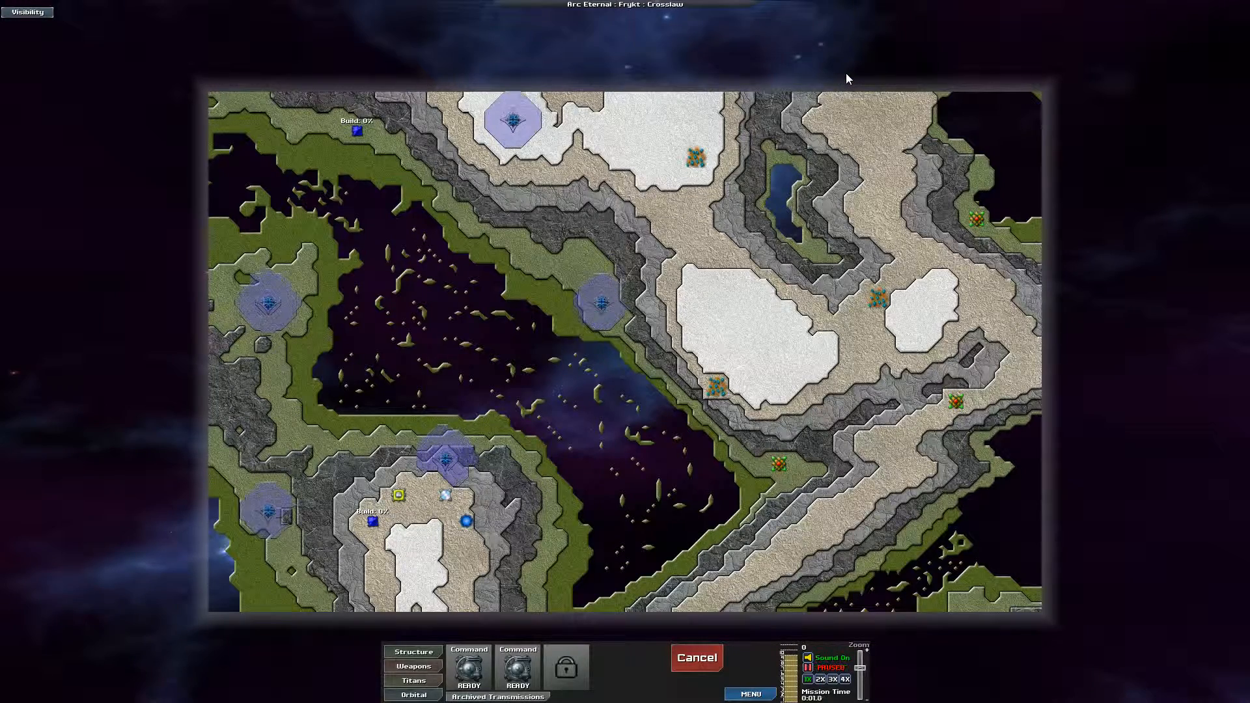
Step: Pause, then send the Command Node to the central snowy plateau and resume
key("p")
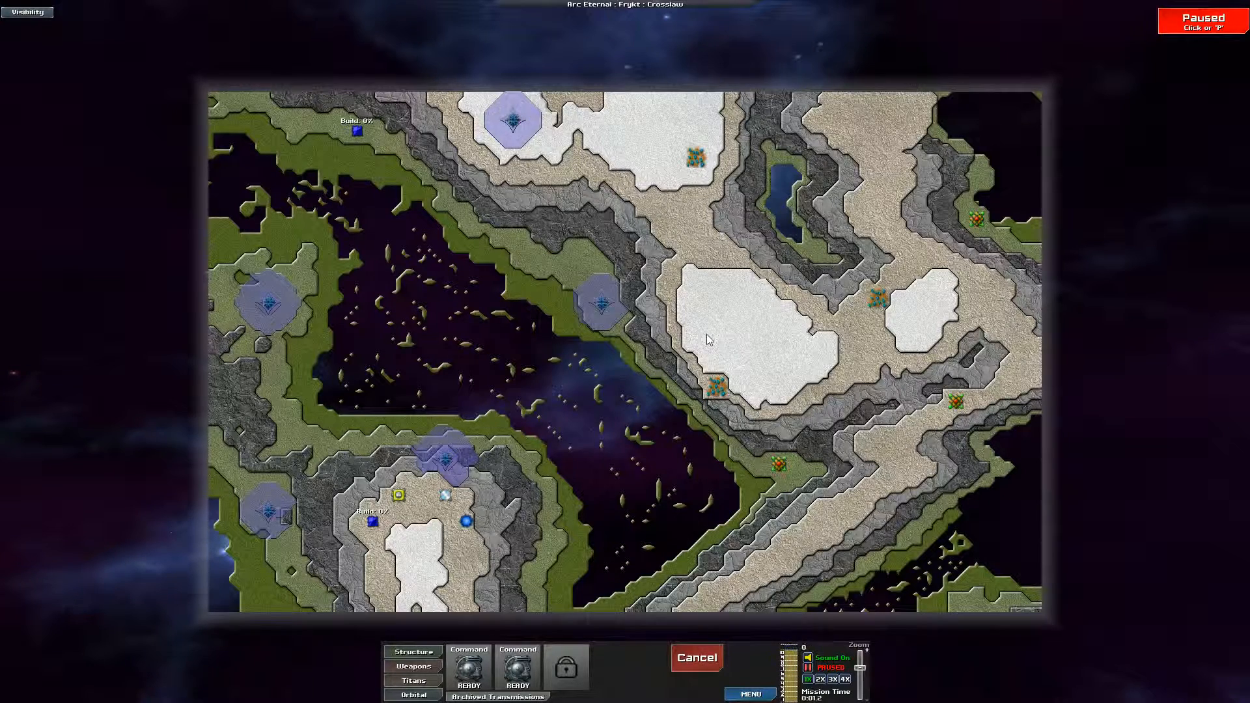
mouse_move(937, 483)
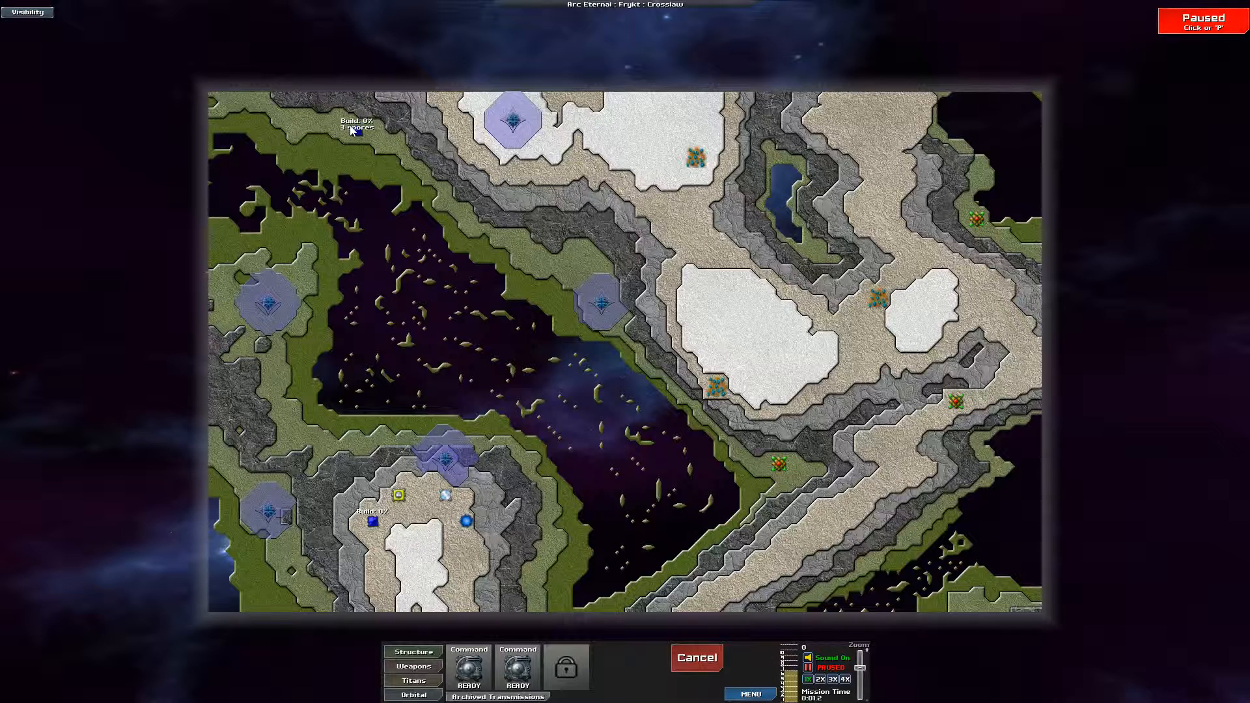
left_click(767, 343)
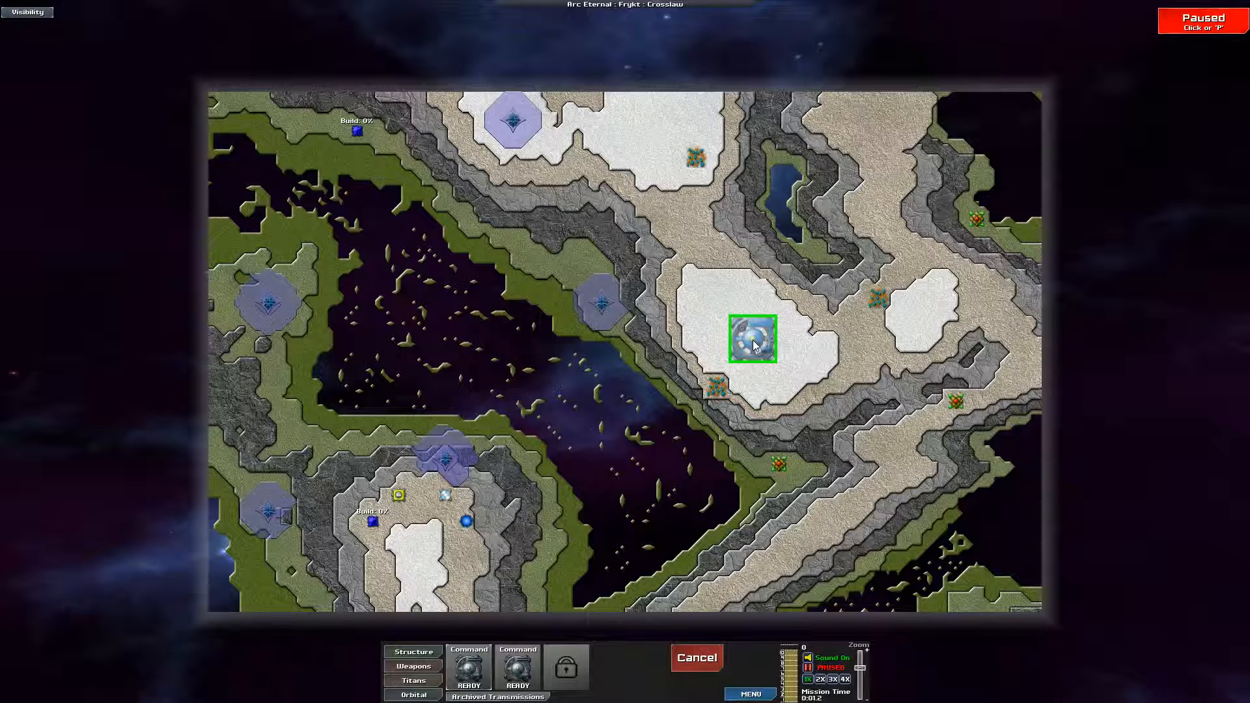
left_click(413, 651)
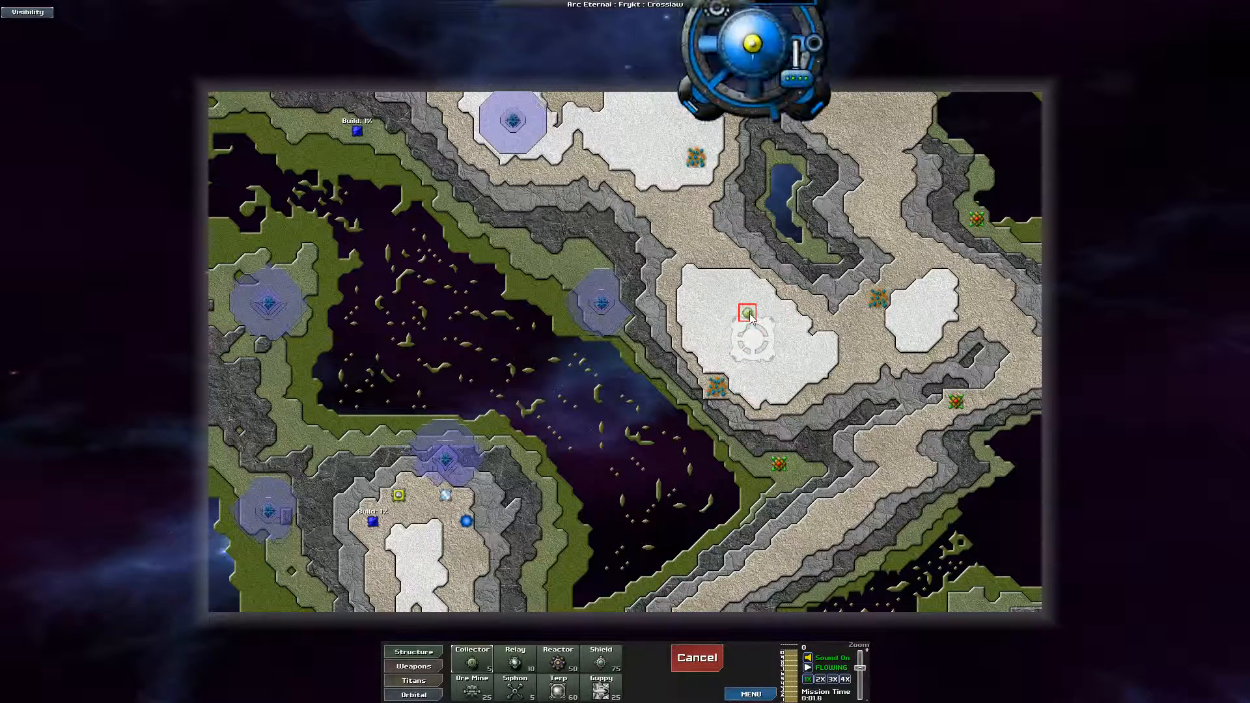
Step: Place a collector beside the newly landed command base and toggle pause
left_click(749, 327)
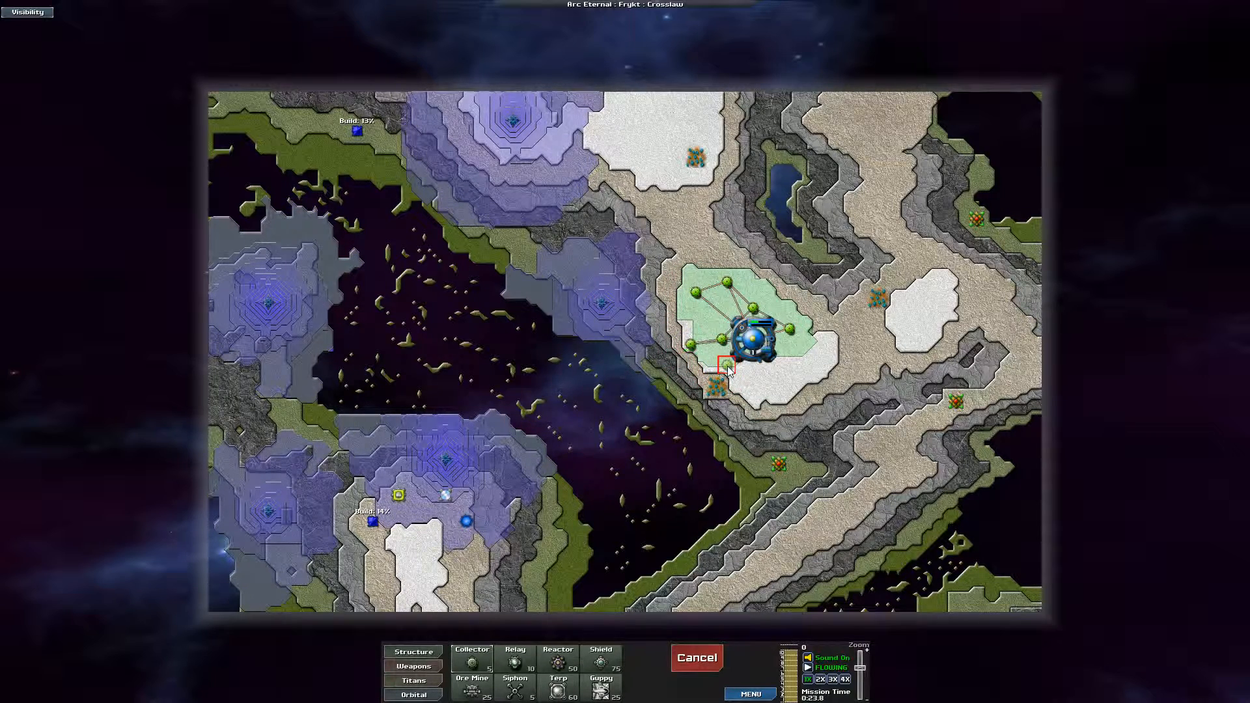
key("p")
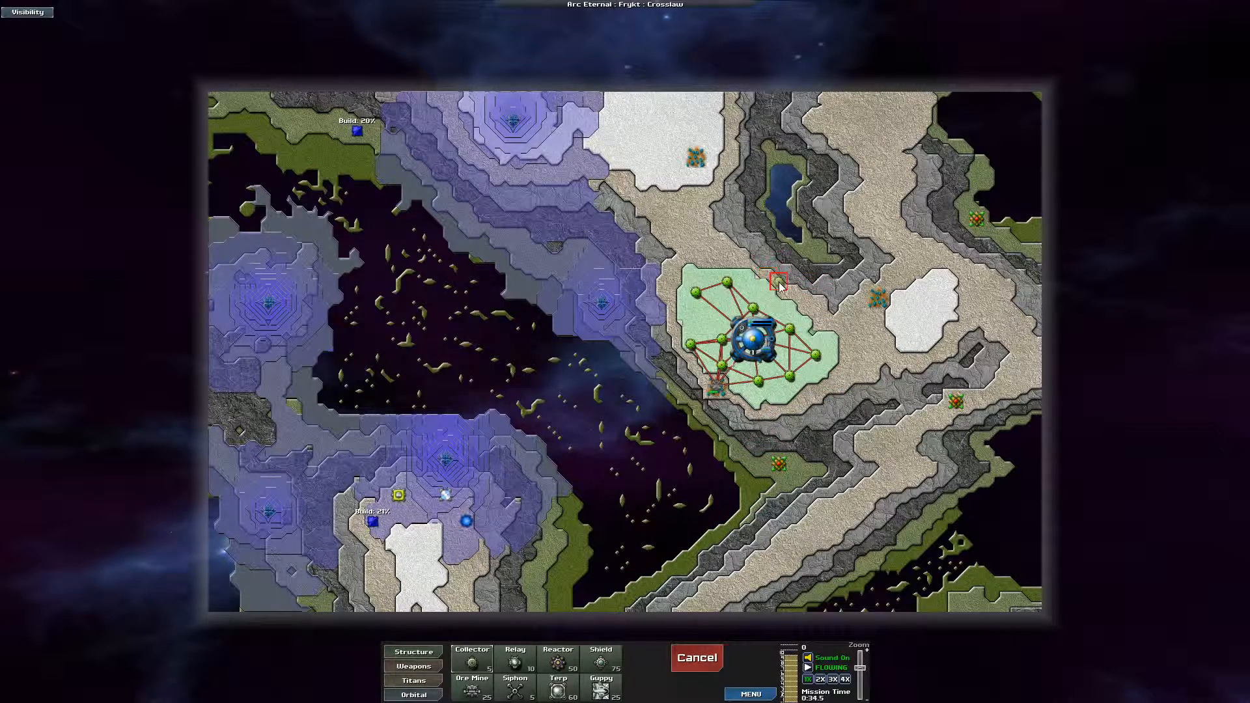
mouse_move(828, 326)
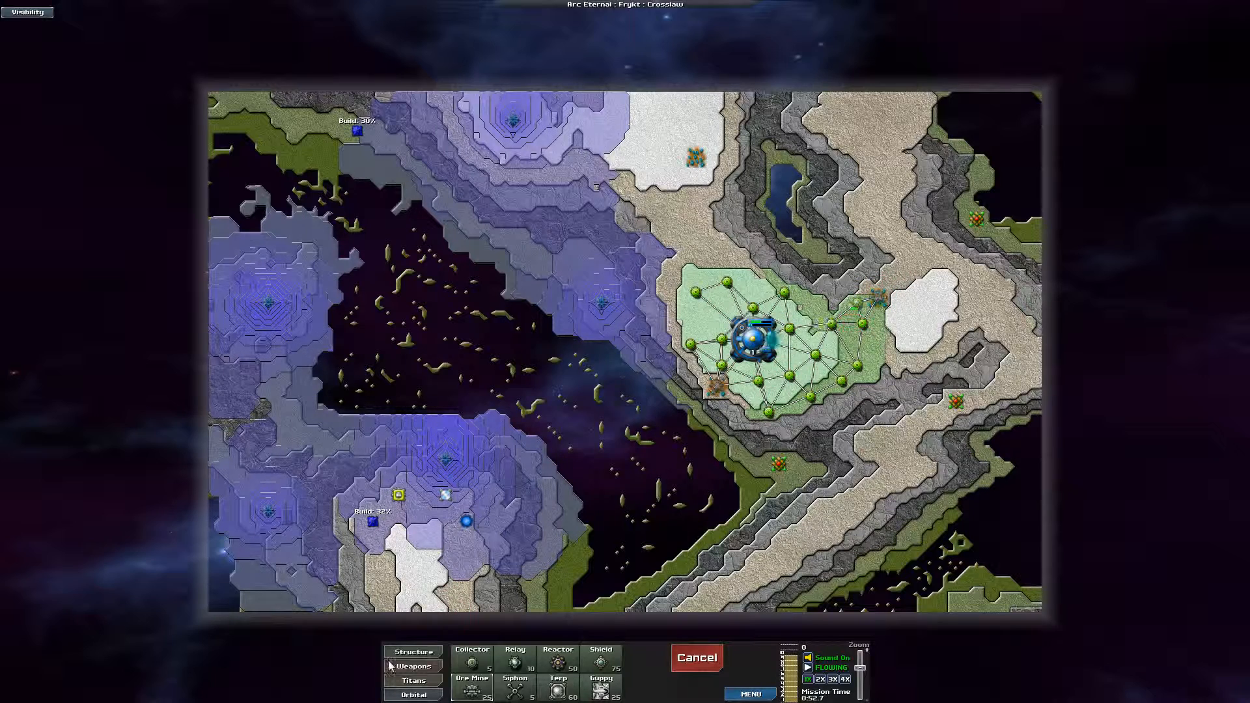
Step: Place mortars on the plateau's west edge and a collector by the eastern white patch
left_click(414, 665)
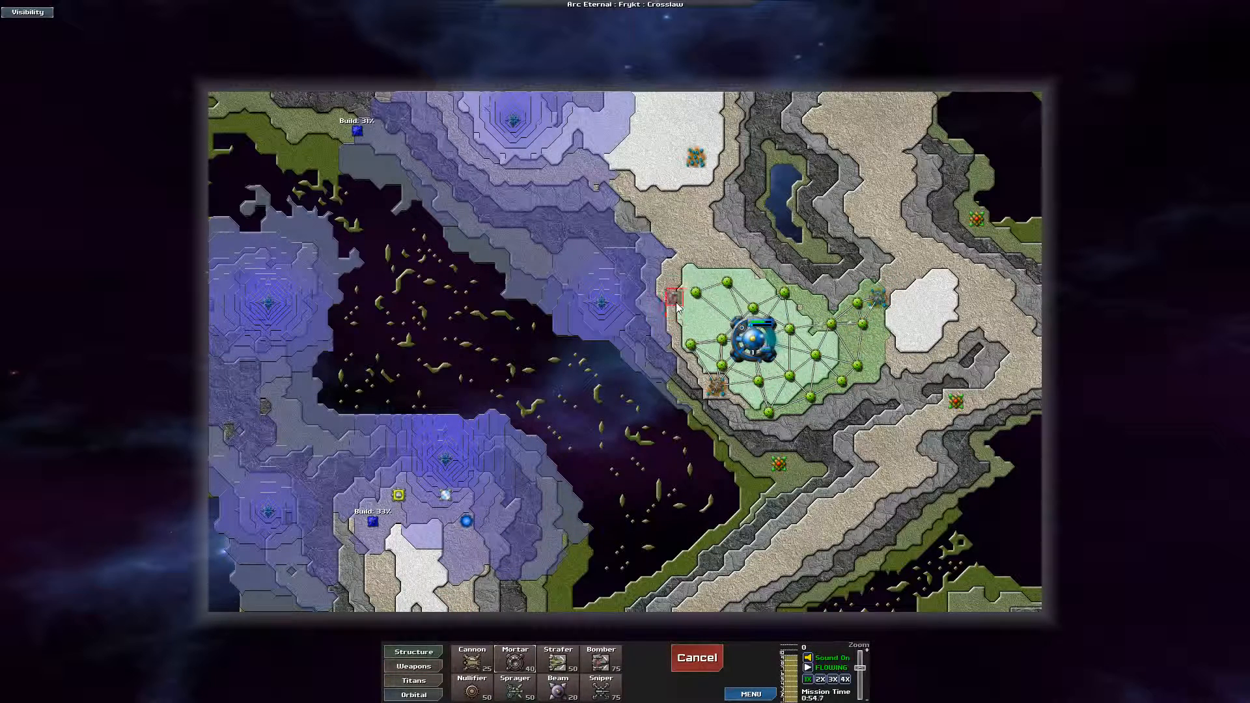
left_click(412, 651)
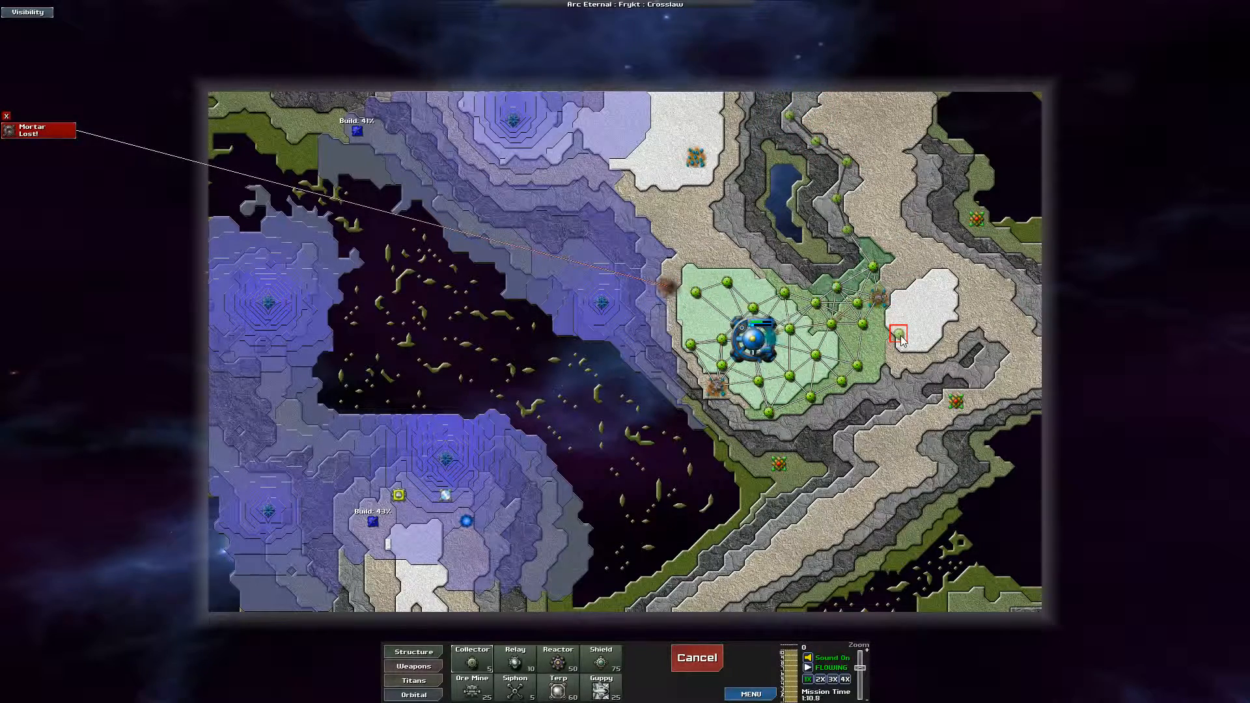
left_click(414, 666)
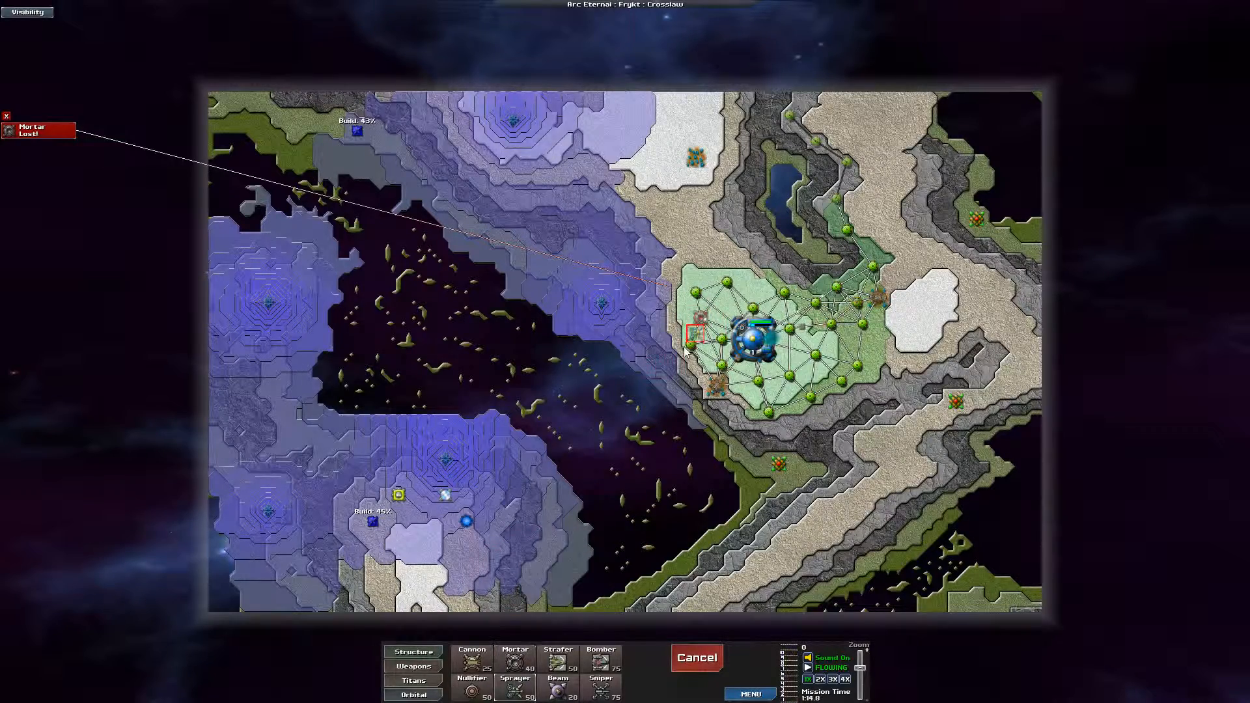
left_click(414, 651)
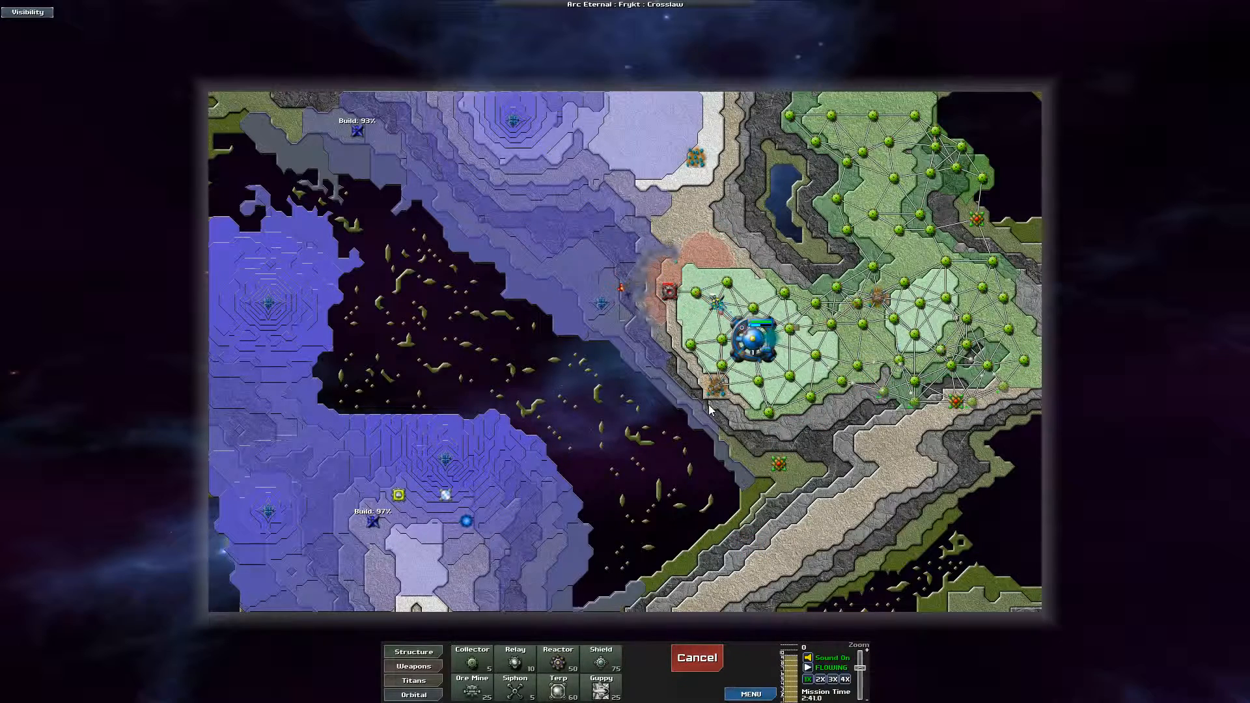
Step: Add collectors along the eastern ridges toward the map's southeast corner
left_click(665, 285)
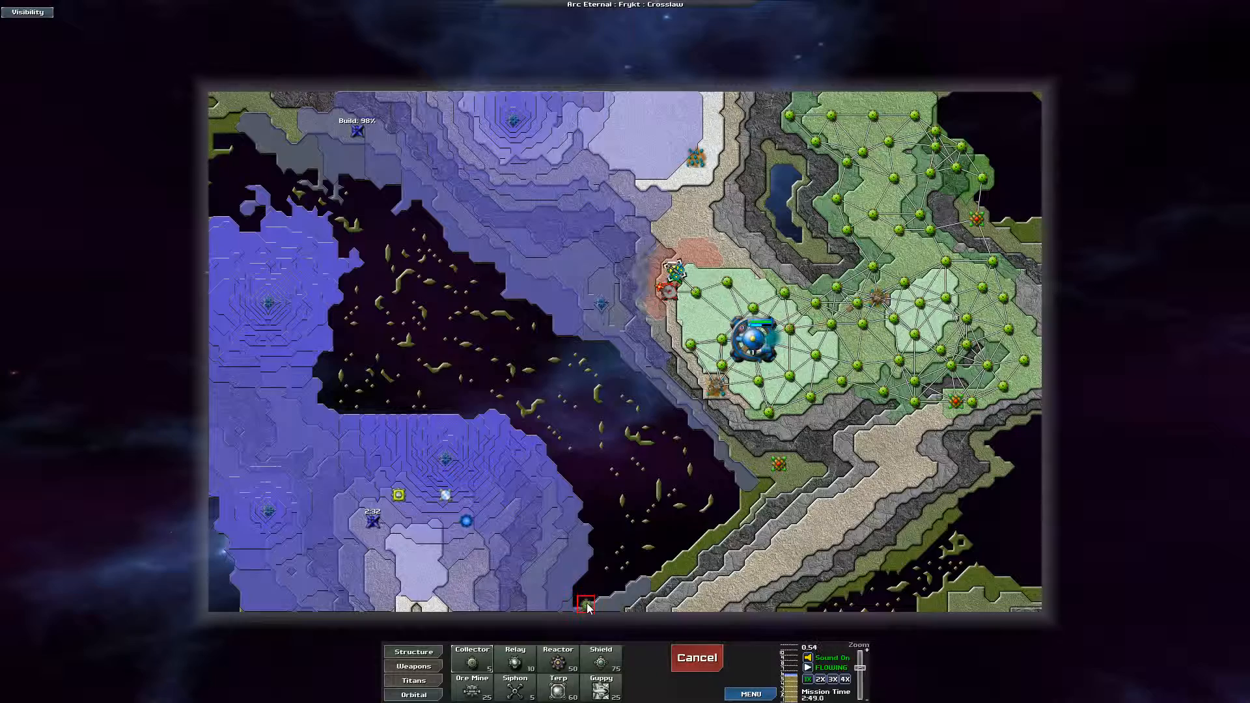
mouse_move(894, 469)
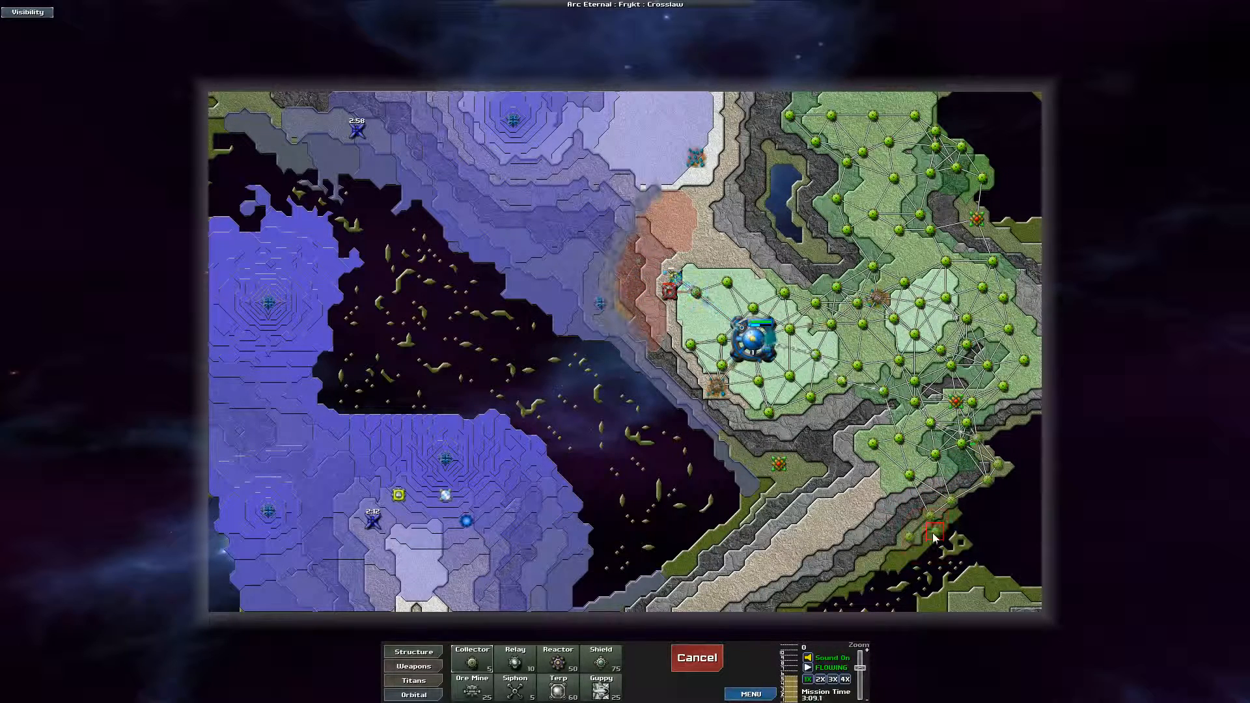
left_click(953, 517)
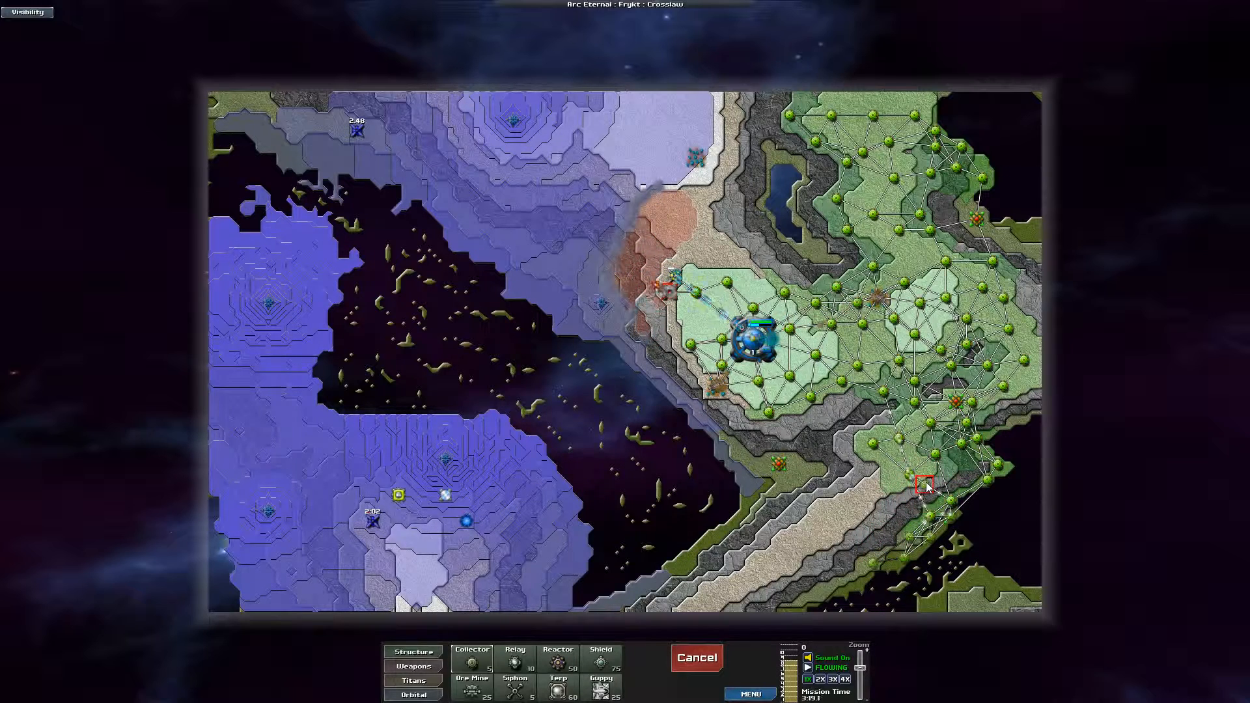
left_click(413, 665)
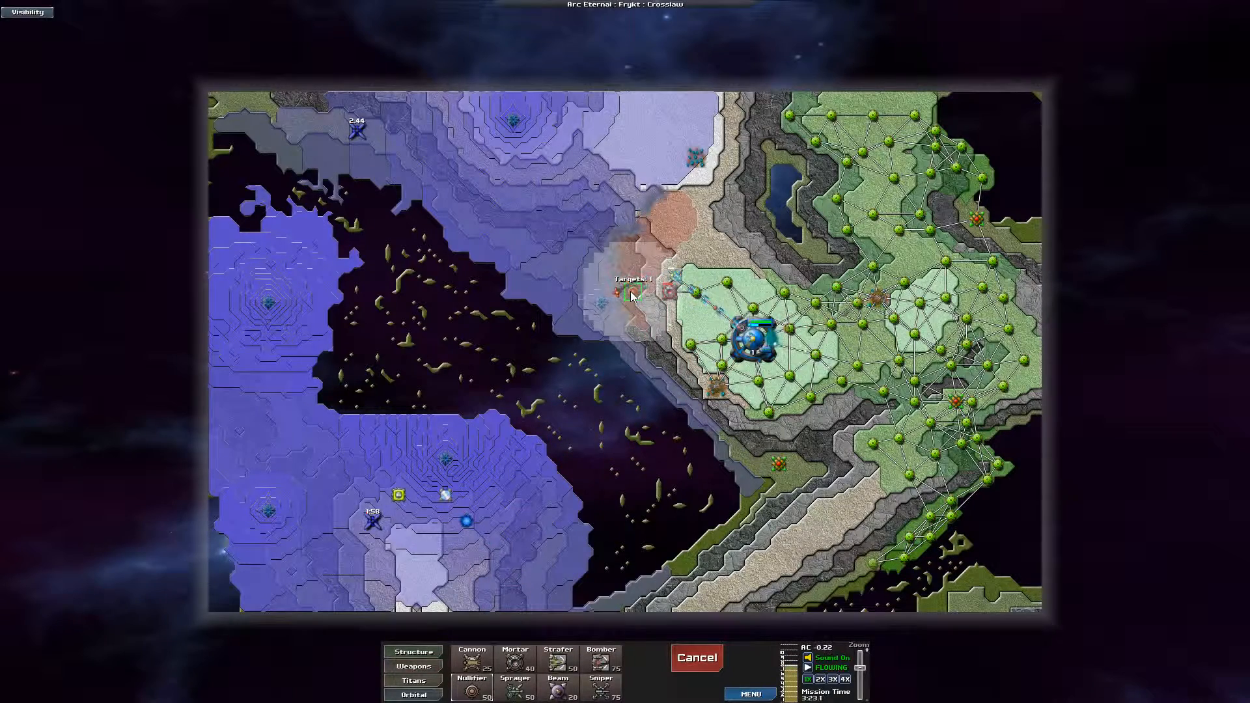
Step: Place a mortar at the western creeper front, a Forge east of the base, and more structures
left_click(413, 651)
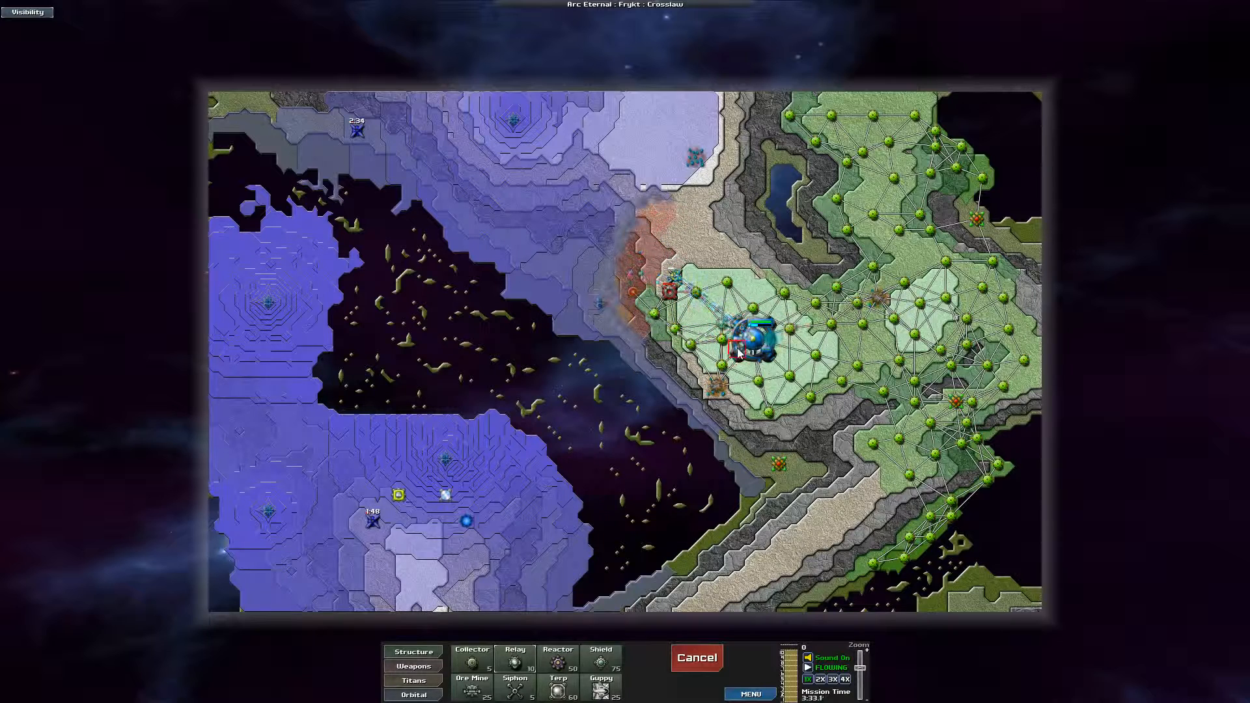
left_click(412, 665)
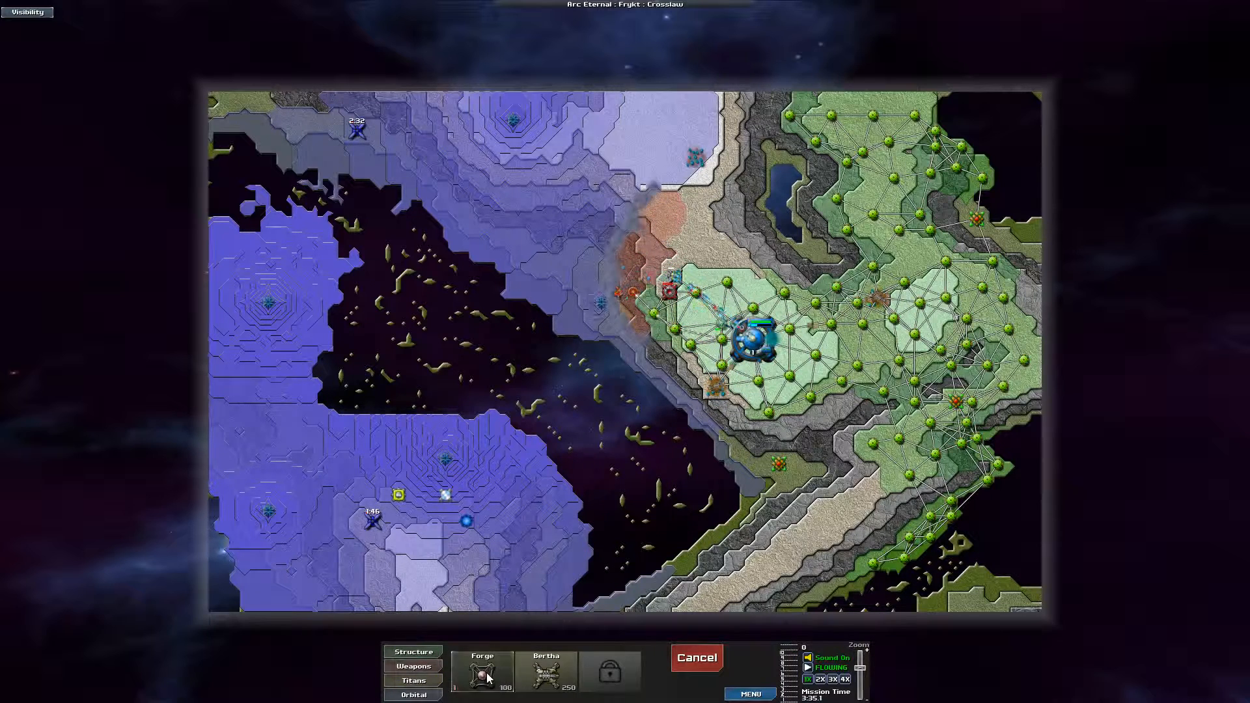
left_click(482, 671)
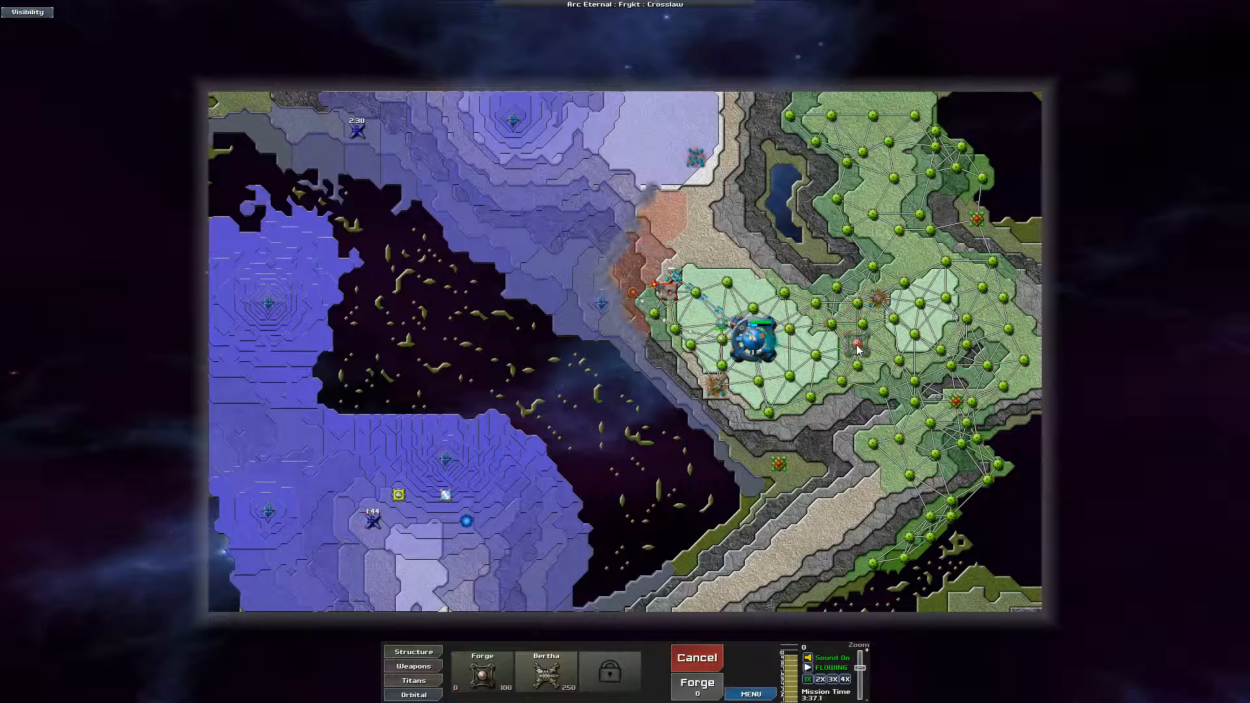
left_click(413, 651)
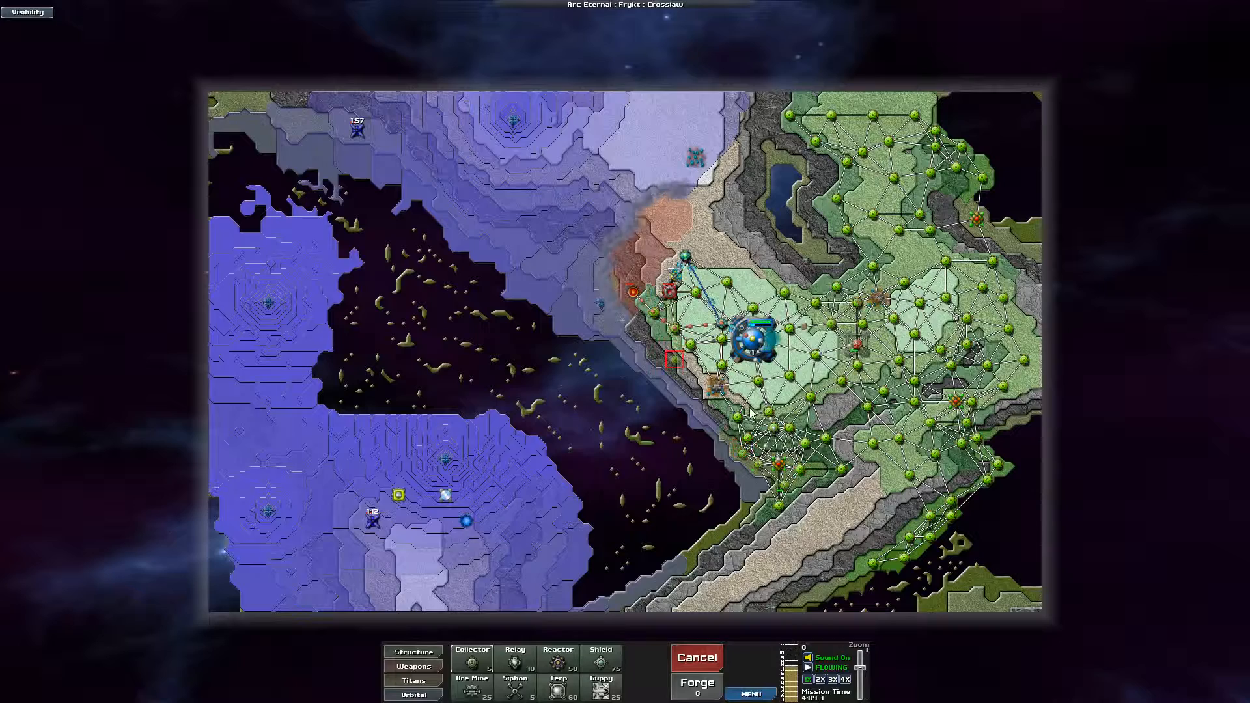
left_click(26, 11)
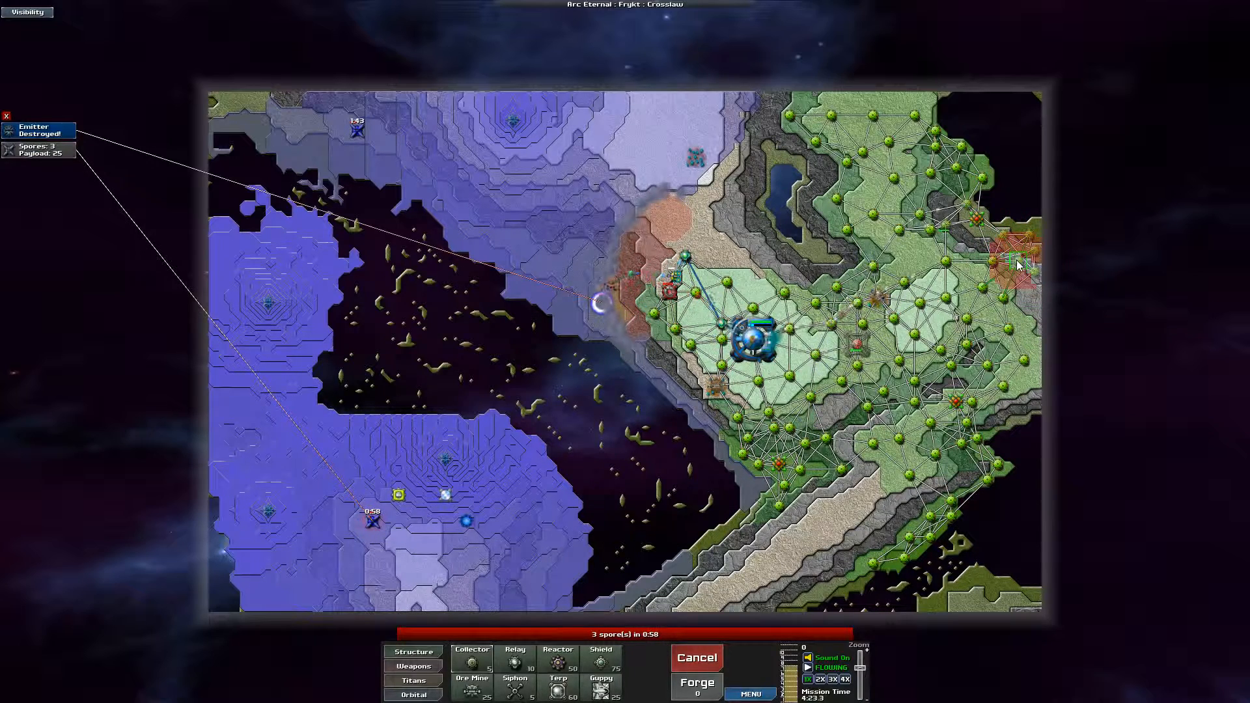
Step: Place mortars along the southwestern ridge to hold back the western creeper
left_click(412, 666)
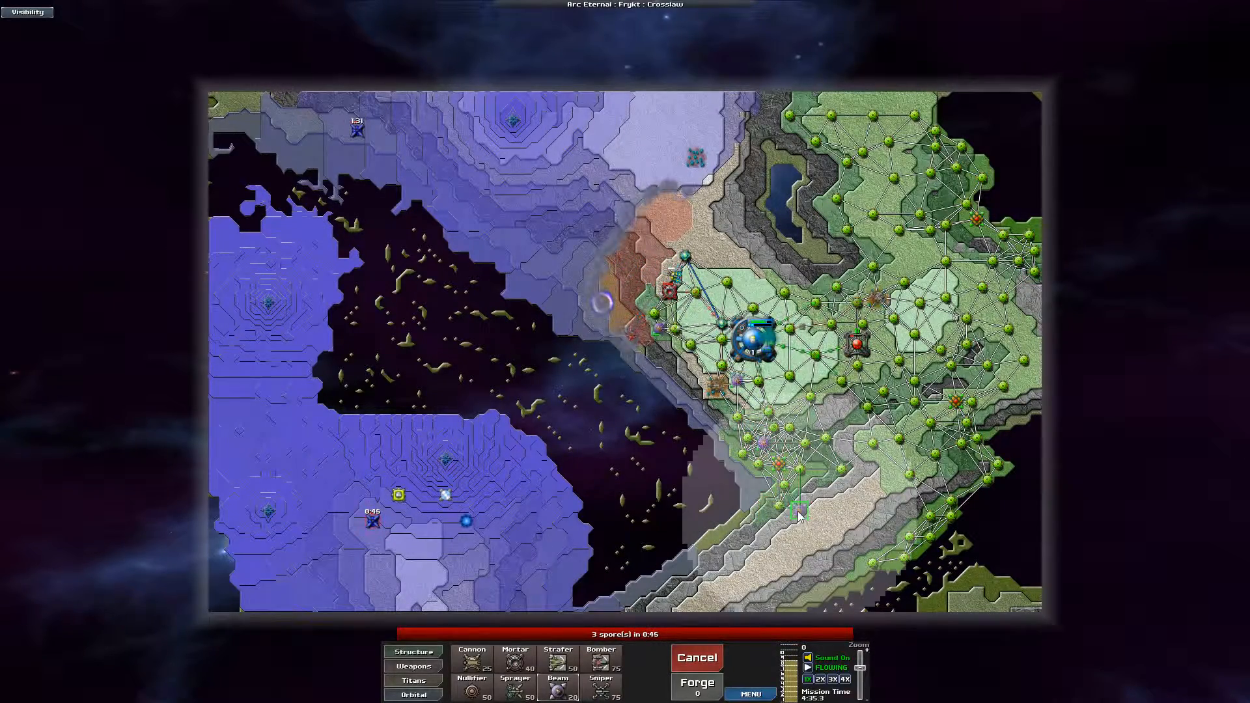
left_click(414, 651)
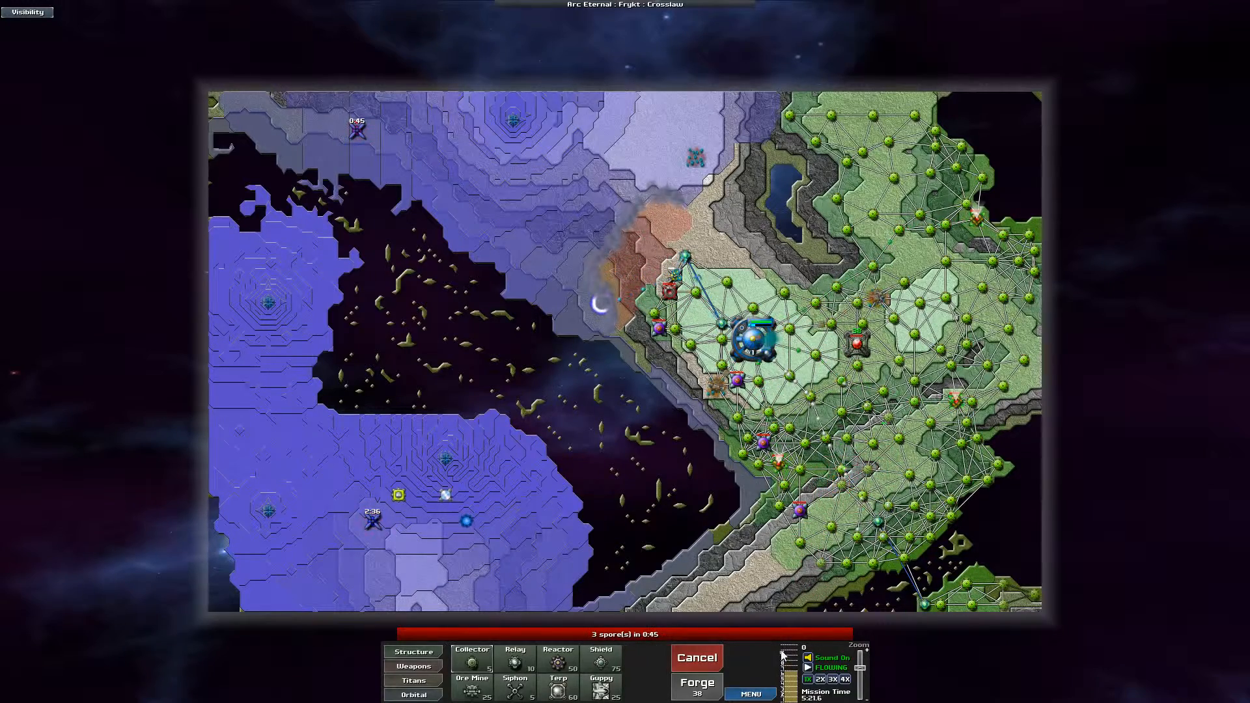
left_click(413, 665)
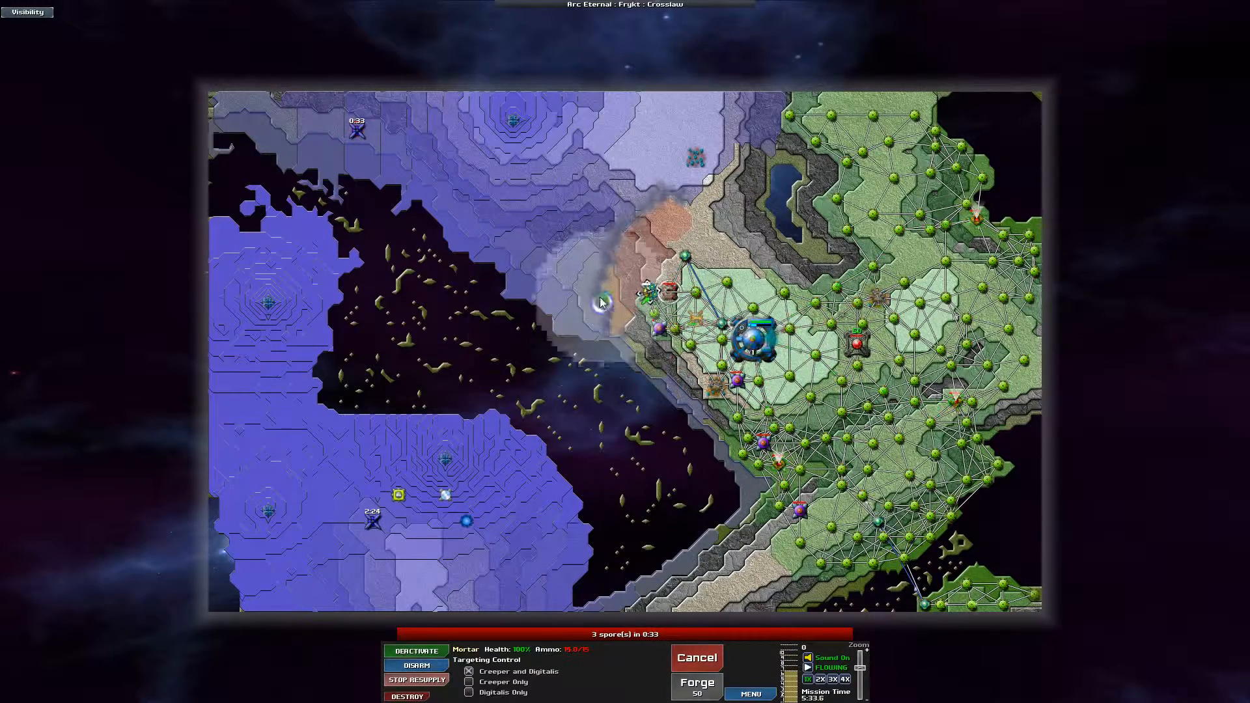
Step: Inspect the western-front mortar and northwest spore launcher, then add a weapon on the northern frontier
left_click(413, 651)
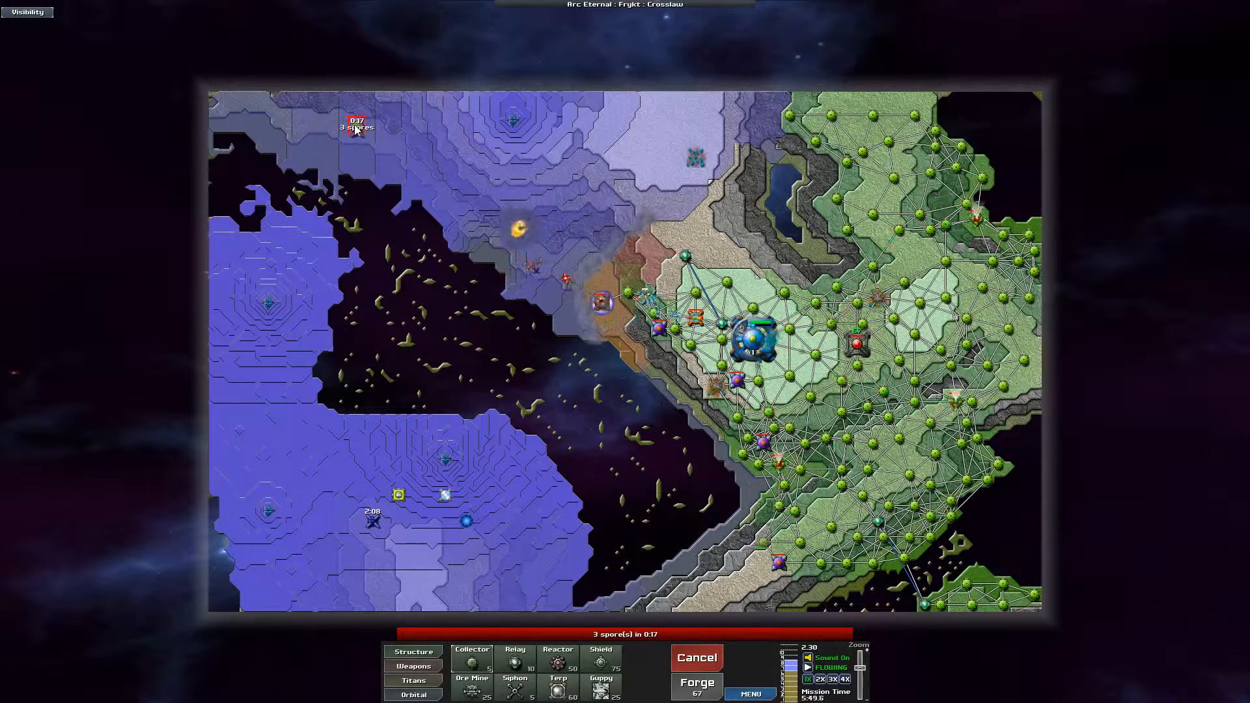
left_click(413, 665)
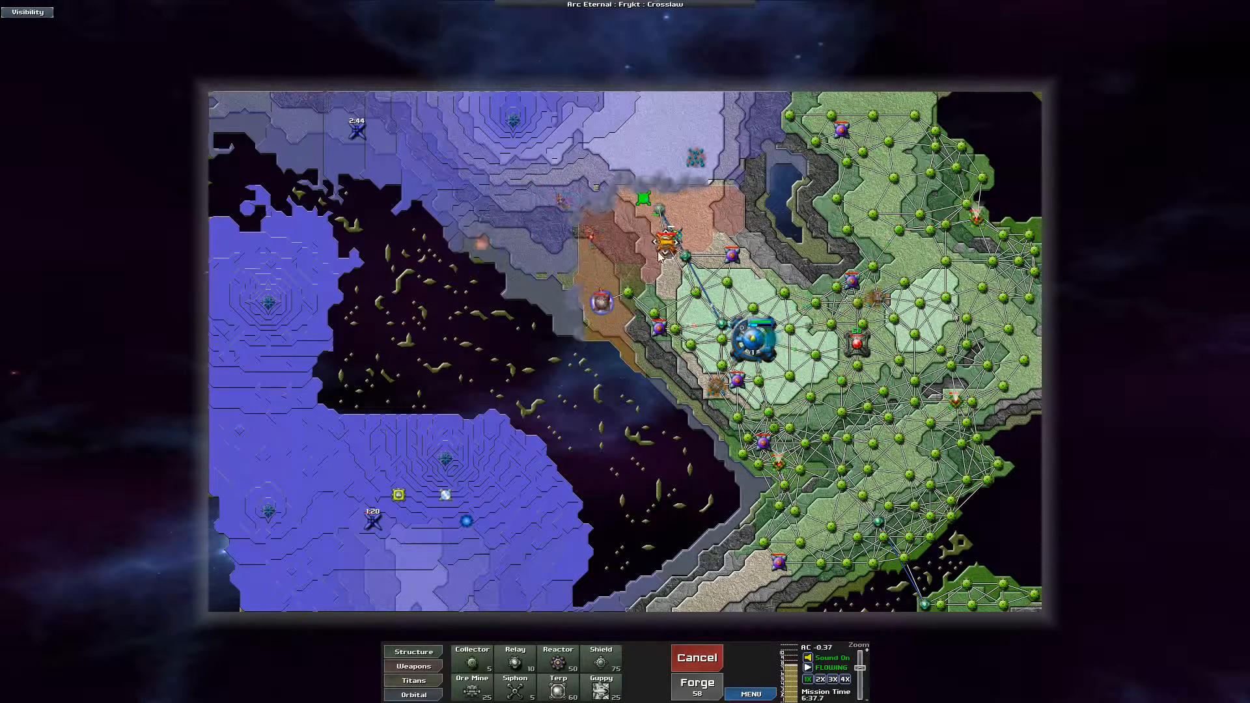
left_click(27, 12)
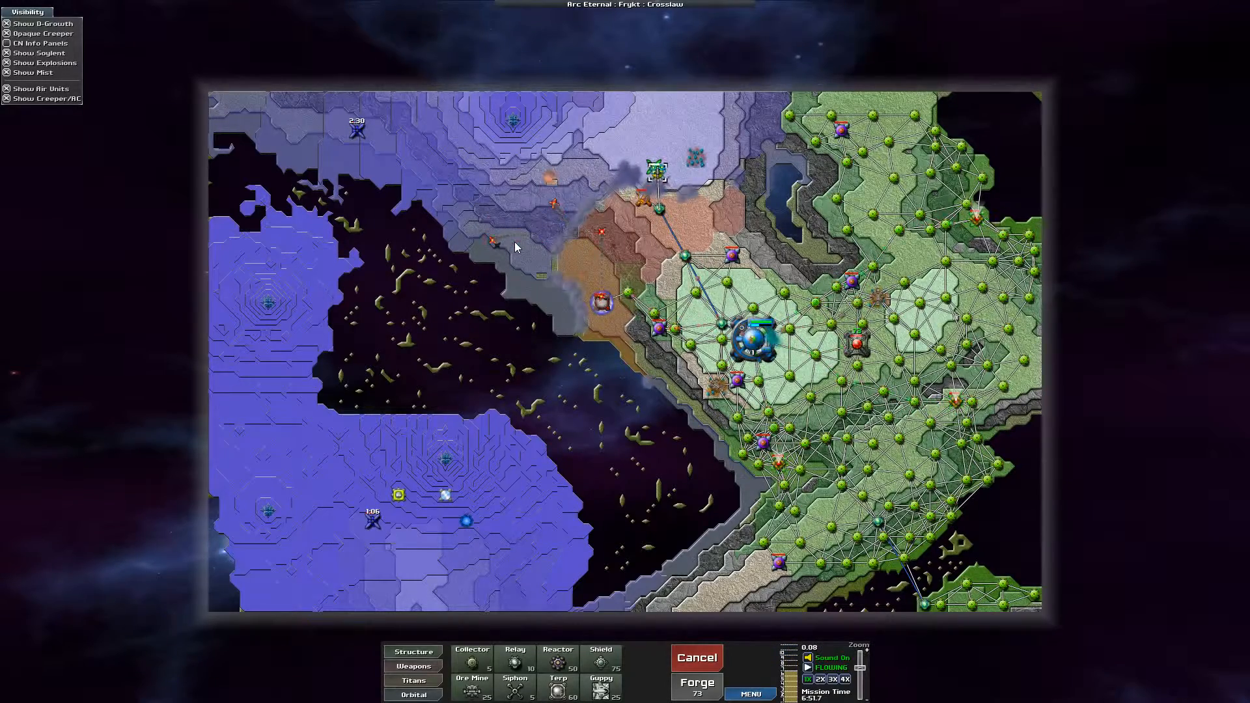
mouse_move(699, 555)
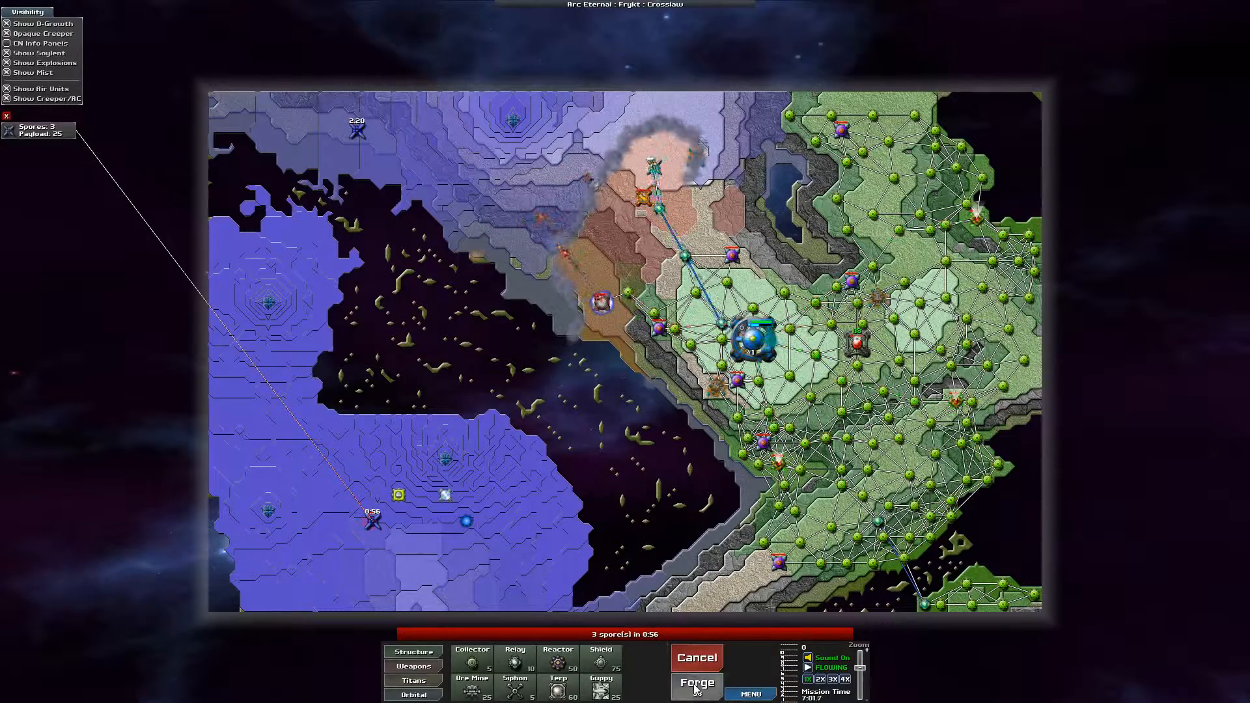
Step: Pick the Forge build option, then cancel the pending build
left_click(694, 684)
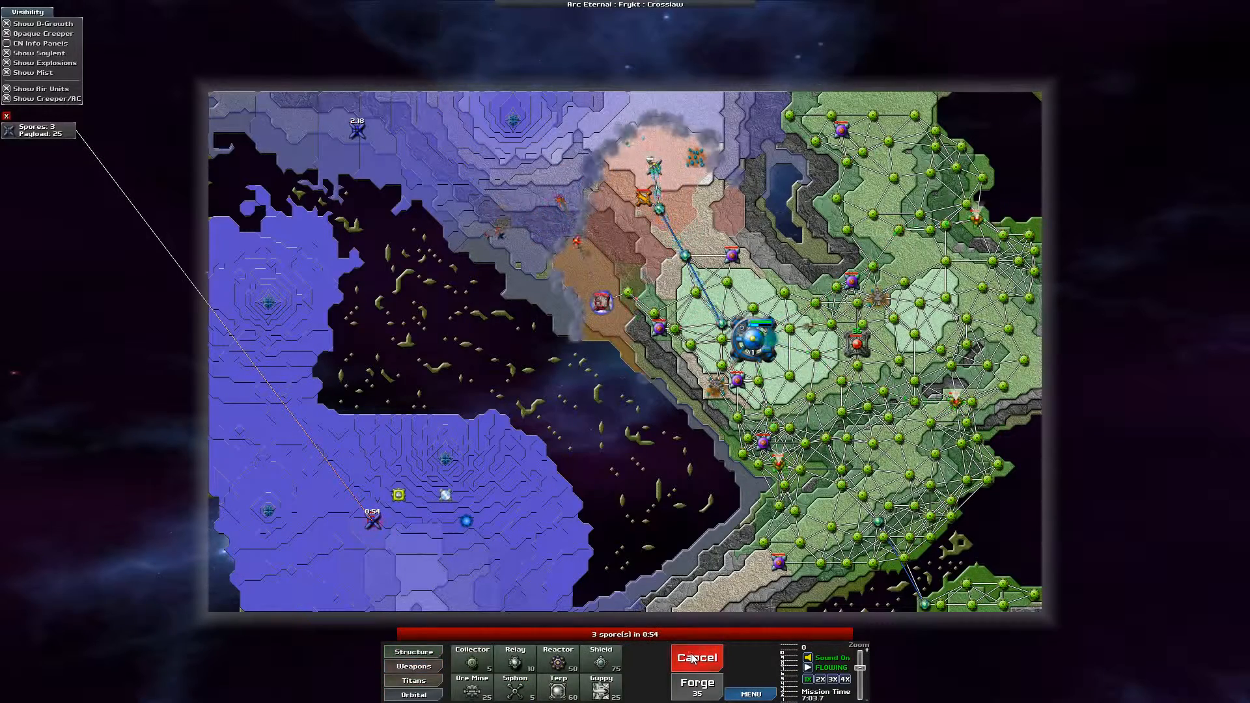
left_click(600, 301)
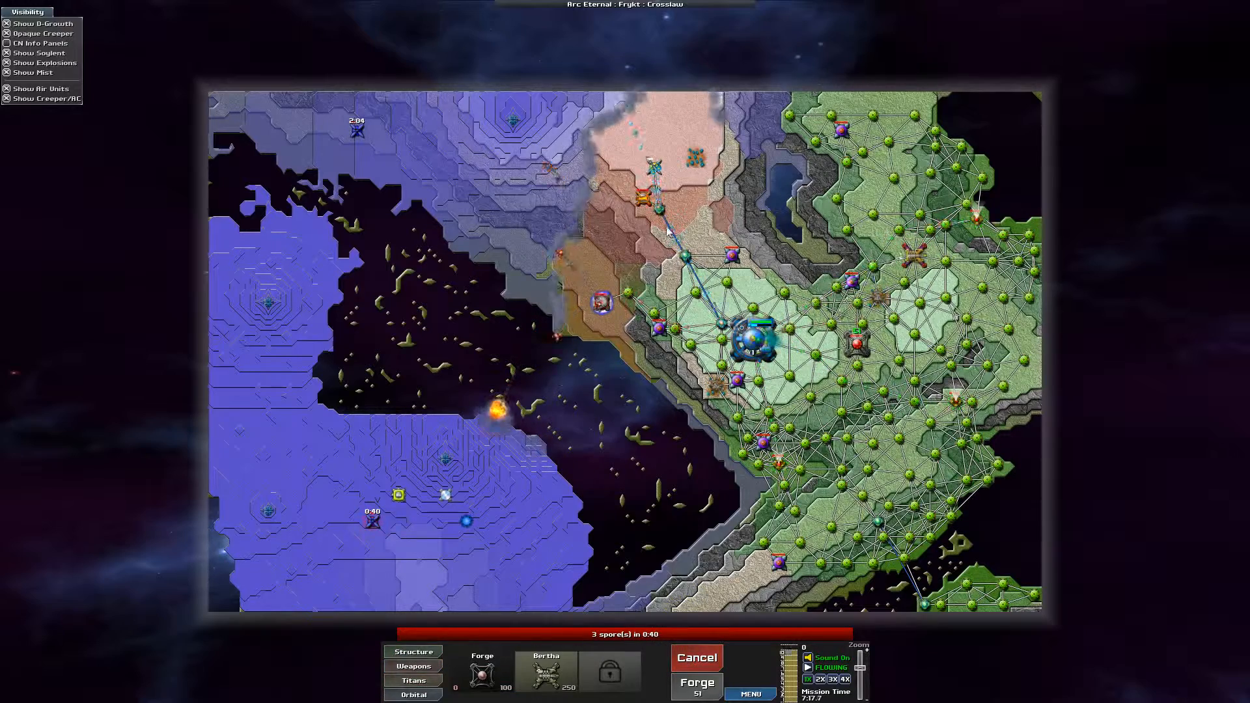
Step: Place relays and collectors from the base northward into the cleared pink highlands
left_click(413, 651)
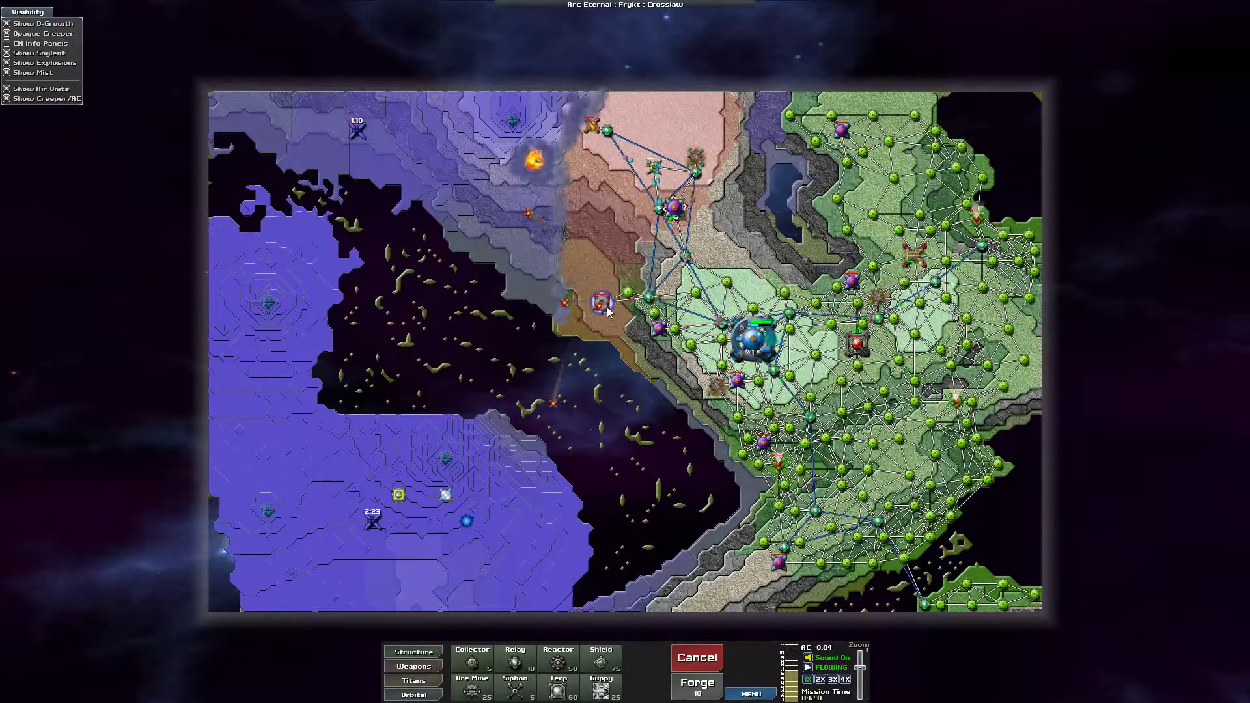
Step: Check the western front mortar's status and raise the game speed to 4X
left_click(600, 303)
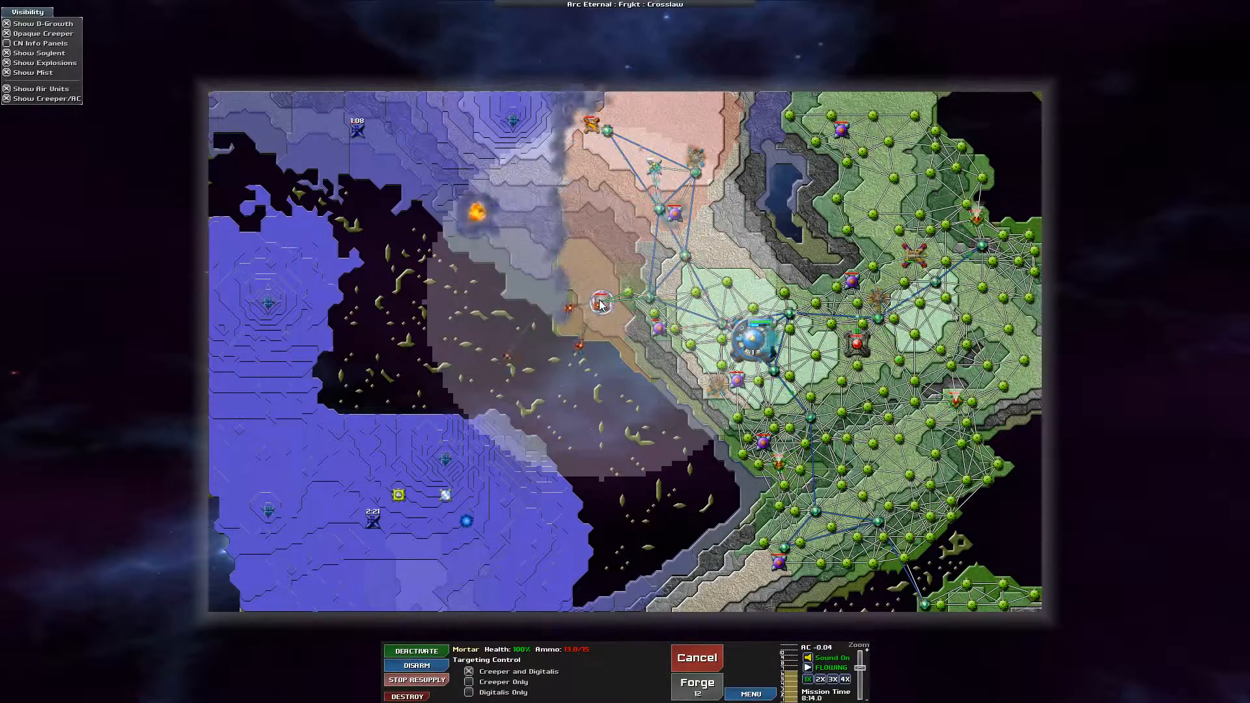
left_click(601, 302)
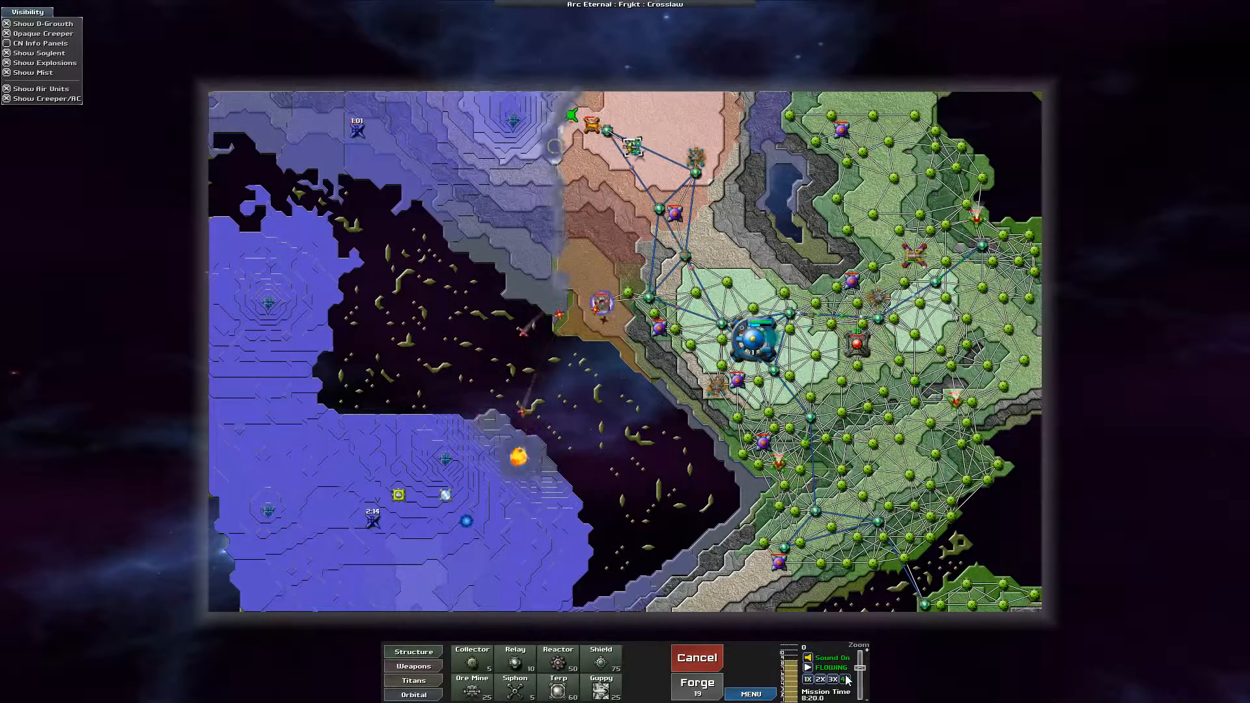
left_click(844, 678)
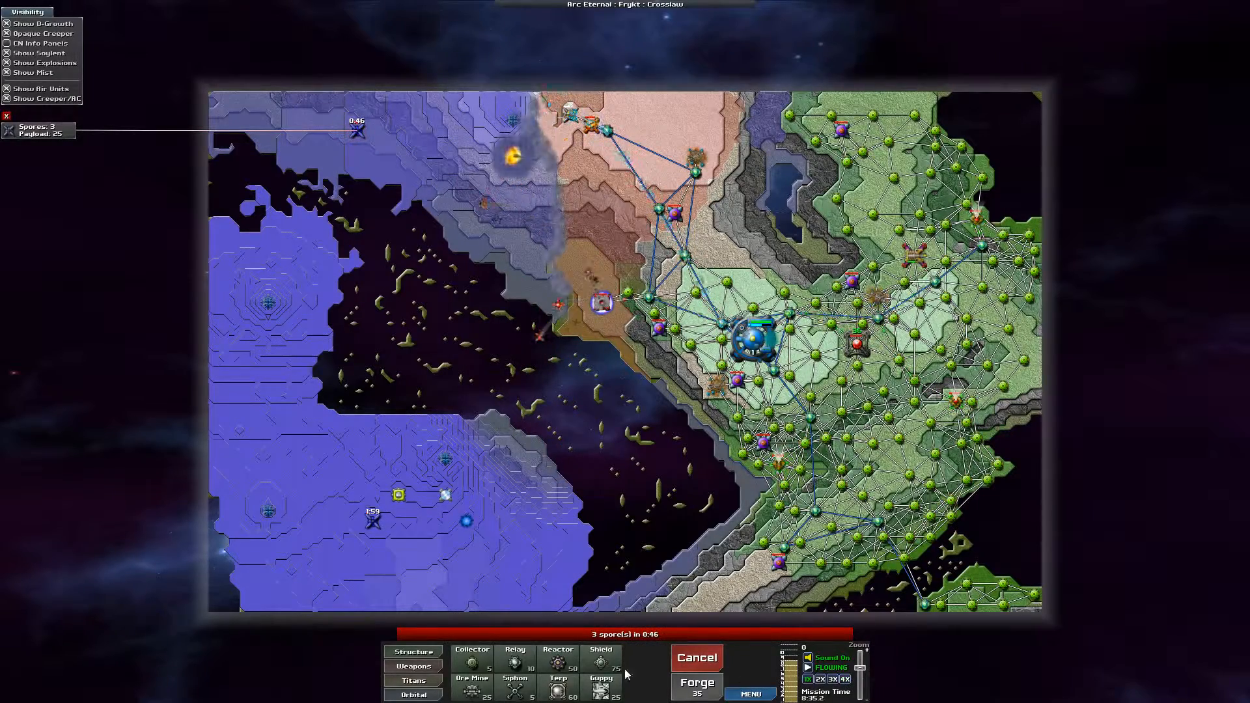
left_click(412, 665)
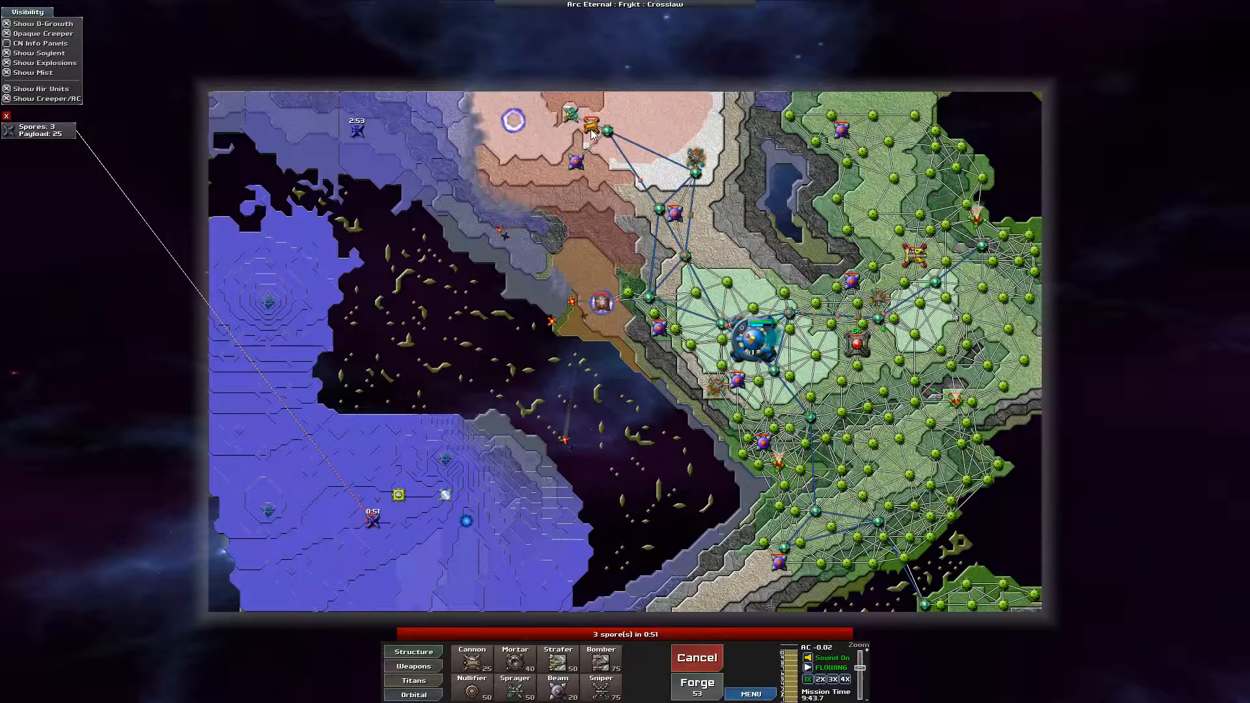
Step: Dismiss the incoming-spore info panel at the top-left
left_click(512, 121)
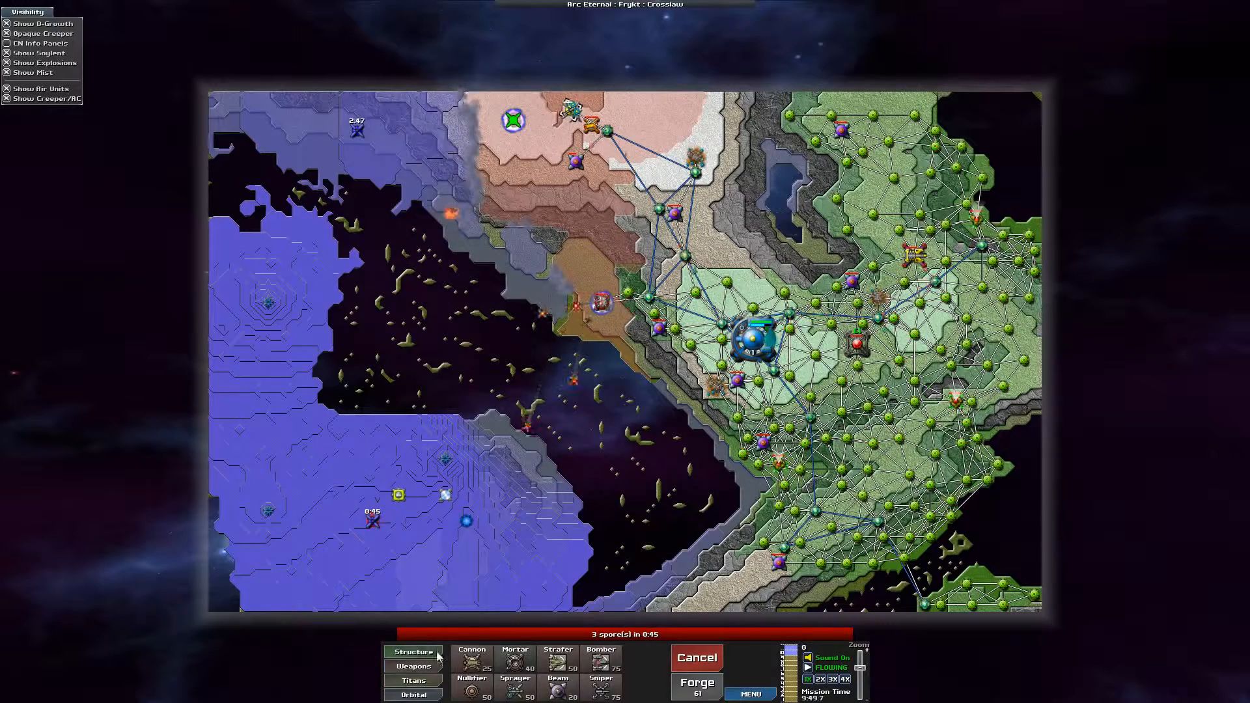
Step: Place new weapon units and relays beside the northern base, extending westward
left_click(414, 651)
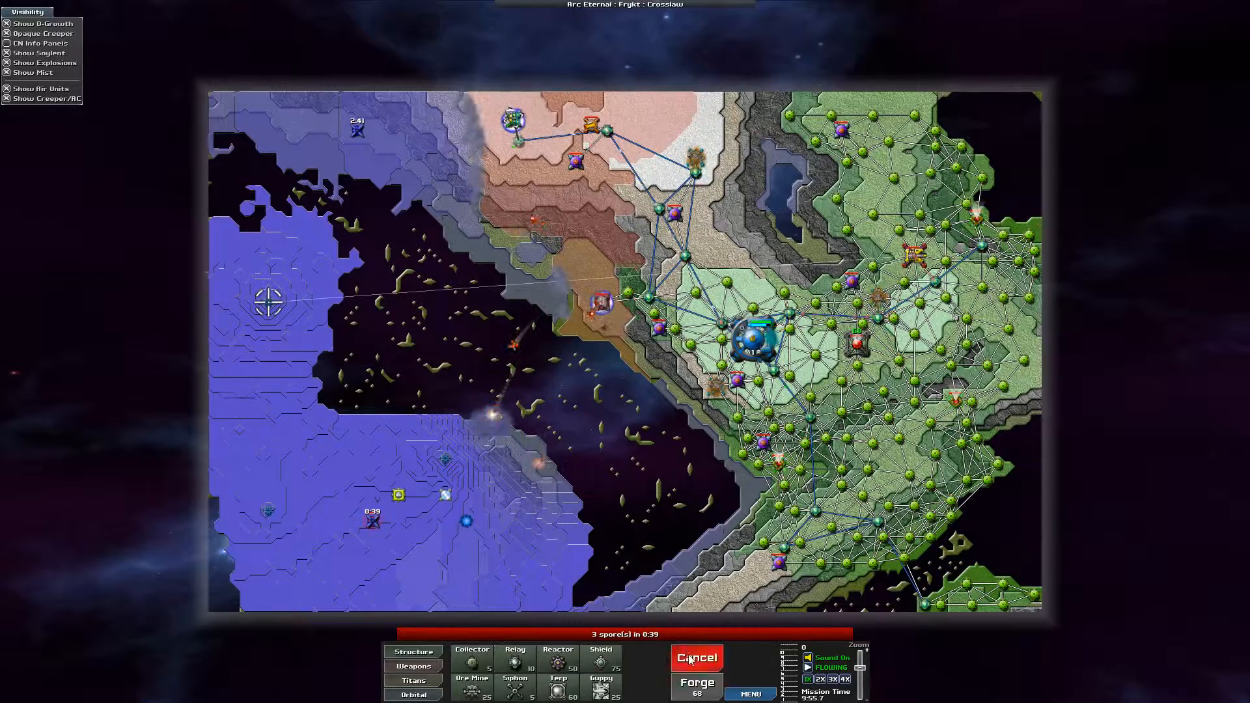
left_click(413, 665)
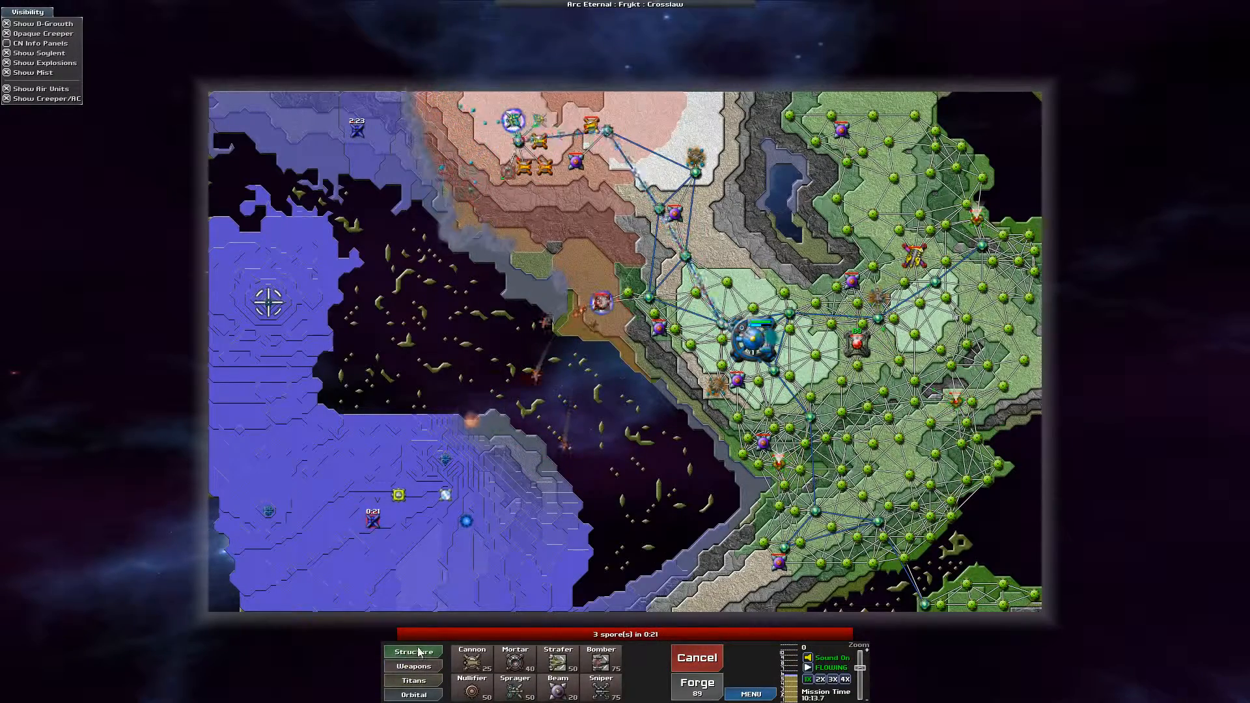
left_click(413, 651)
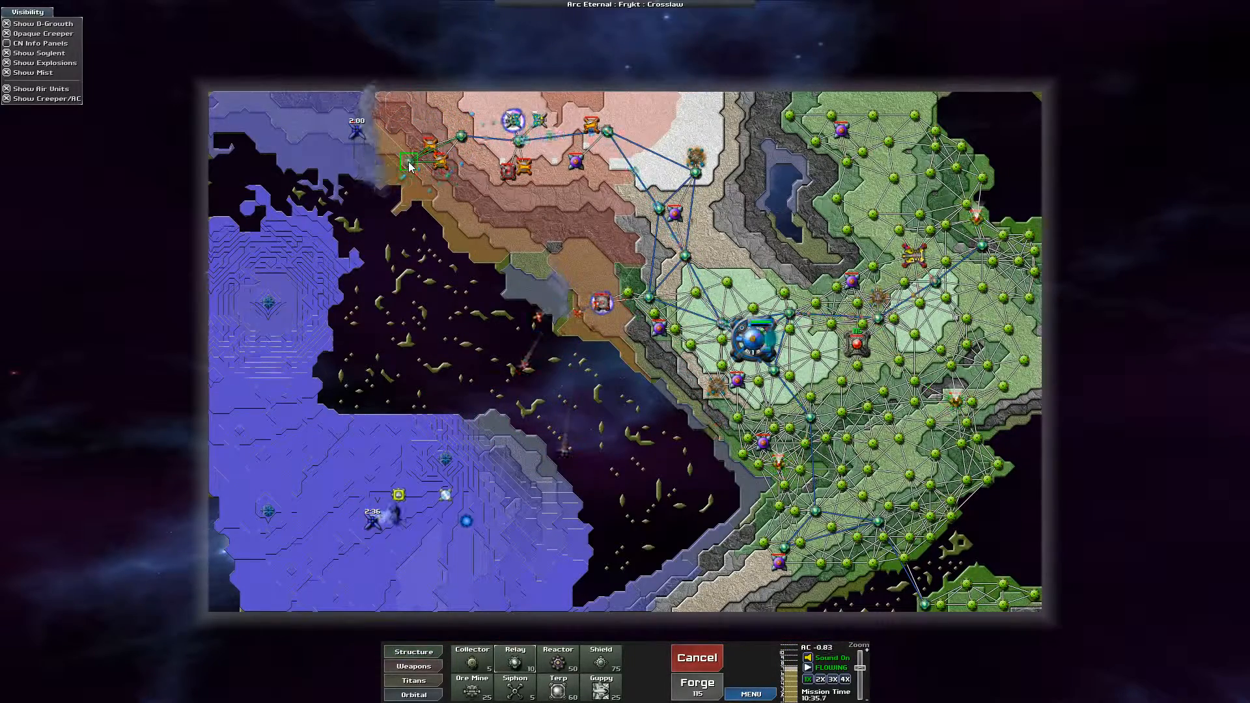
Step: Place Cannons near the northwest creeper until the Spore Tower Destroyed message appears
left_click(413, 667)
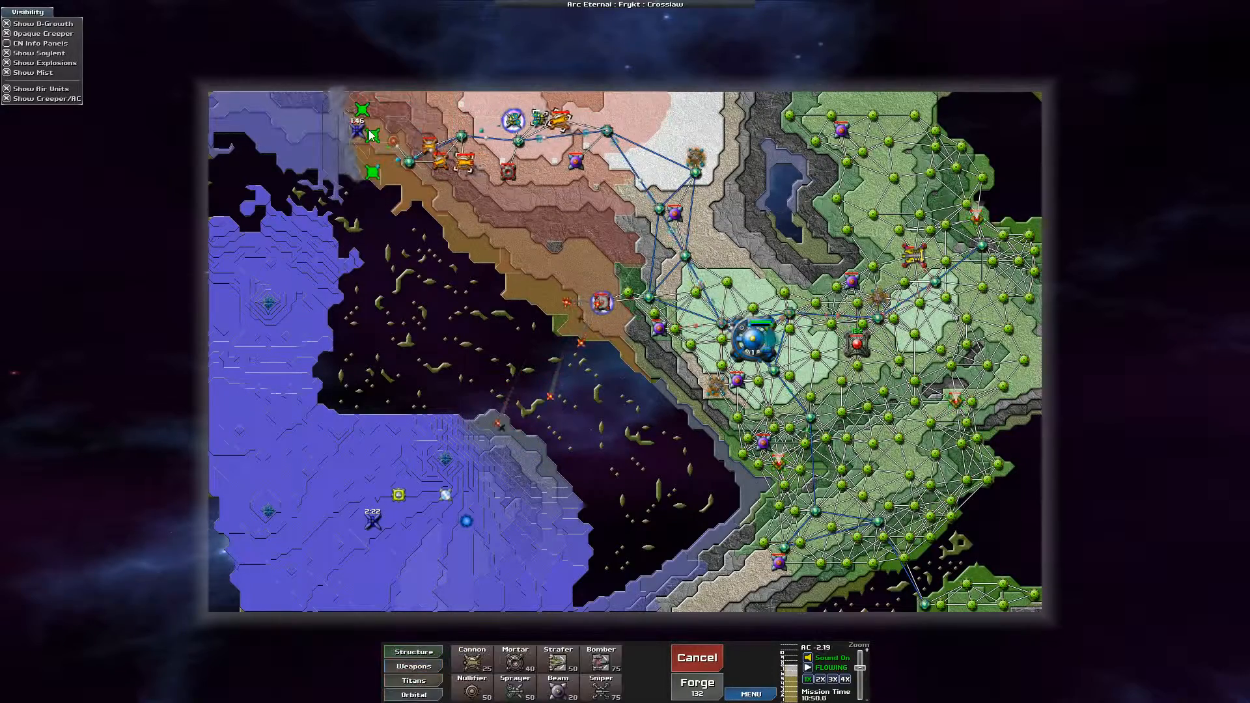
left_click(413, 651)
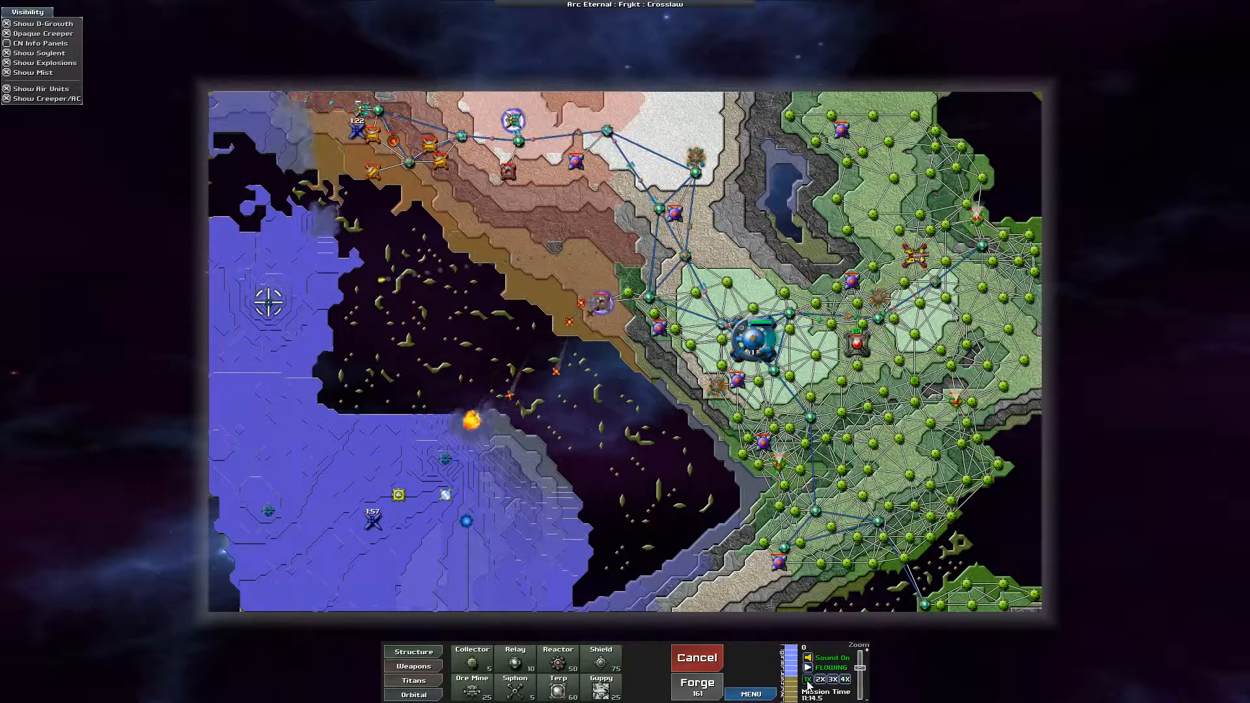
left_click(413, 665)
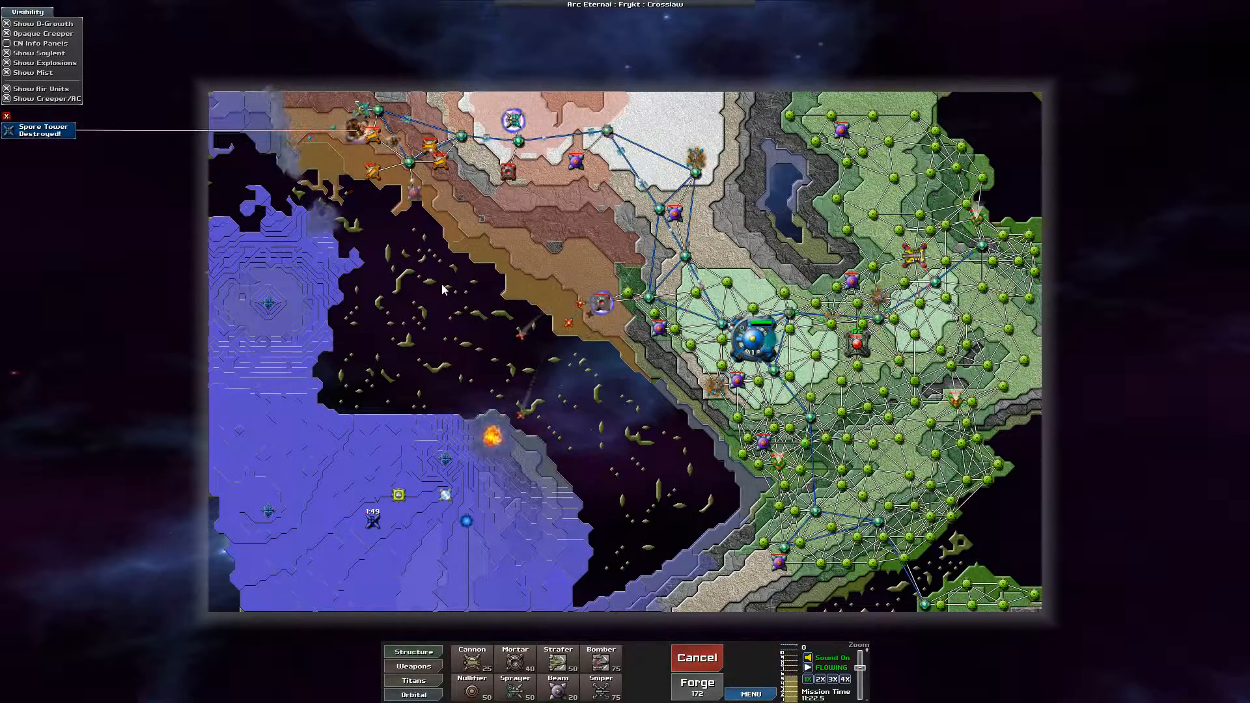
Step: Place relays and cannons southward along the western edge from the northwest foothold
left_click(508, 170)
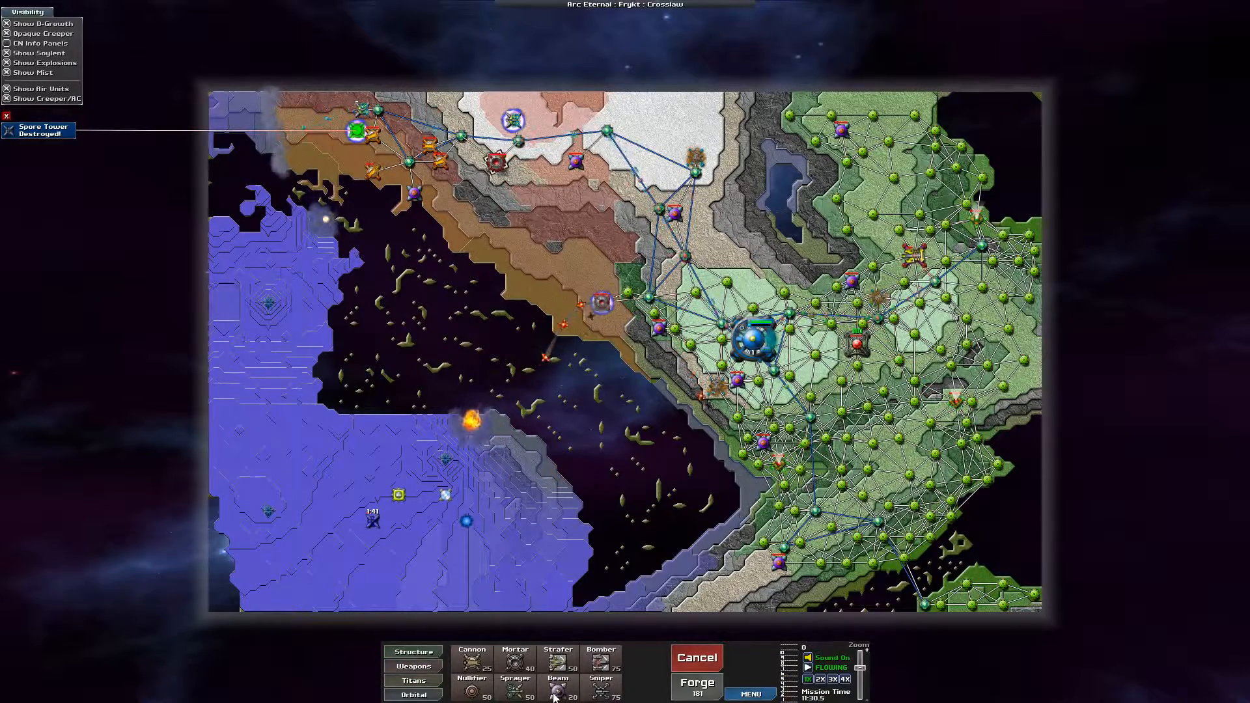
left_click(413, 651)
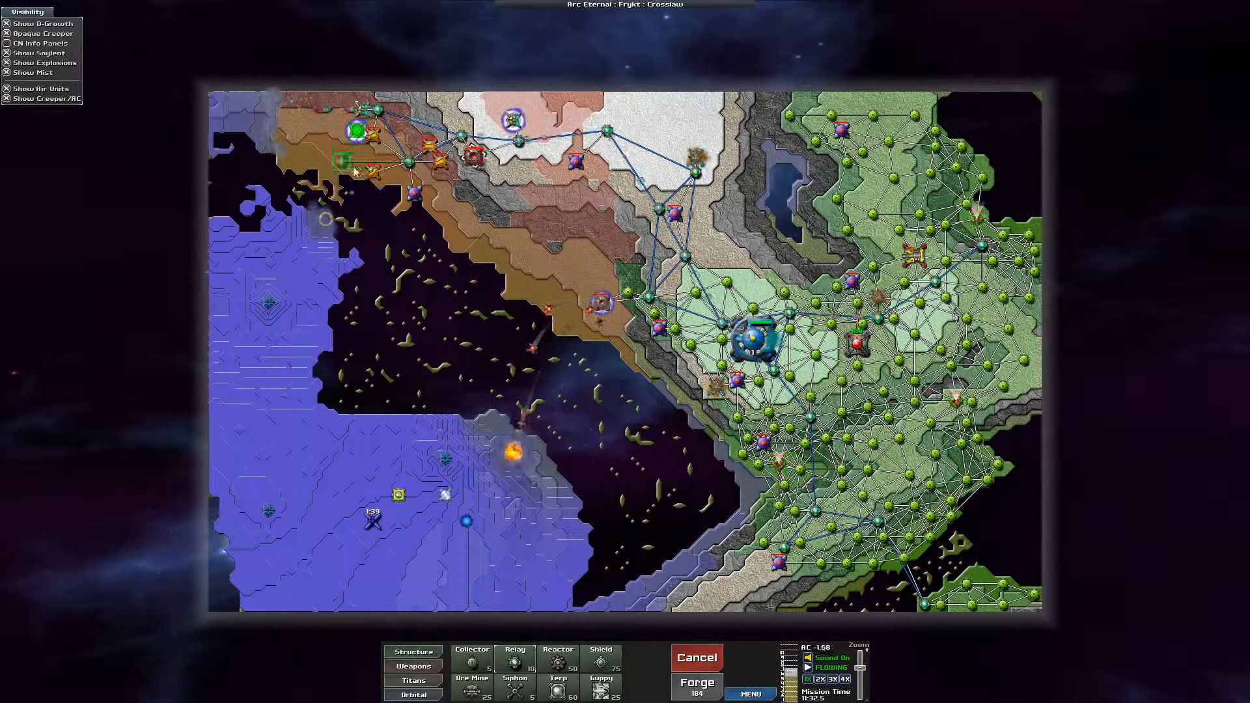
left_click(413, 665)
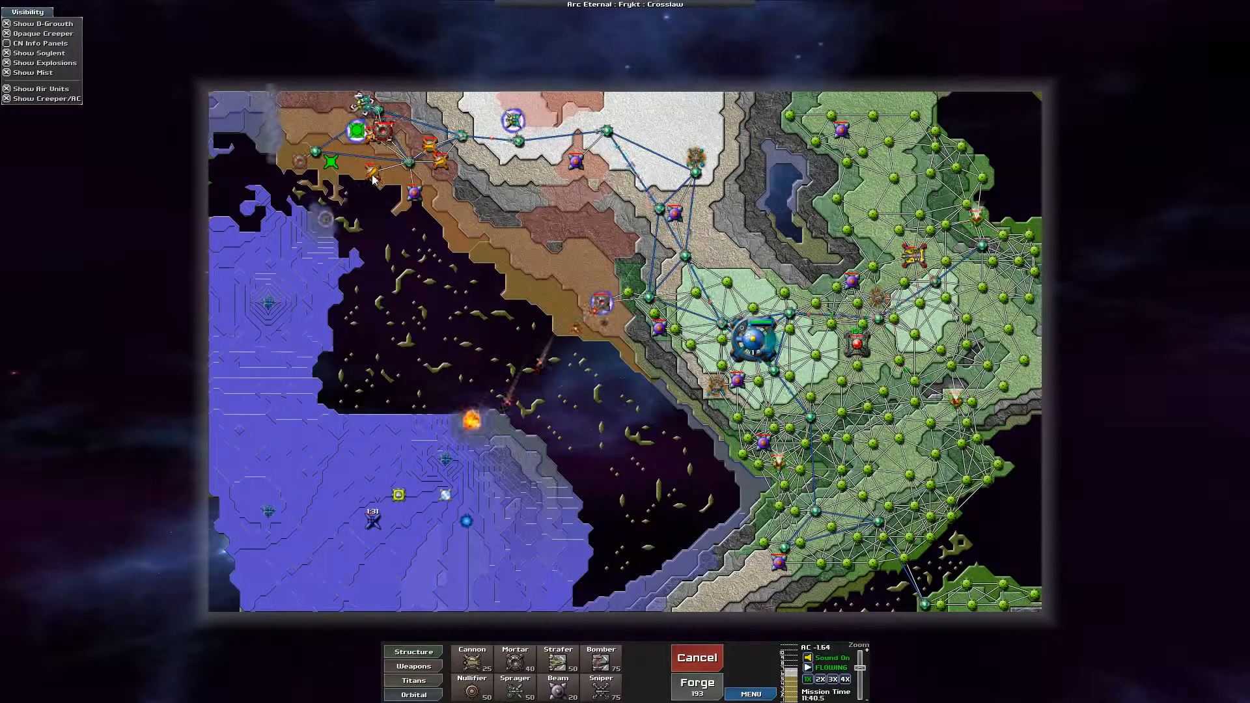
left_click(330, 162)
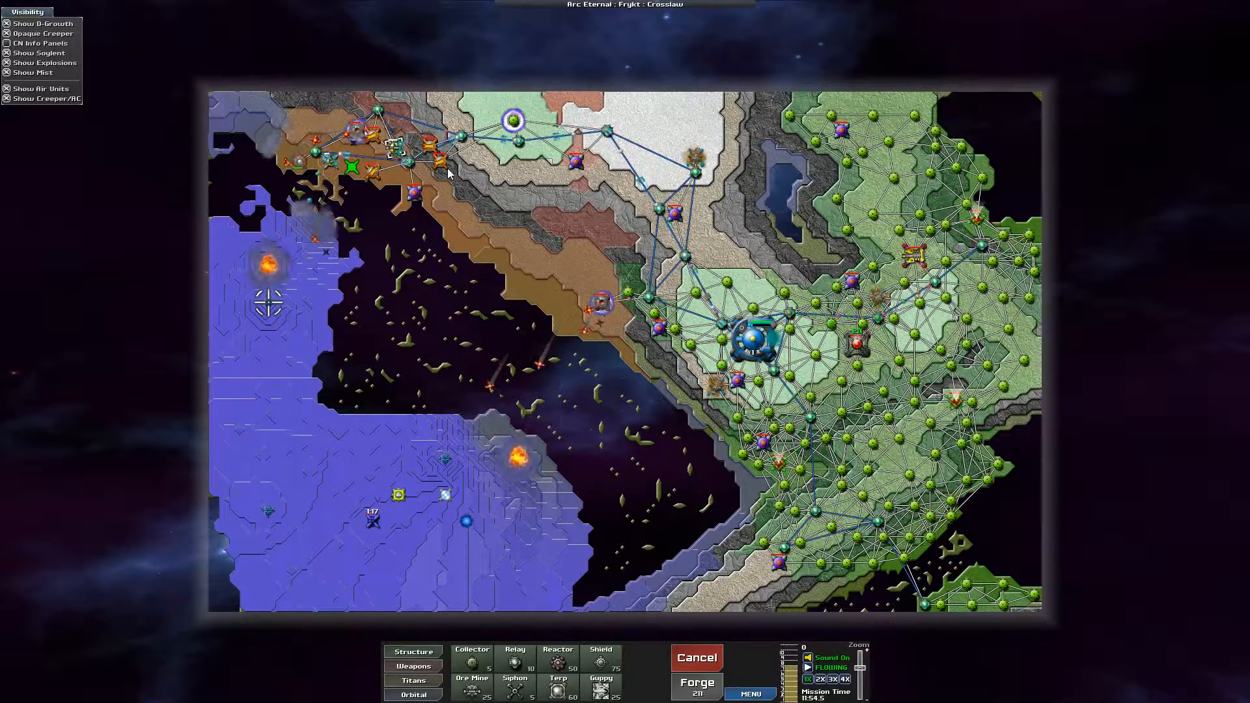
left_click(351, 165)
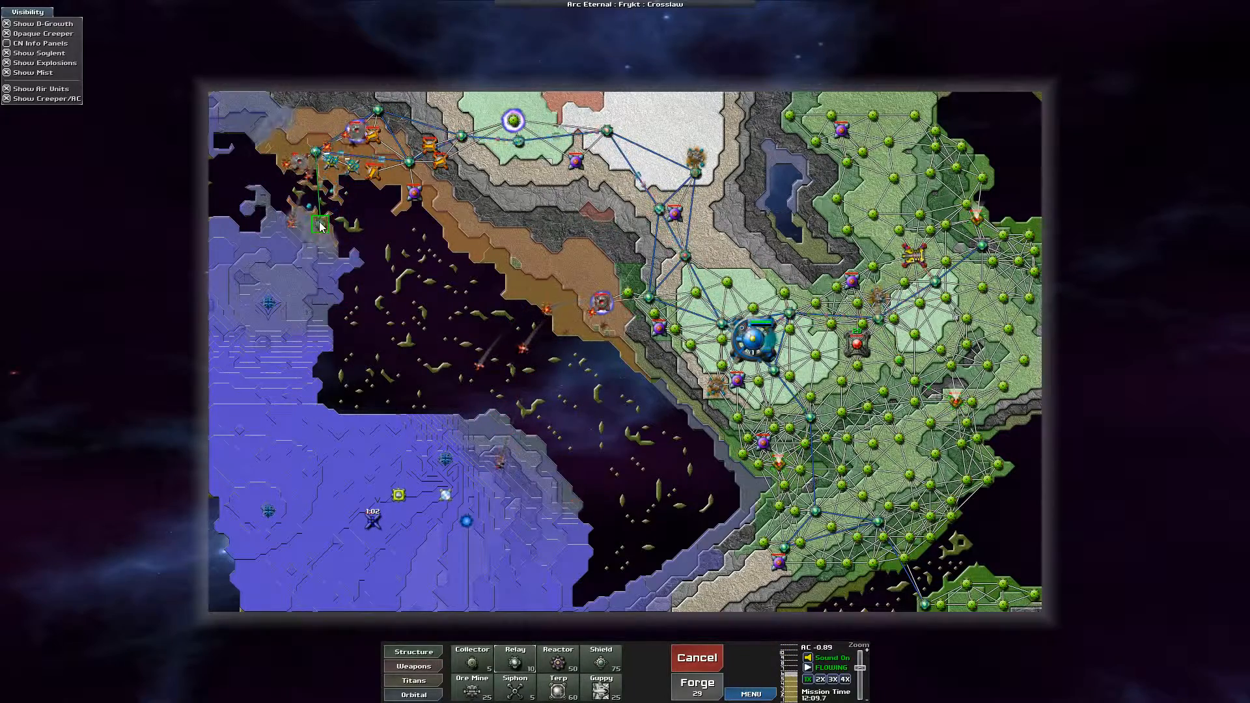
Step: Move the western Pulse Cannon down the slope and add more weapons there
left_click(425, 151)
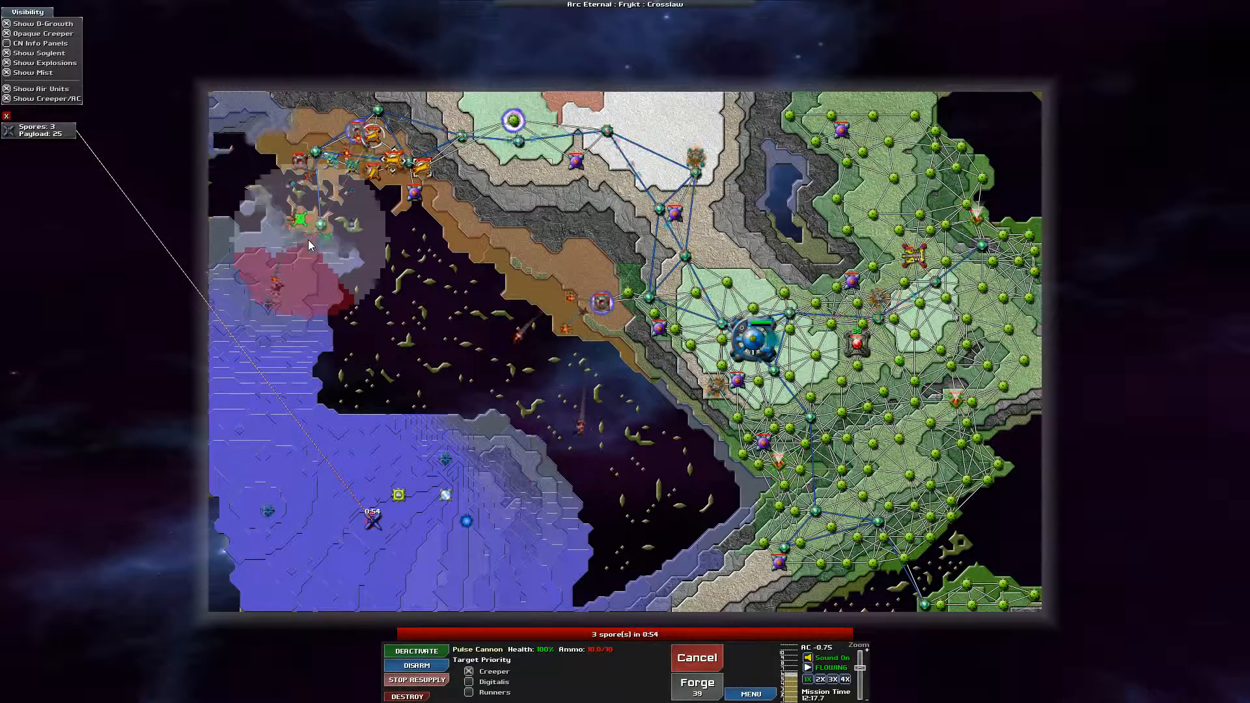
left_click(412, 651)
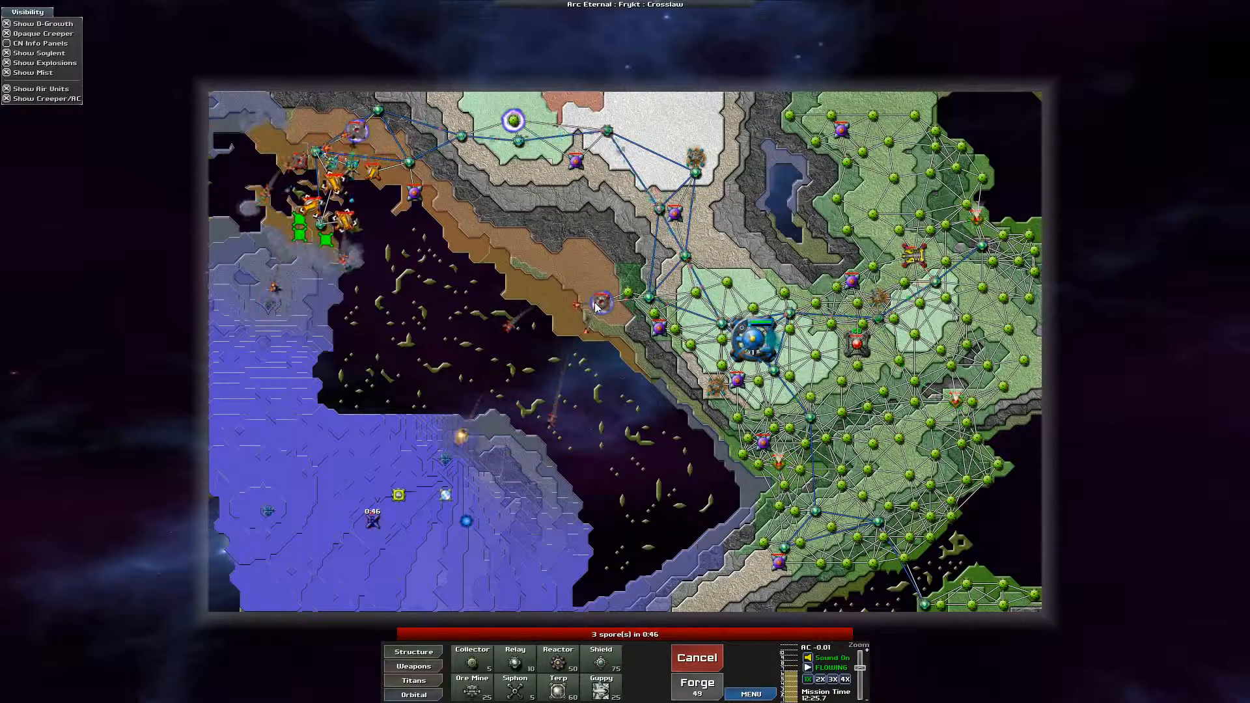
mouse_move(514, 452)
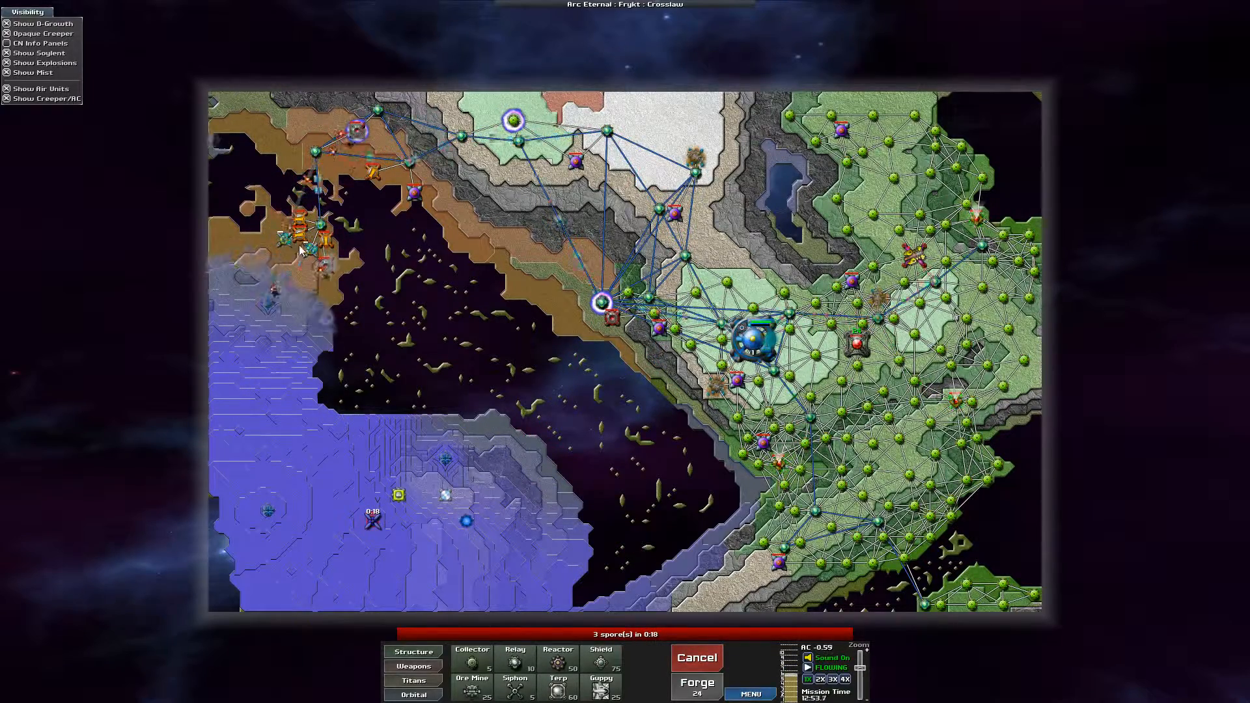
left_click(528, 459)
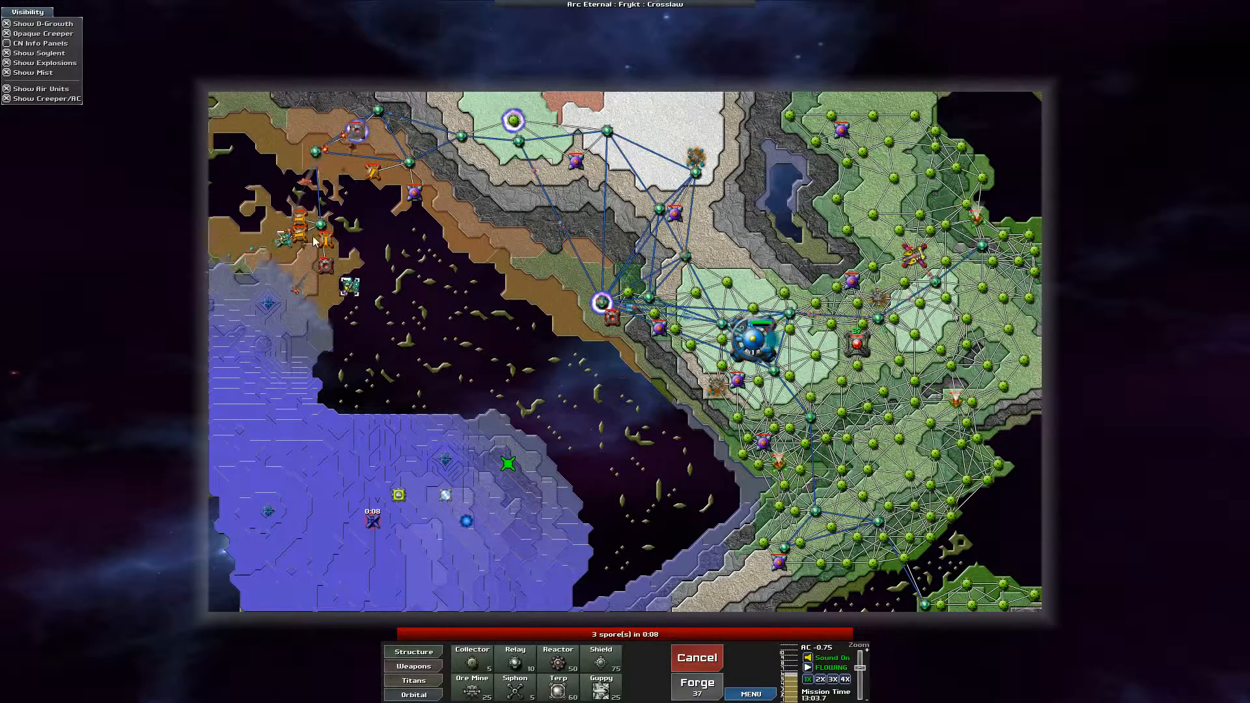
Step: Move the Sprayer farther down the western slope, reposition the southern Relay, and add units
left_click(412, 666)
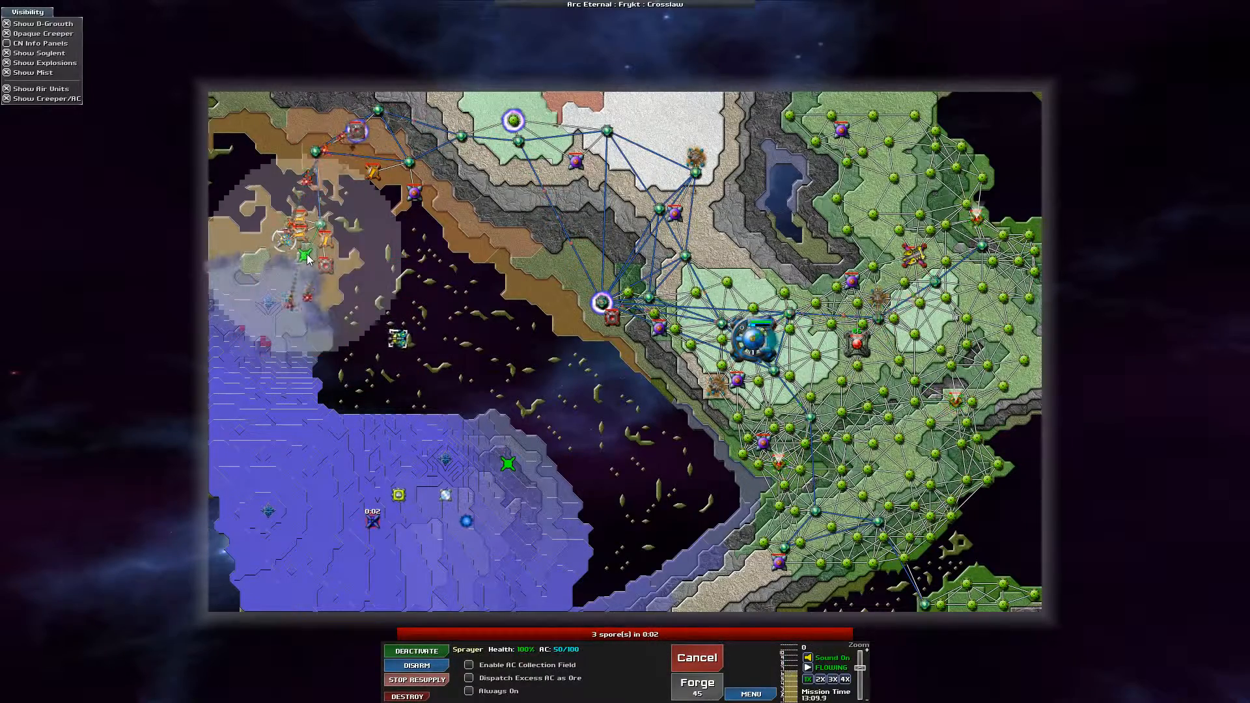
left_click(413, 651)
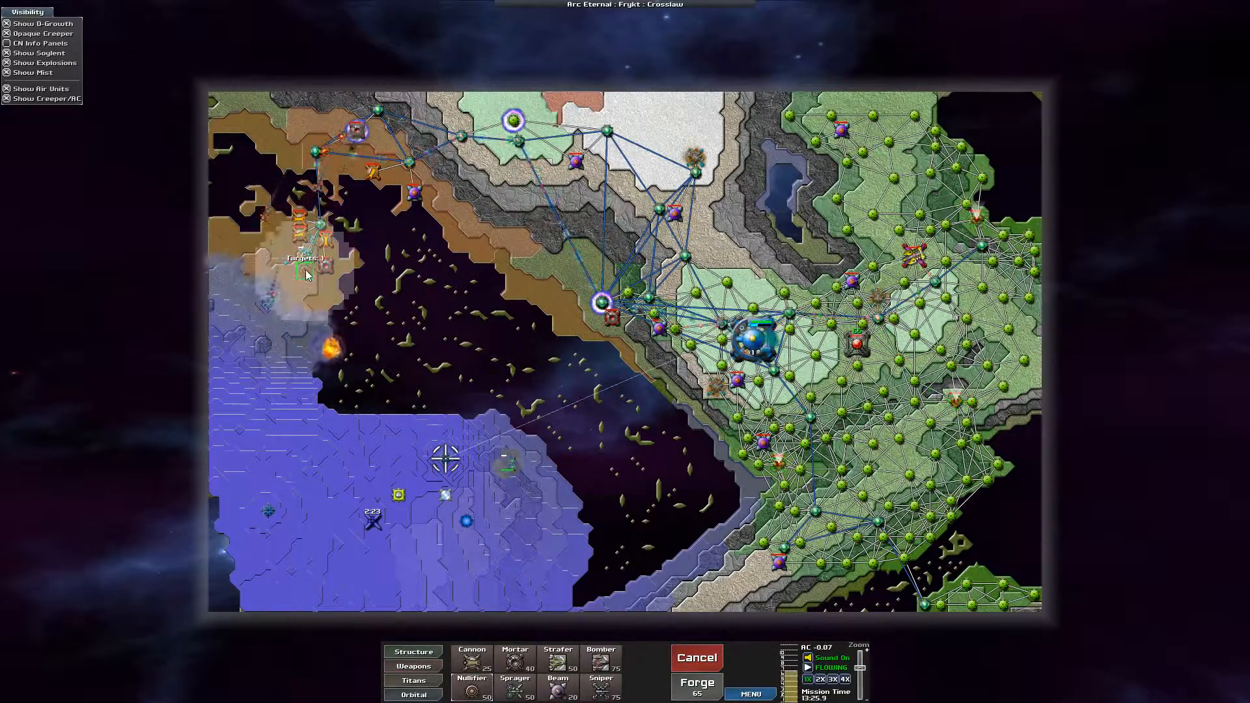
left_click(413, 651)
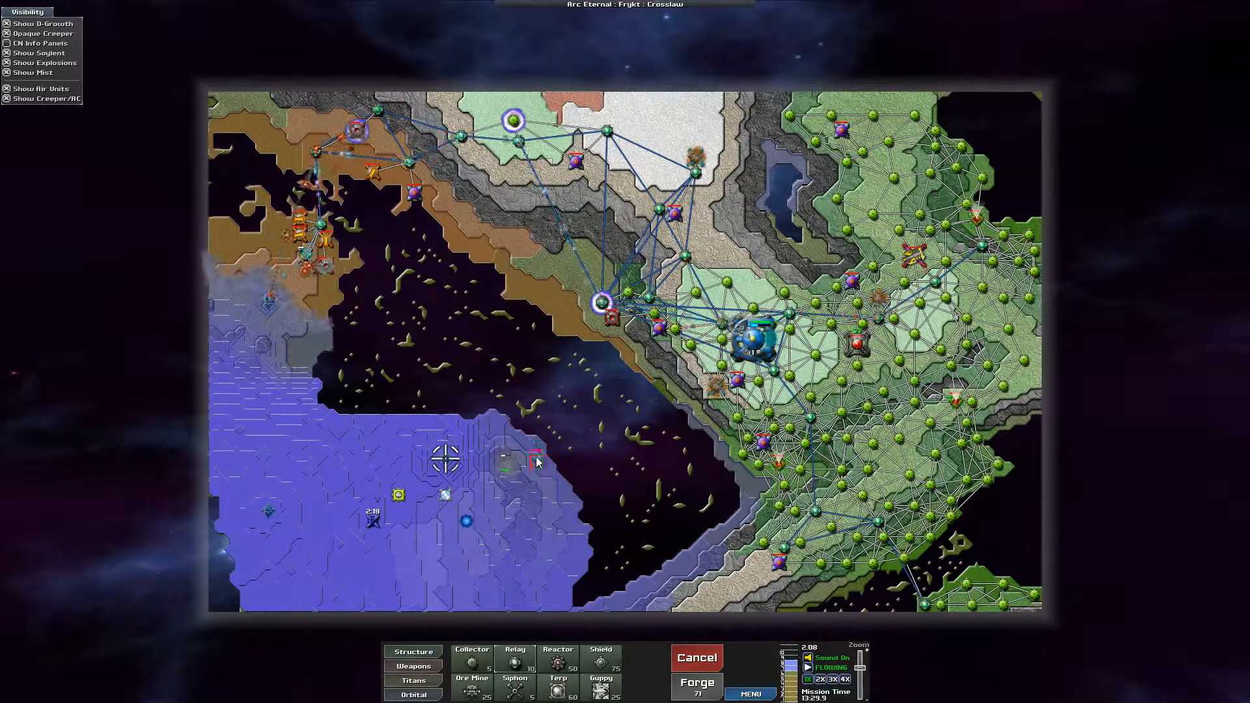
left_click(534, 461)
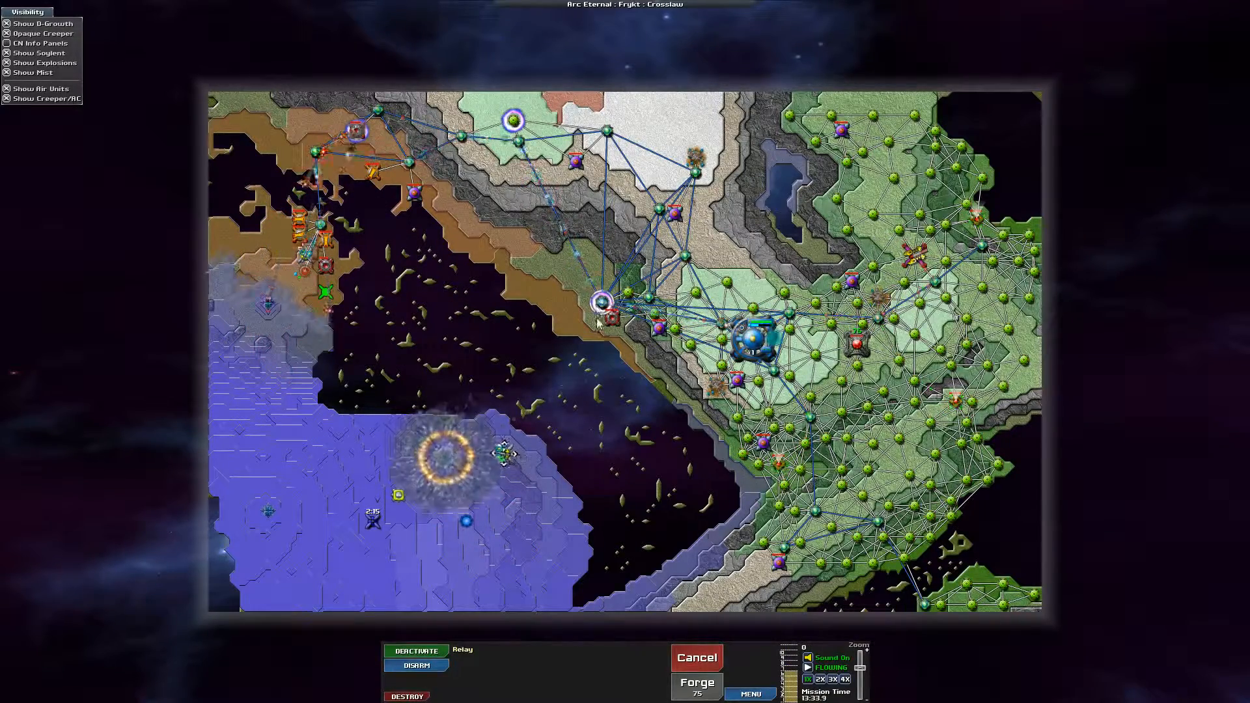
left_click(604, 310)
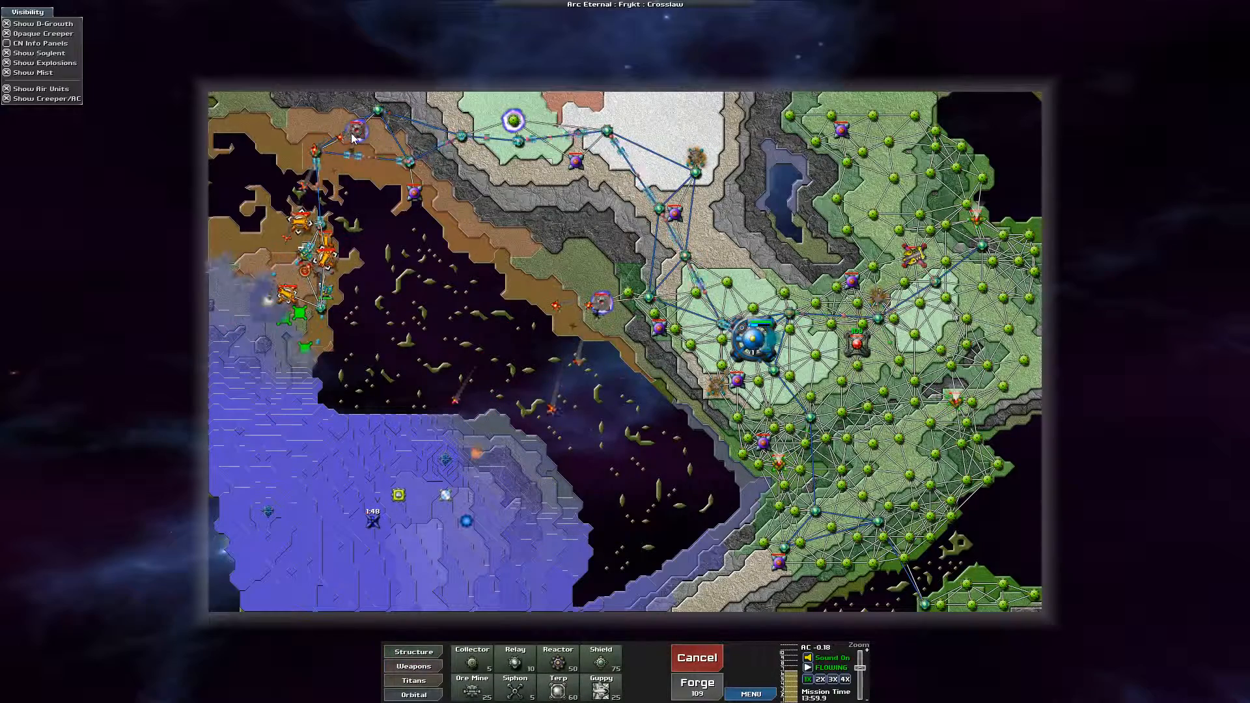
Step: Run the relay line down the western edge to a new southwest weapon cluster
left_click(320, 340)
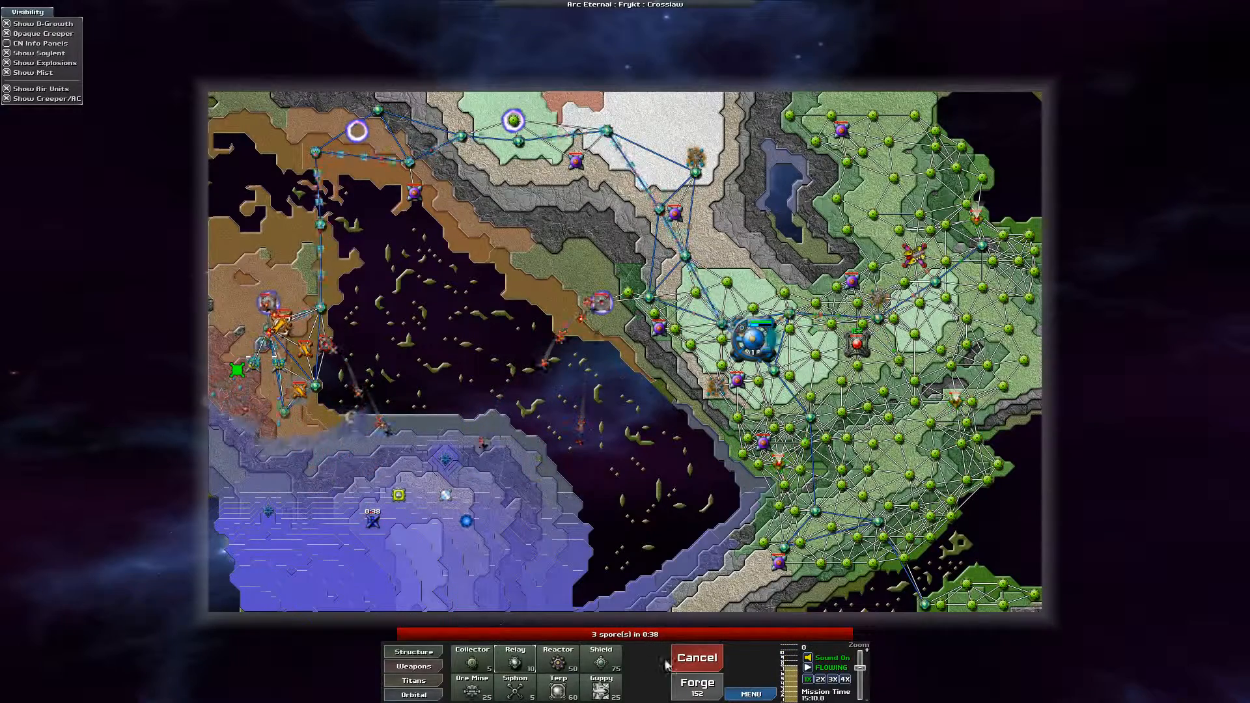
Step: Move the Sprayer south and place weapons at the southern creeper's edge
left_click(259, 345)
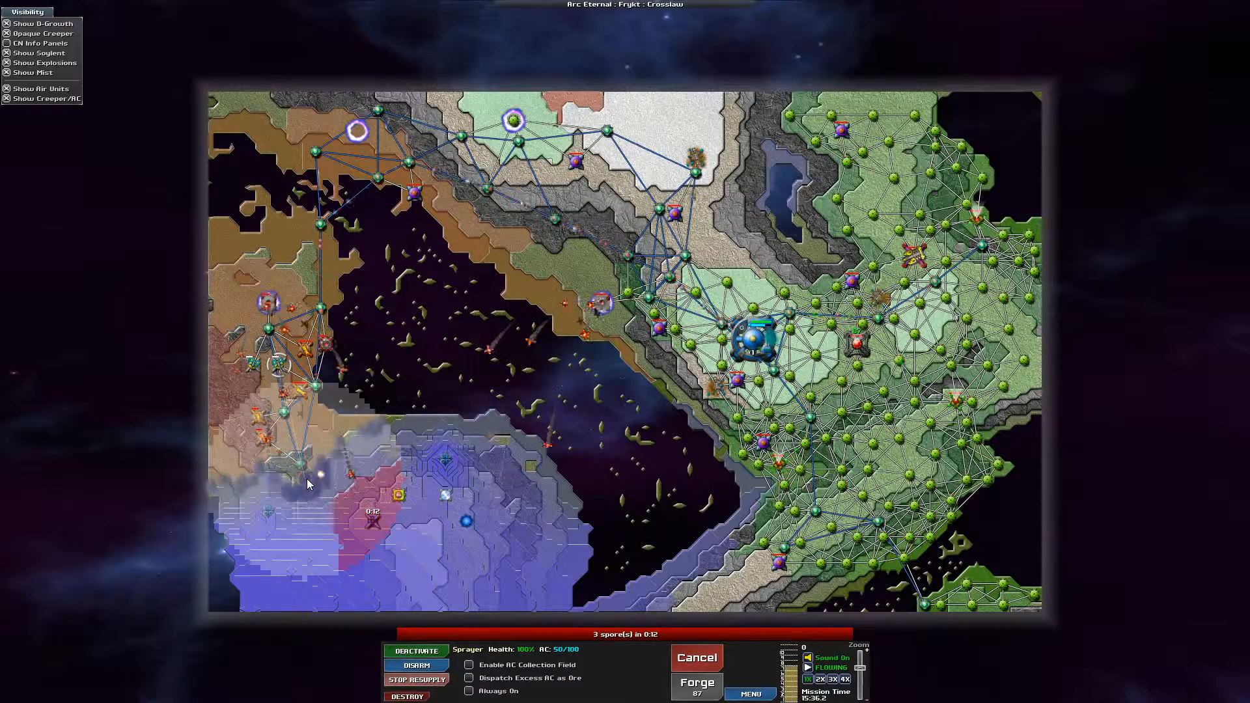
left_click(327, 343)
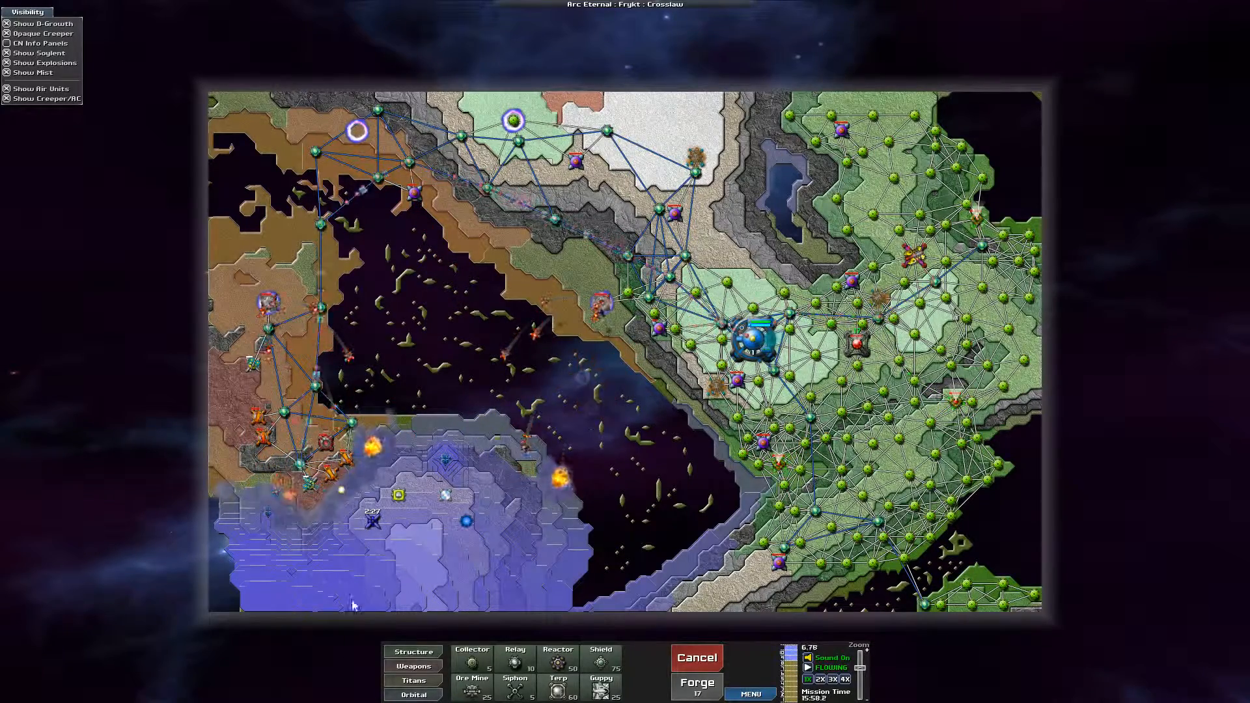
Step: Place a mortar to keep shelling the lower-left emitter until it is destroyed
left_click(413, 665)
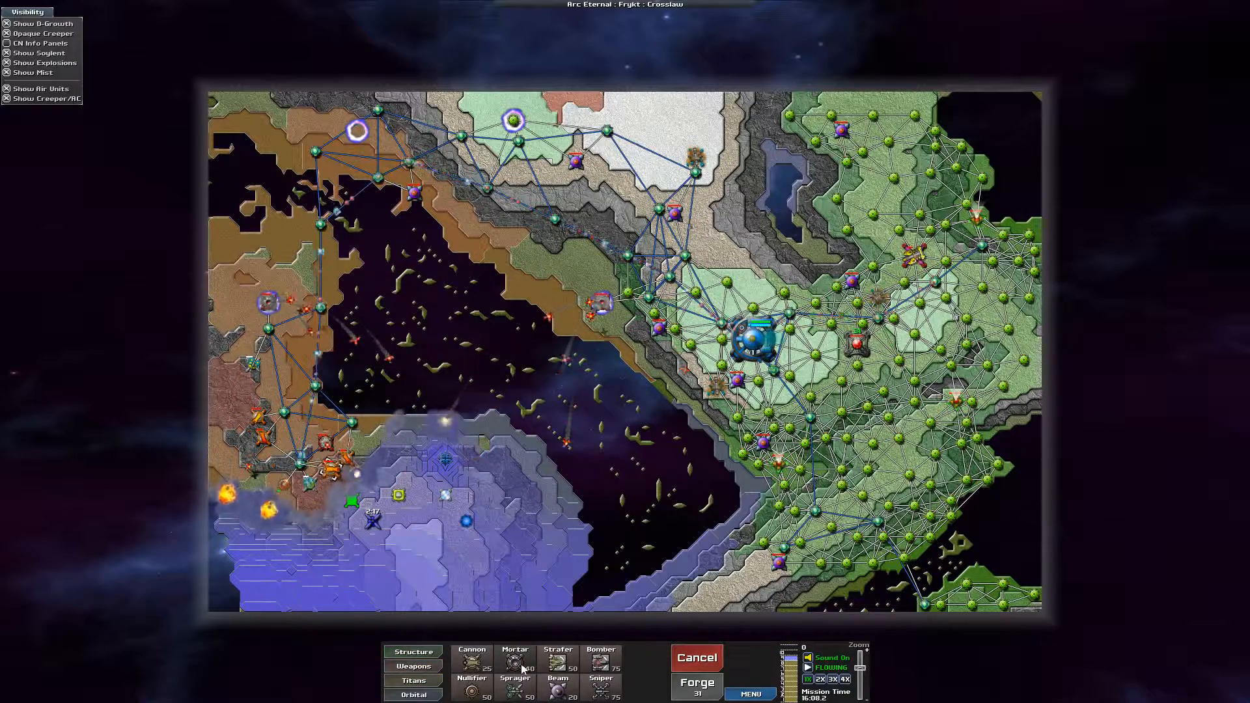
left_click(414, 650)
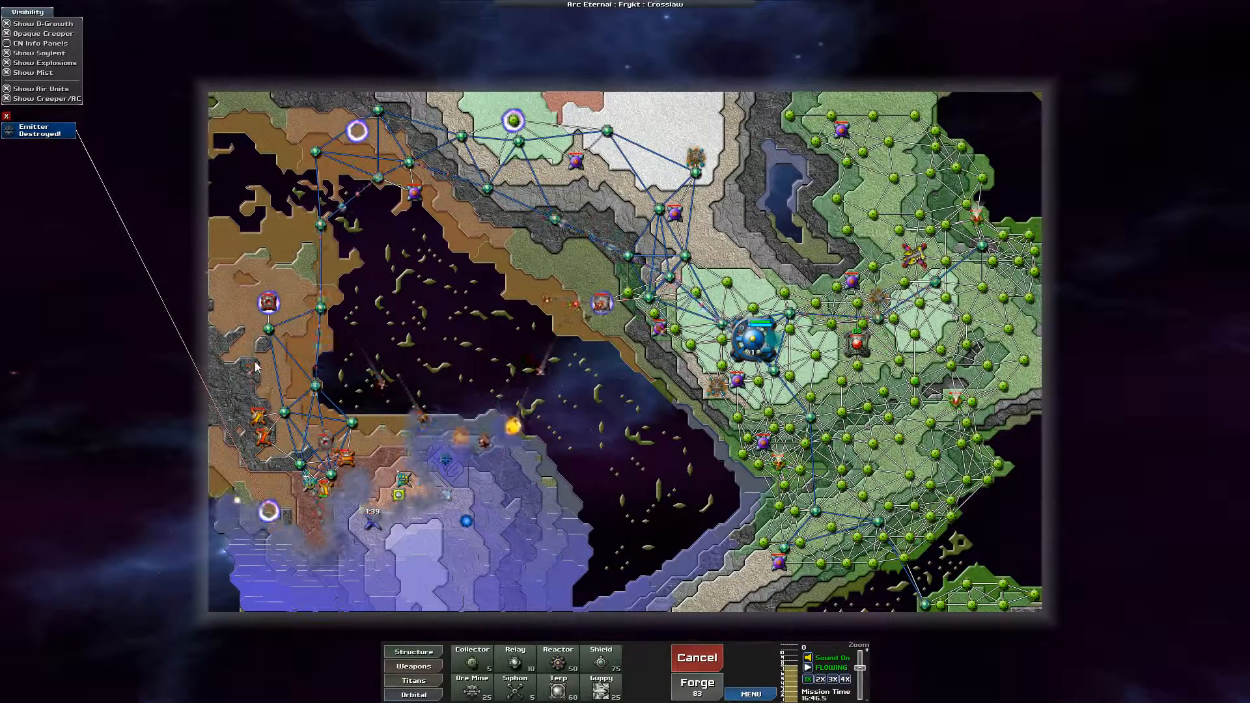
left_click(271, 512)
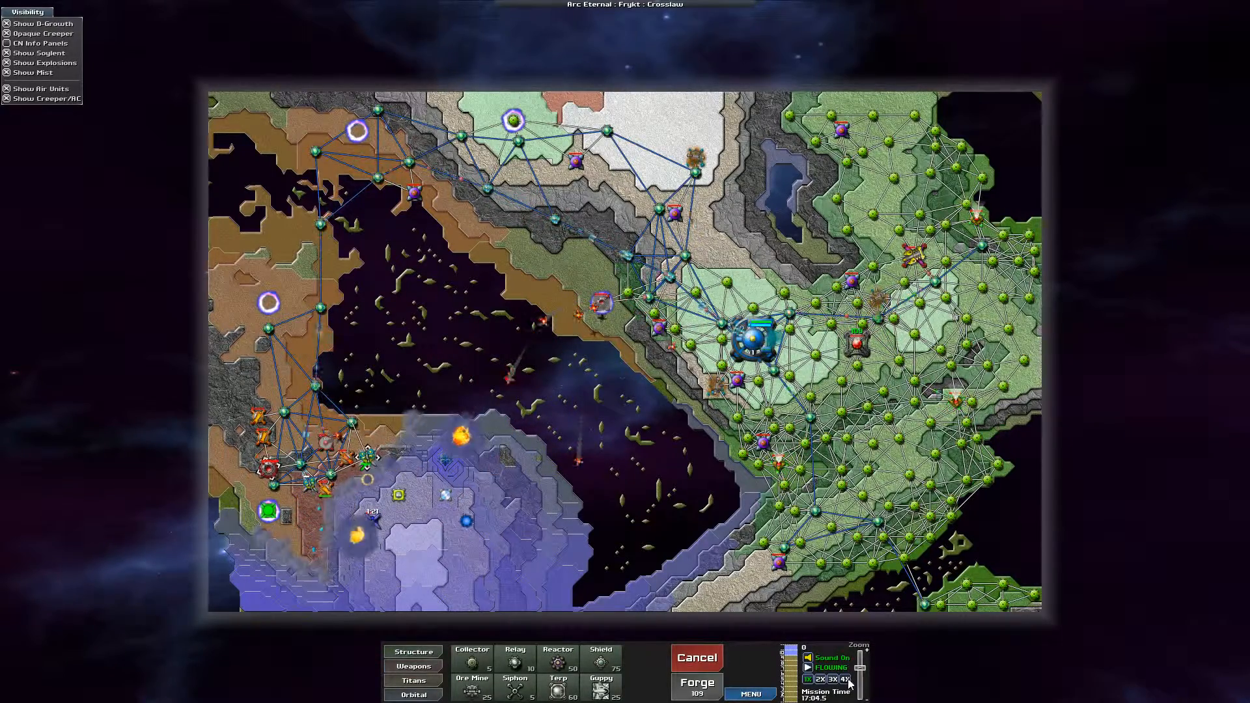
Step: Place another weapon in the southern basin to clear creeper and pick up the Vapen Shield Key
left_click(805, 678)
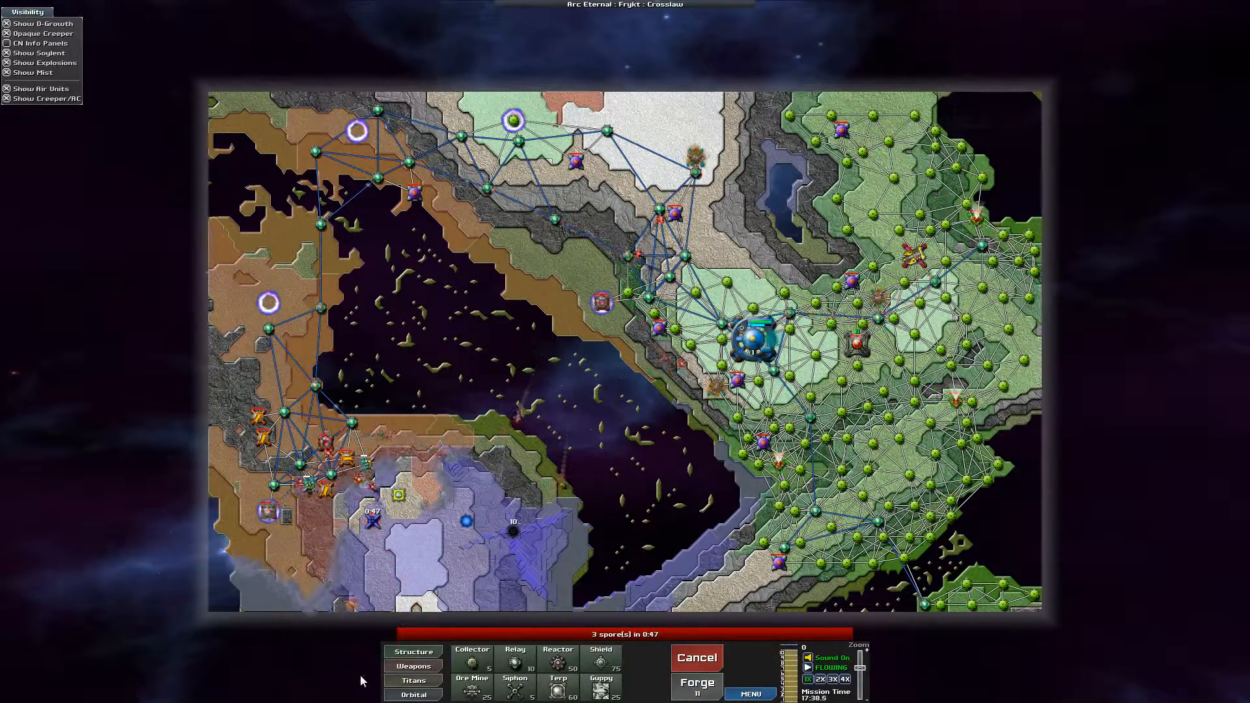
left_click(412, 665)
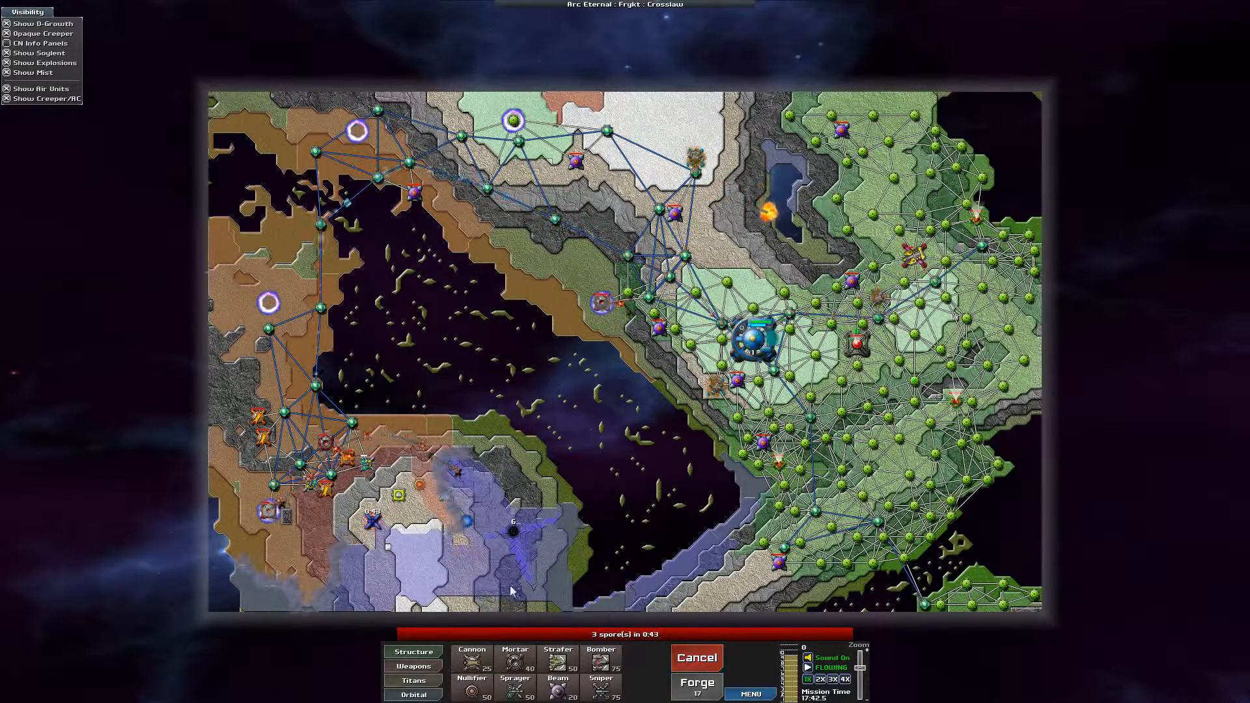
left_click(413, 651)
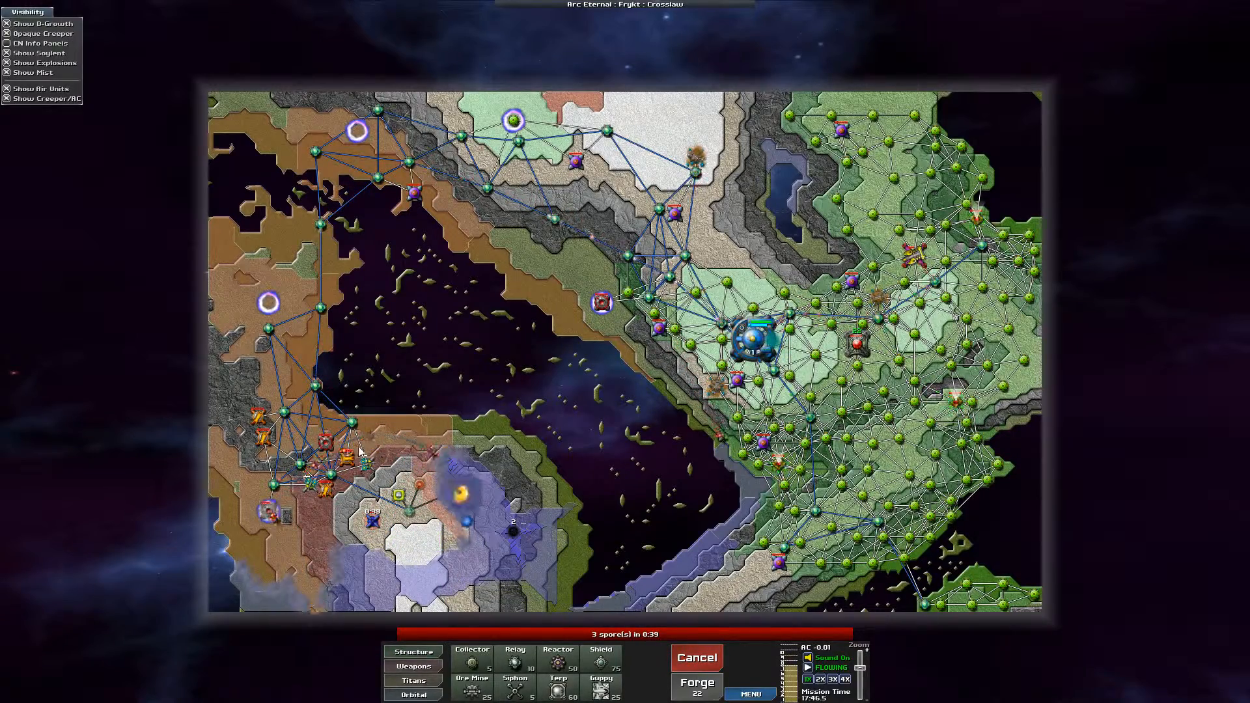
left_click(372, 521)
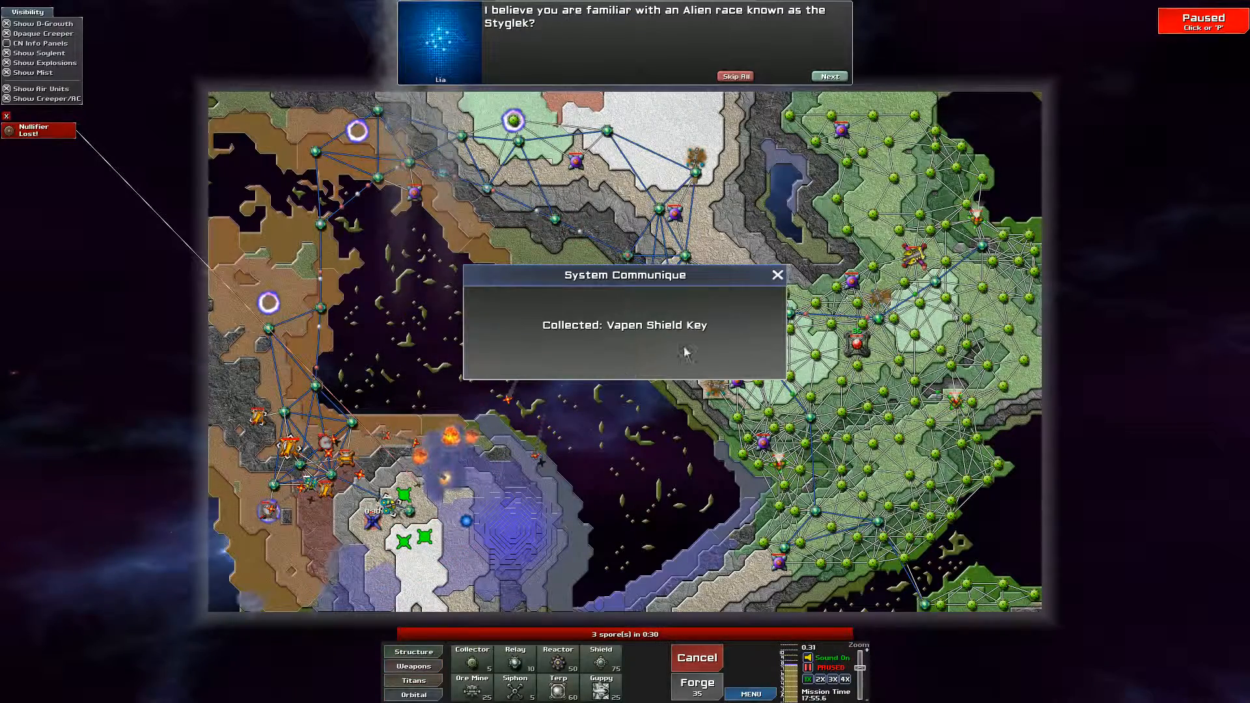
Step: Dismiss the key-collected communique and read the first lines of the Styglek conversation
left_click(776, 274)
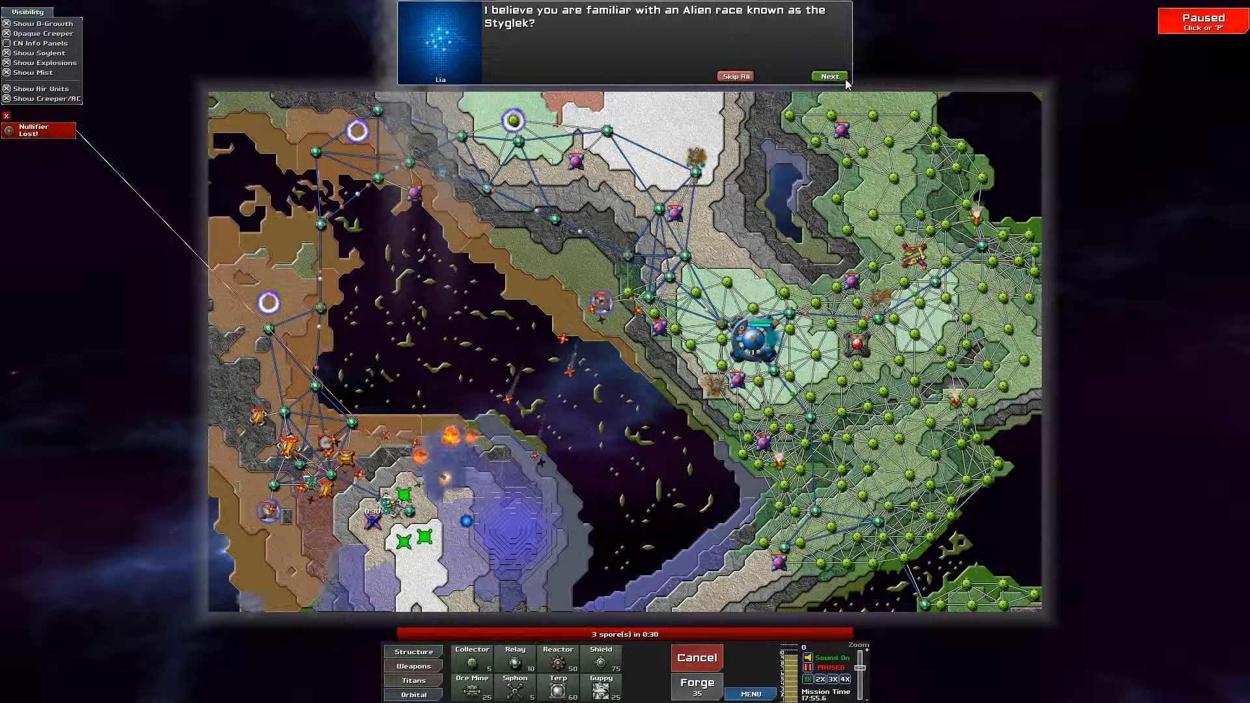
left_click(828, 75)
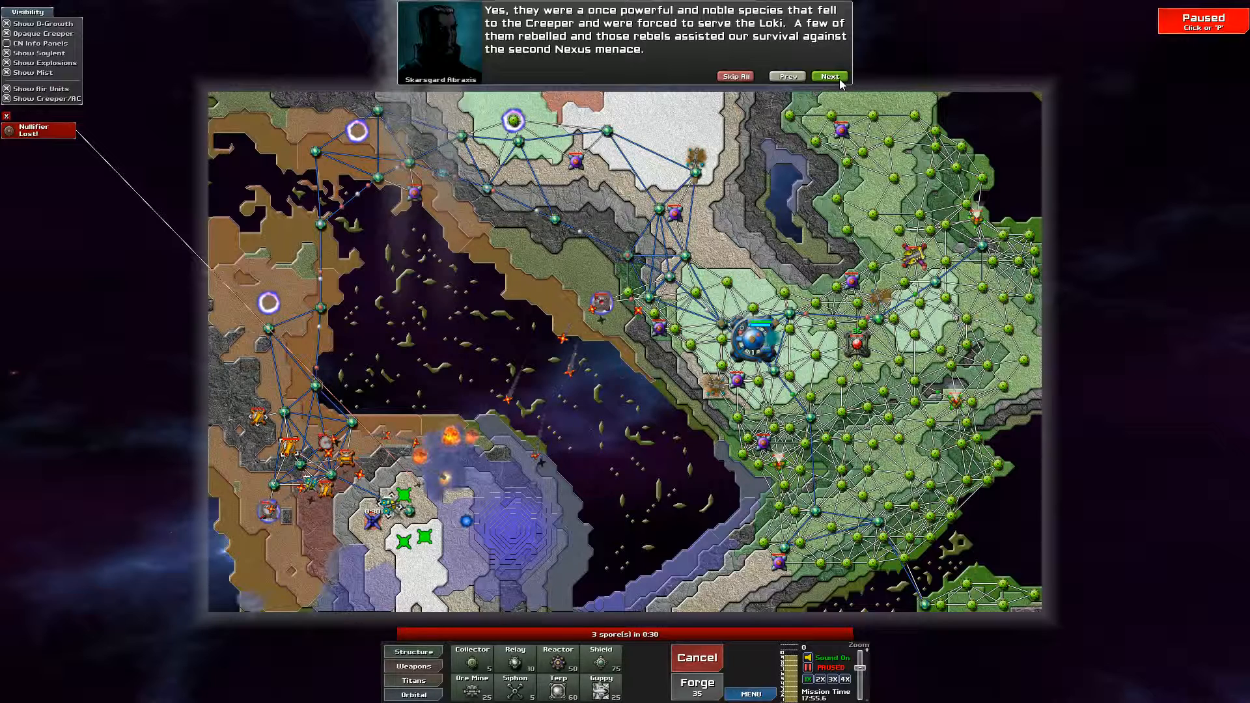
left_click(828, 76)
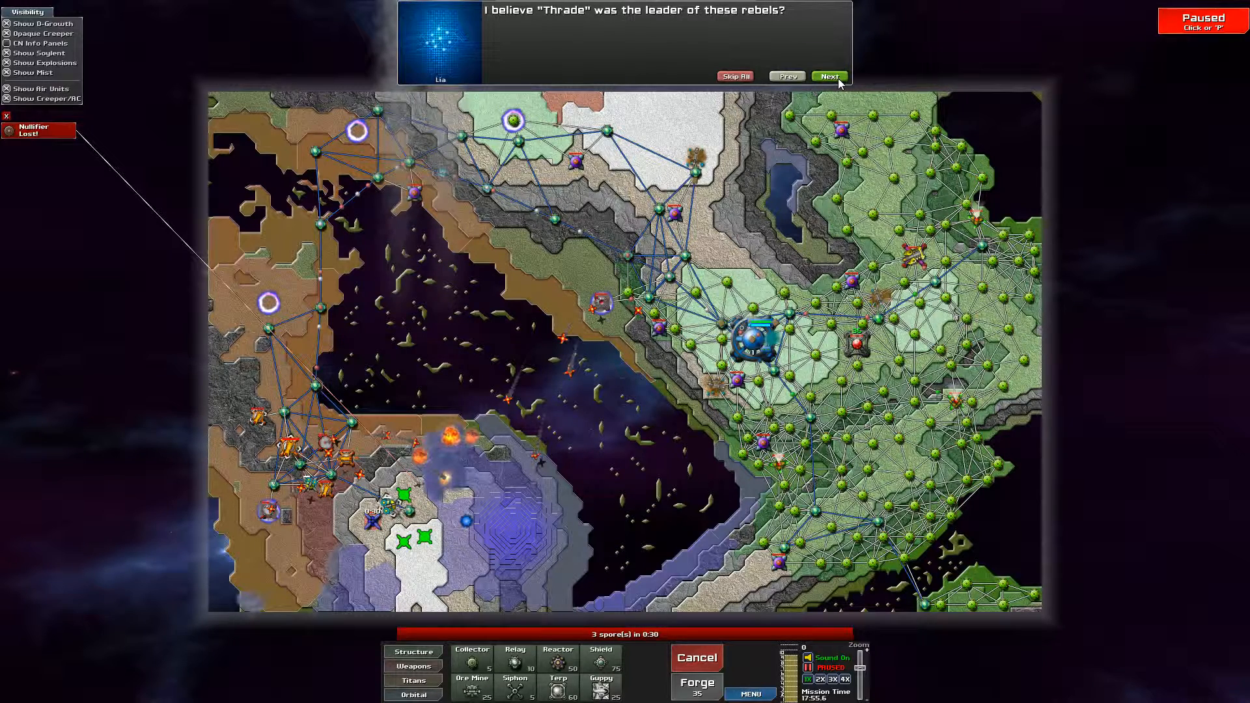
left_click(828, 75)
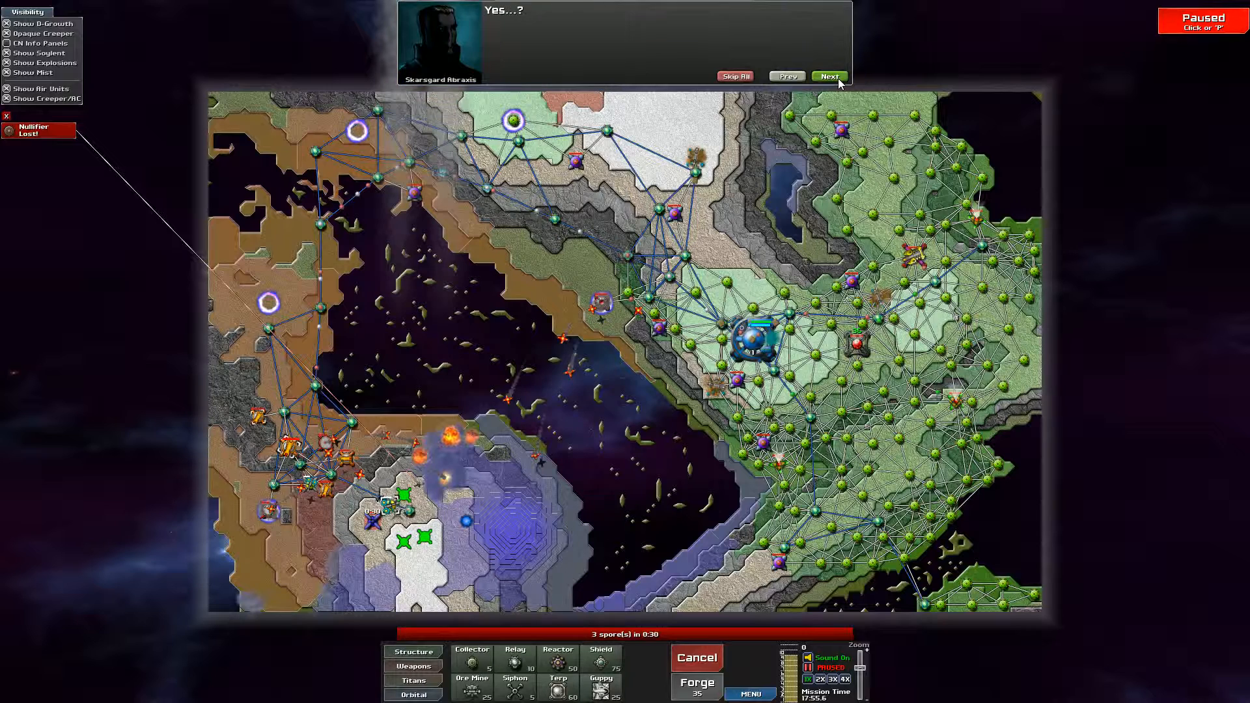
left_click(828, 75)
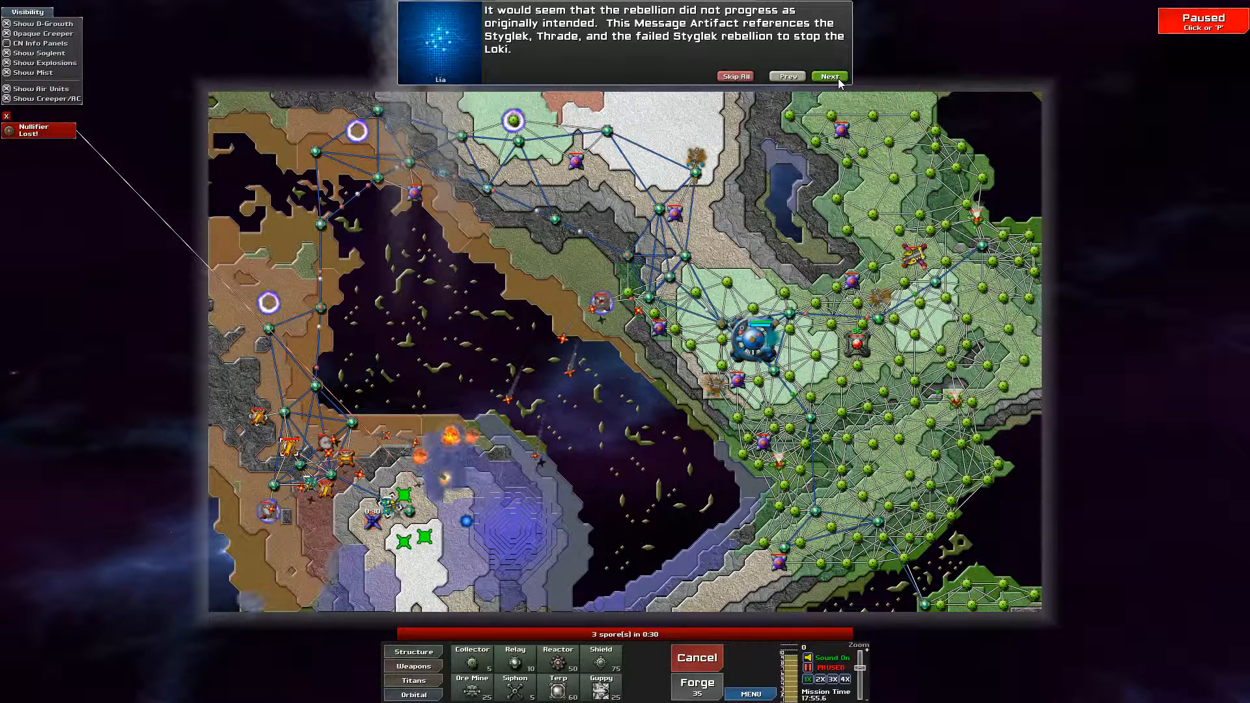
left_click(828, 75)
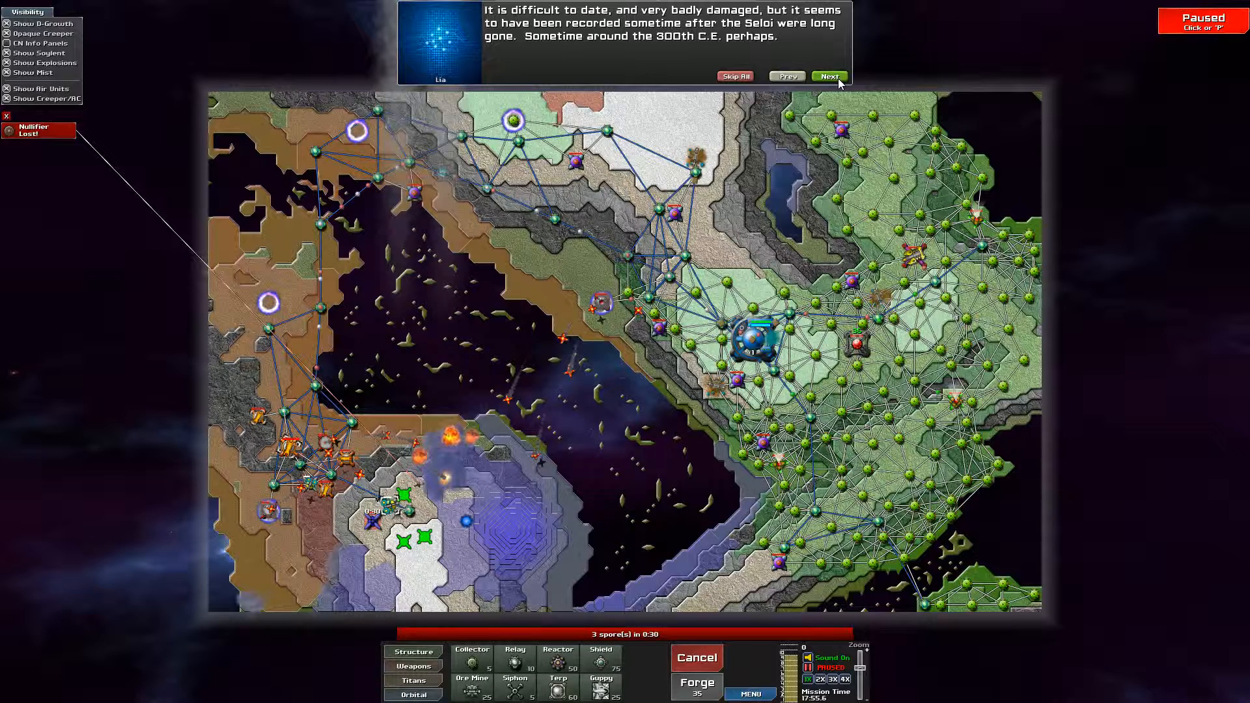
left_click(828, 76)
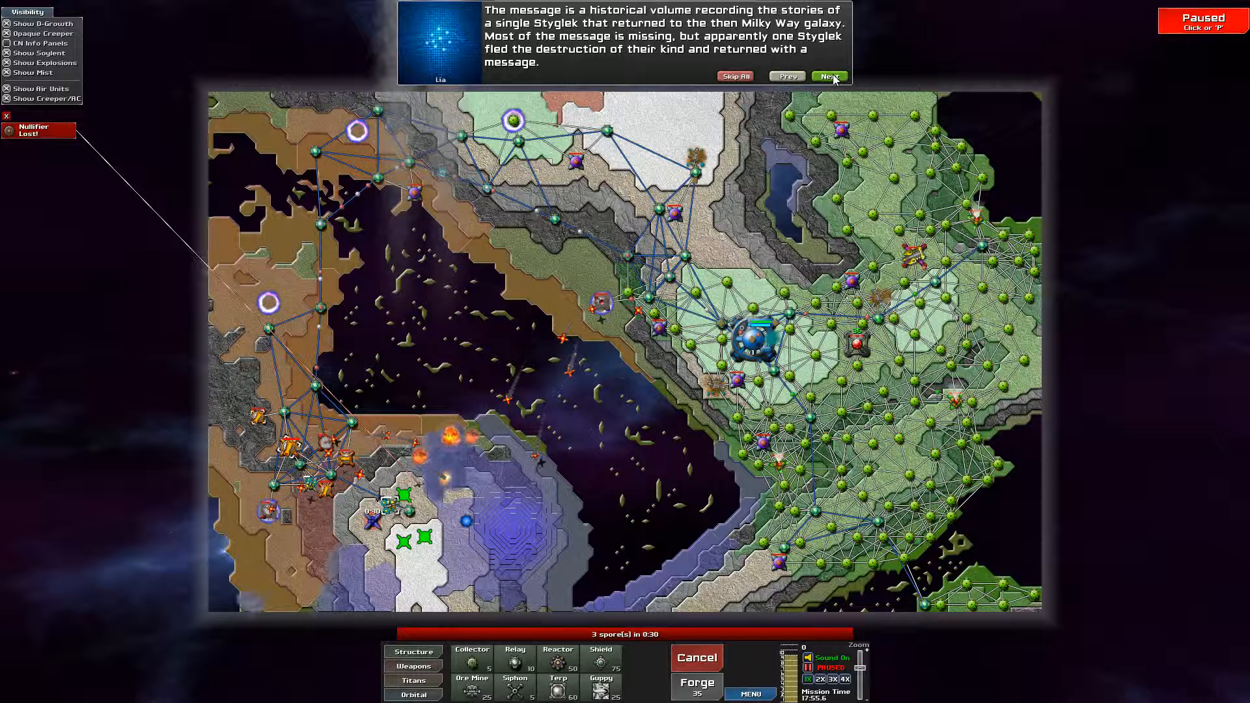
left_click(828, 77)
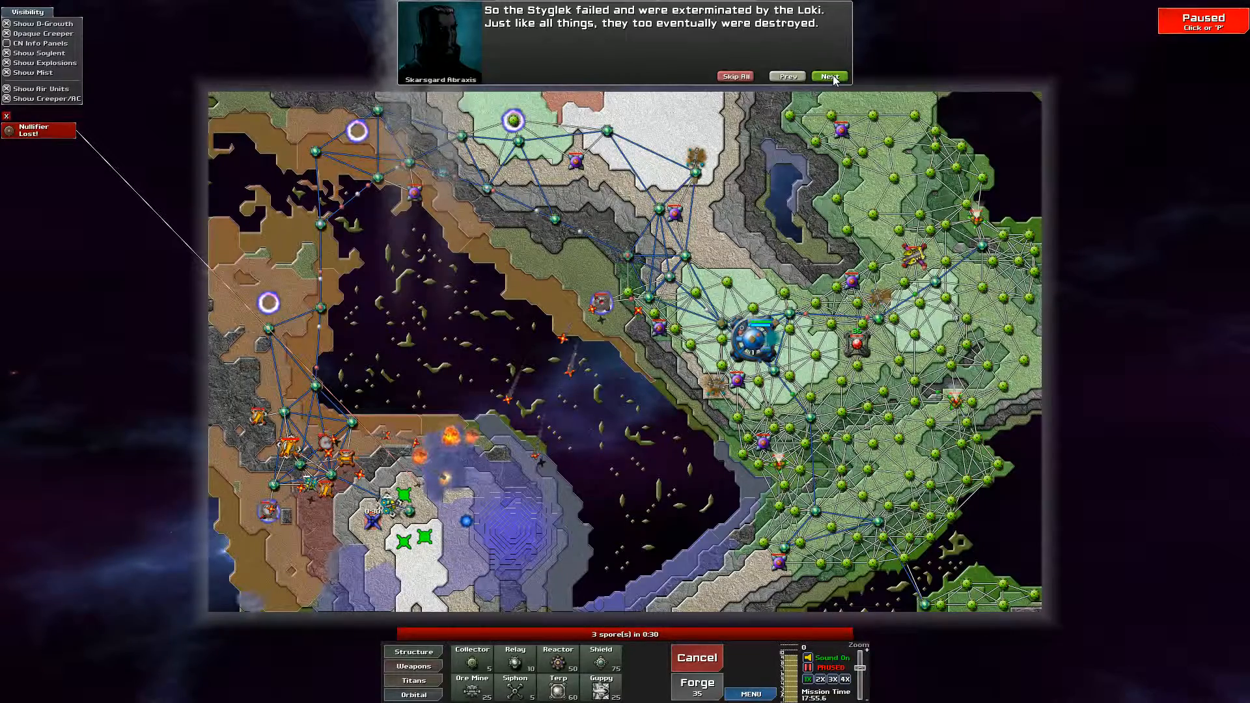
left_click(828, 77)
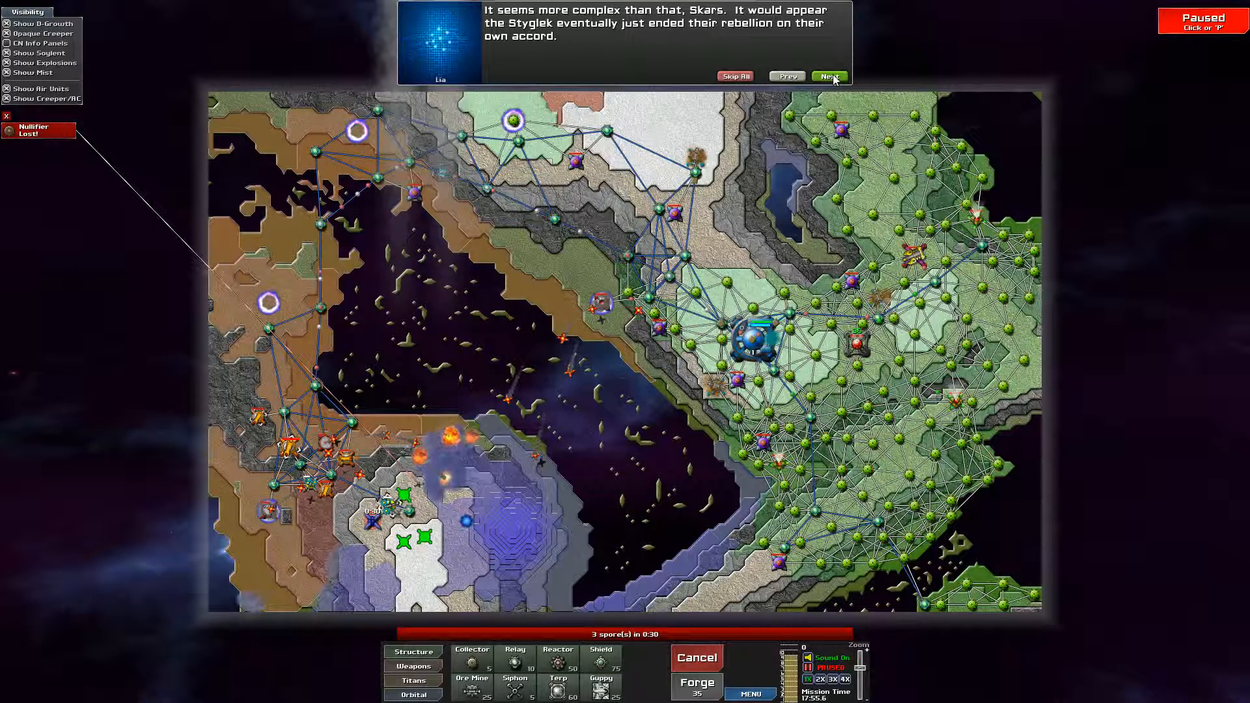
Step: Read the remaining Arc dialogue lines and close the conversation to resume play
left_click(828, 77)
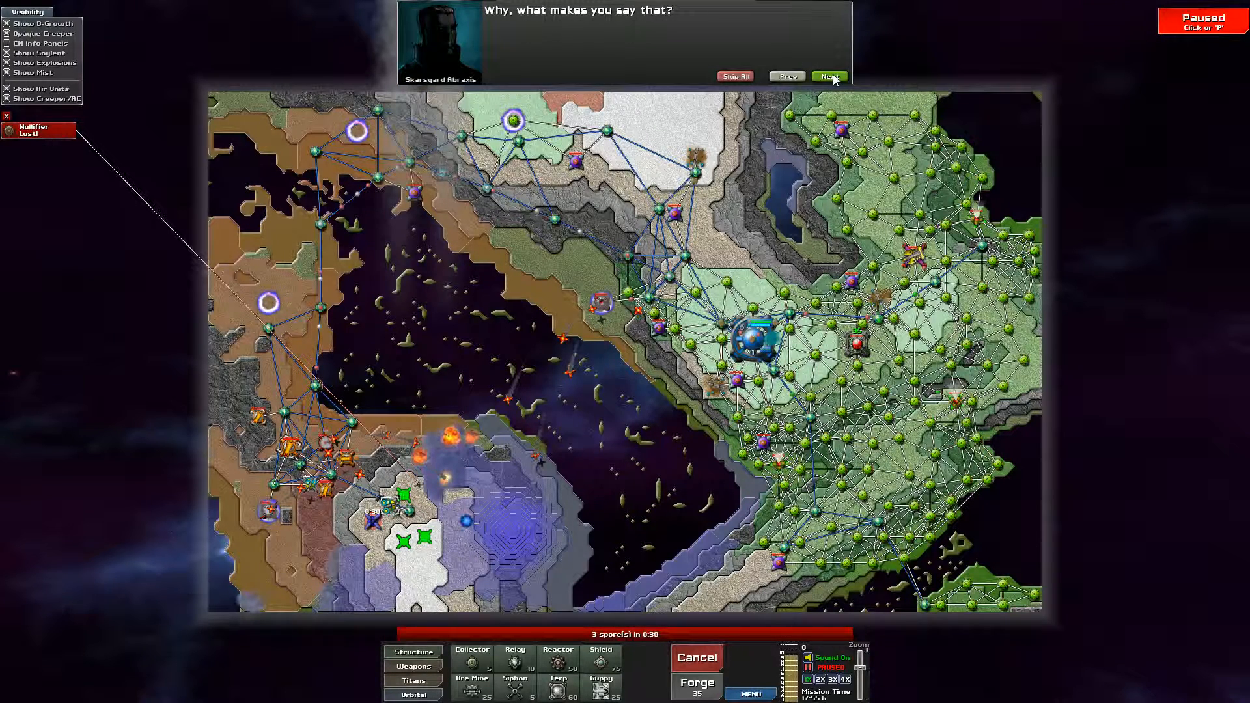
left_click(828, 75)
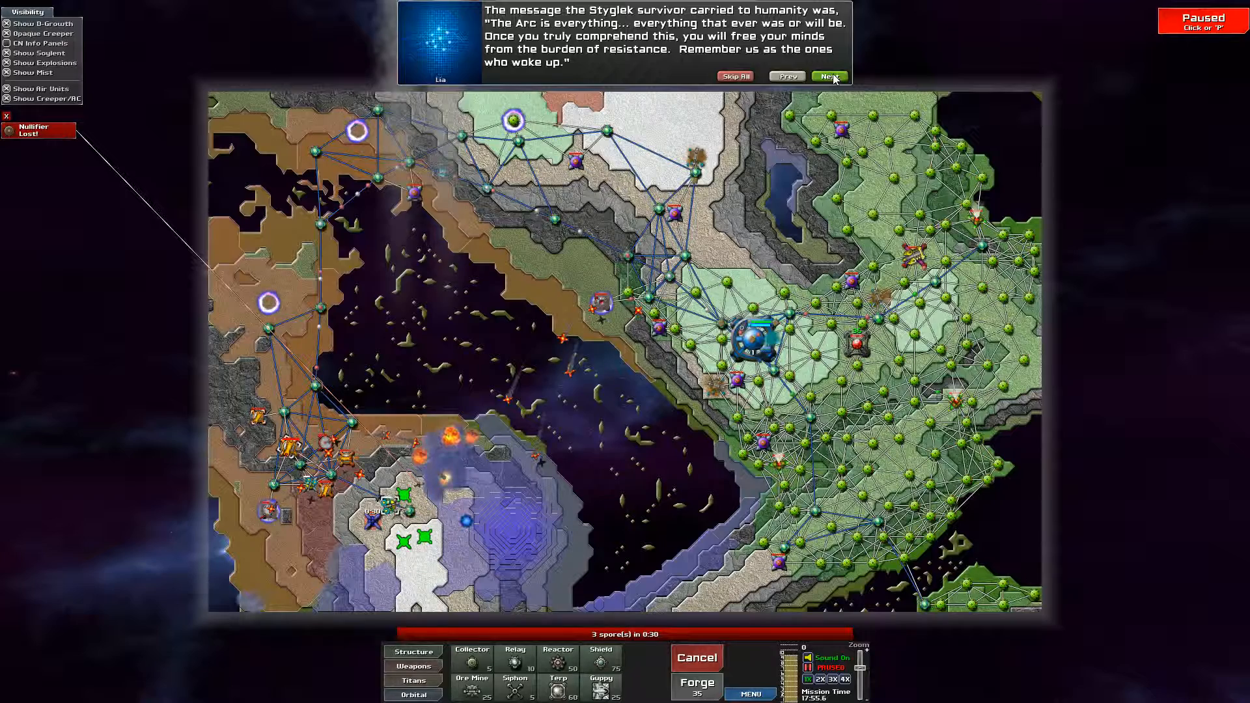
left_click(828, 77)
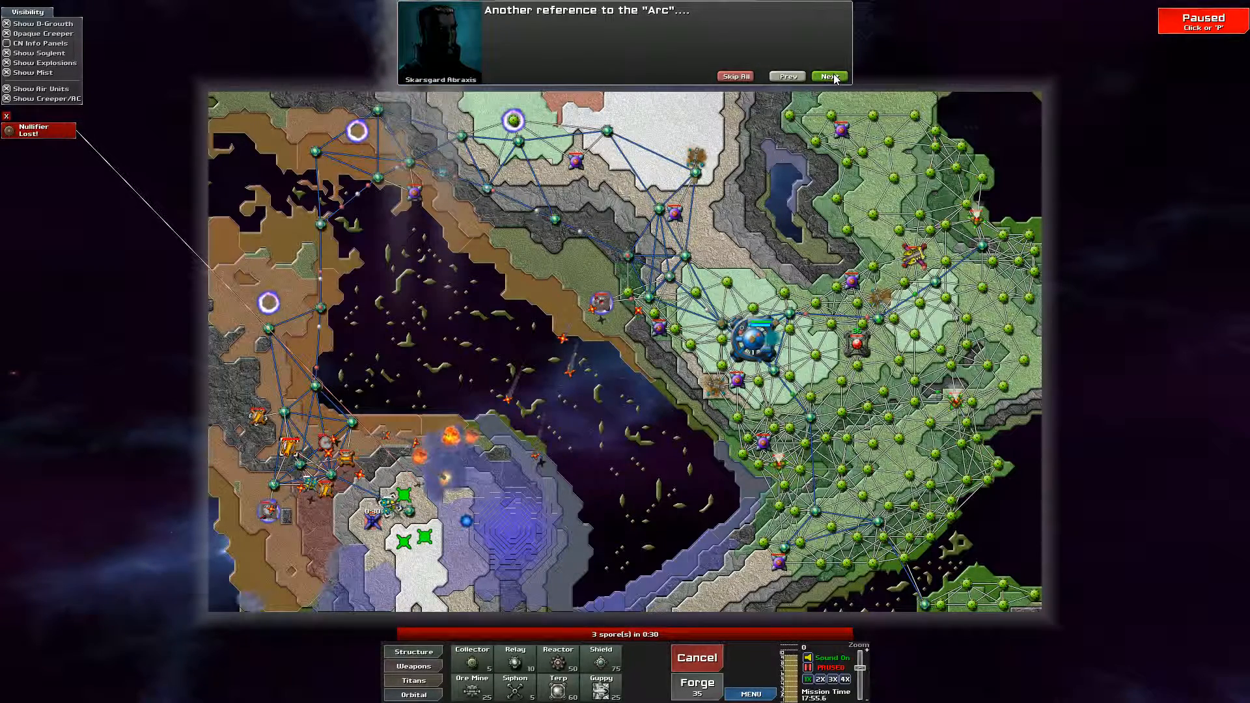
left_click(827, 75)
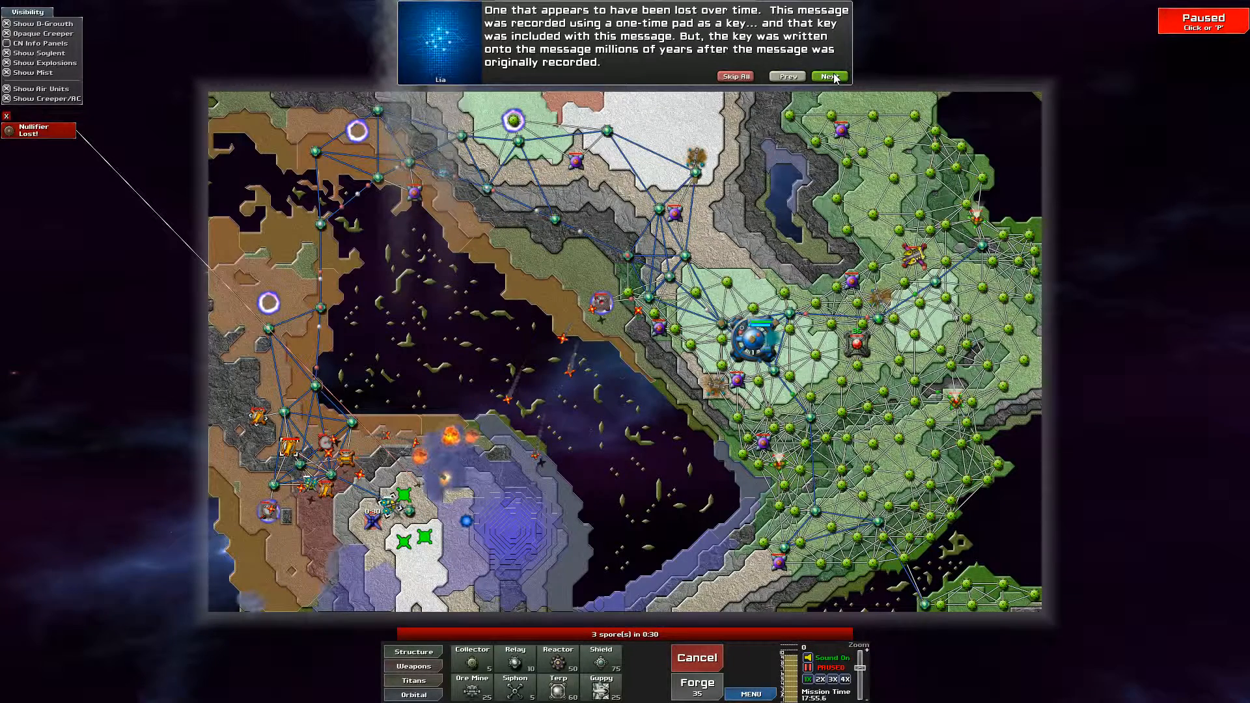
left_click(828, 76)
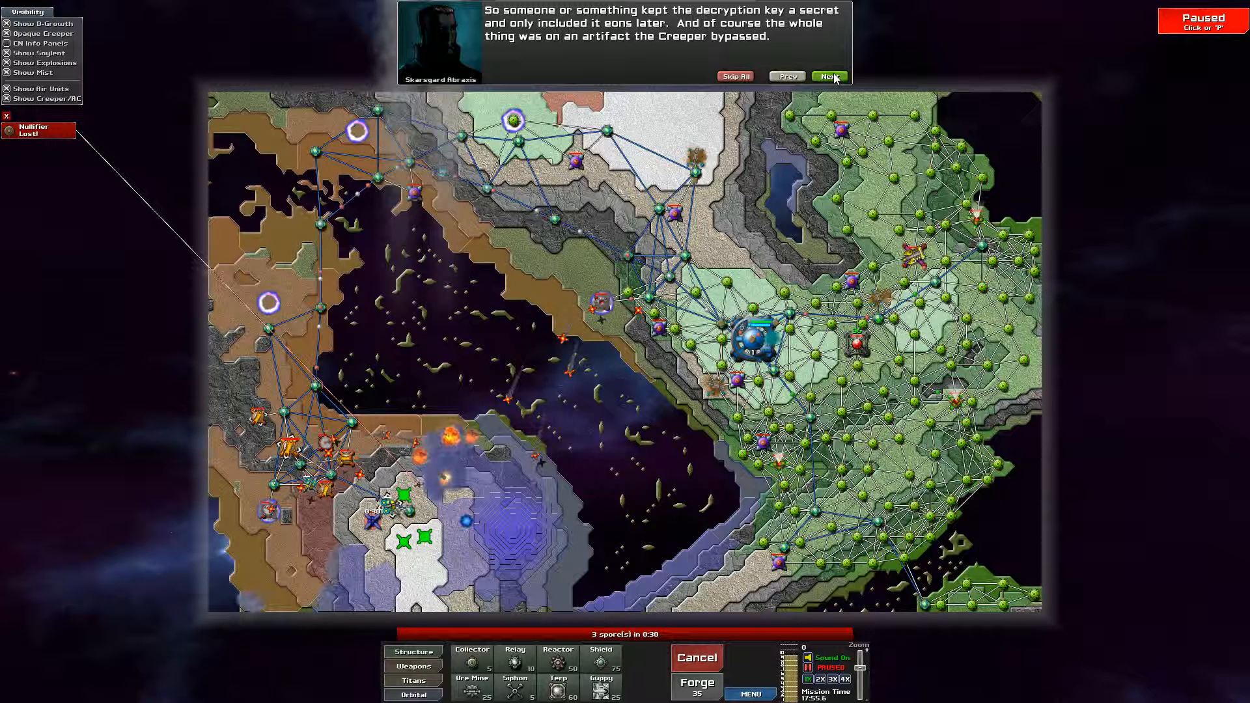
left_click(829, 76)
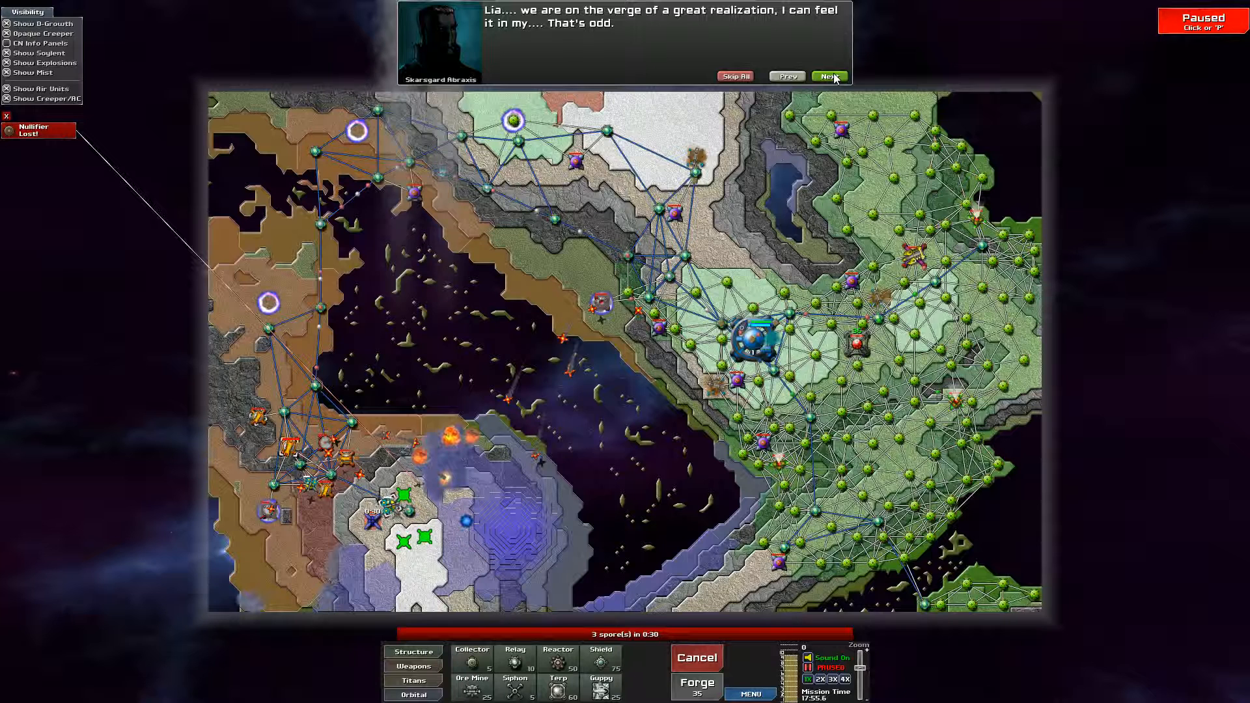
left_click(828, 75)
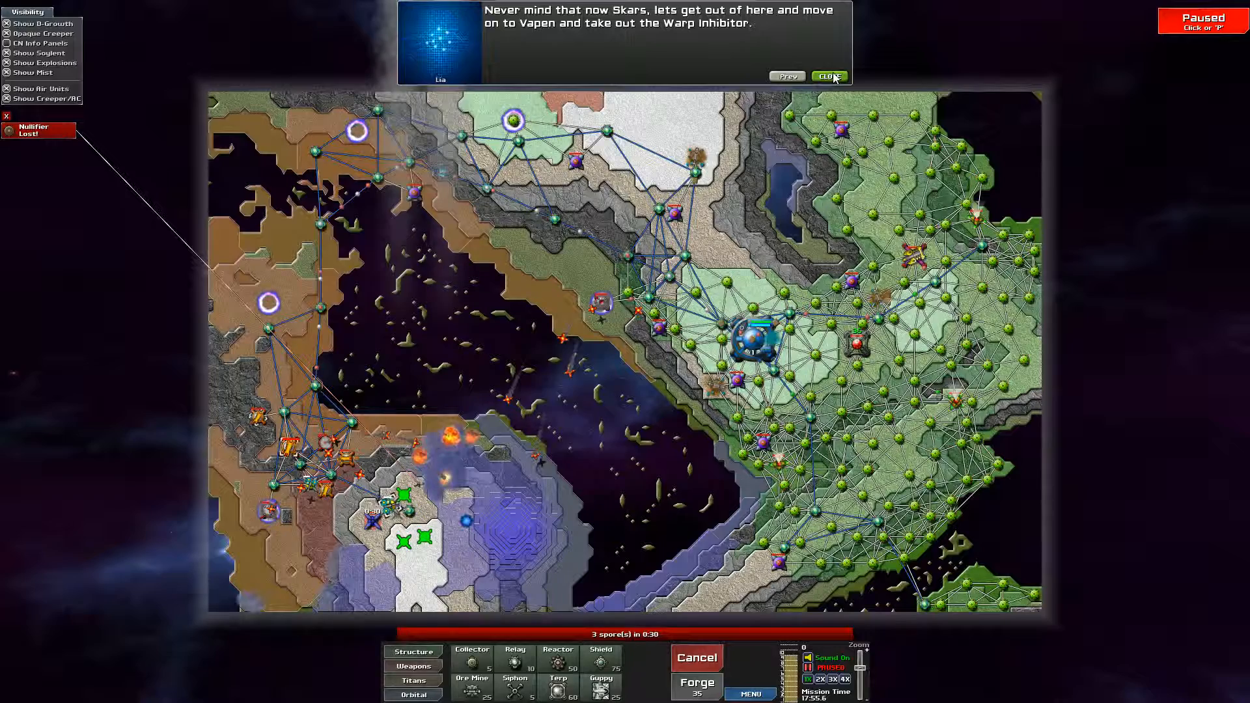
left_click(827, 75)
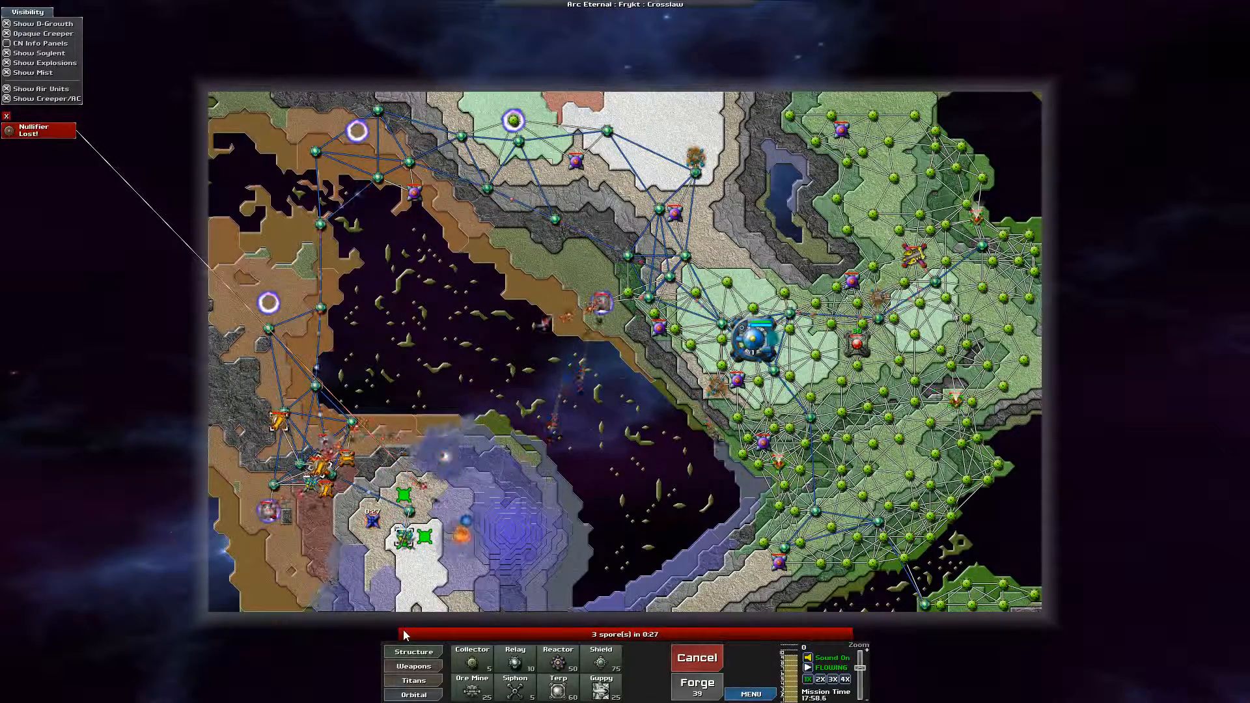
left_click(412, 665)
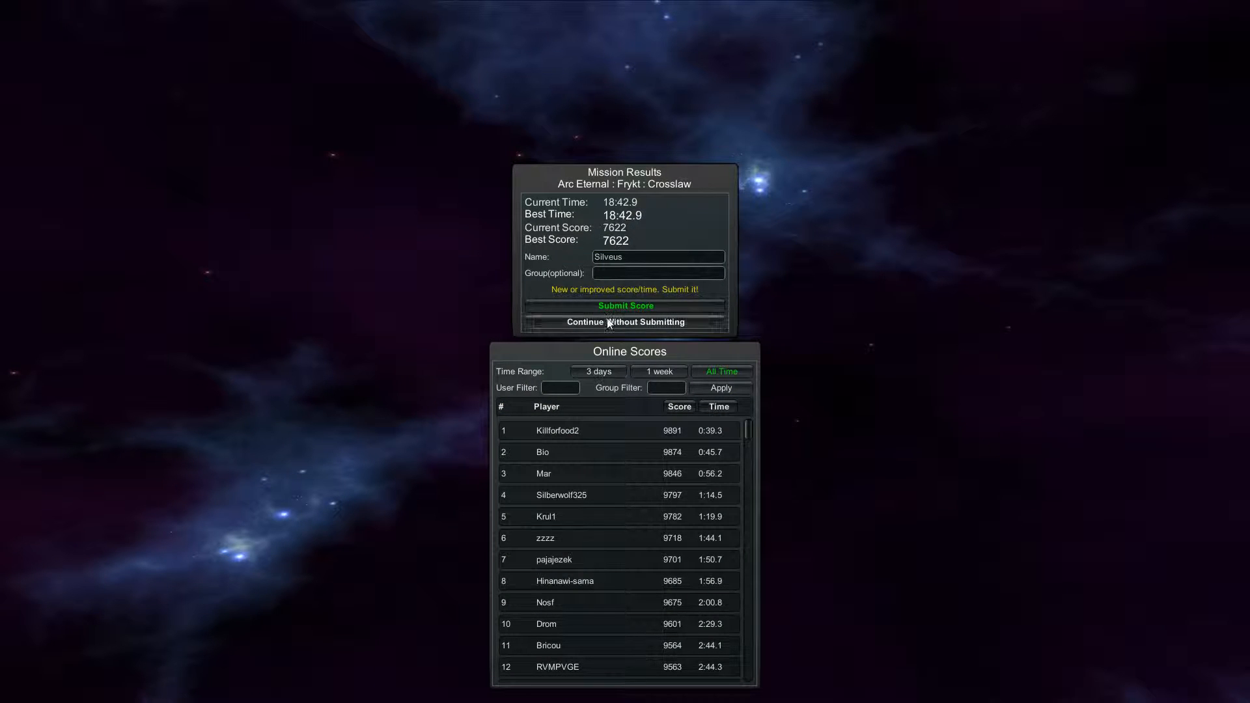
Step: Submit the Crosslaw score, view the 1 week rankings, and continue to Frykt
left_click(624, 306)
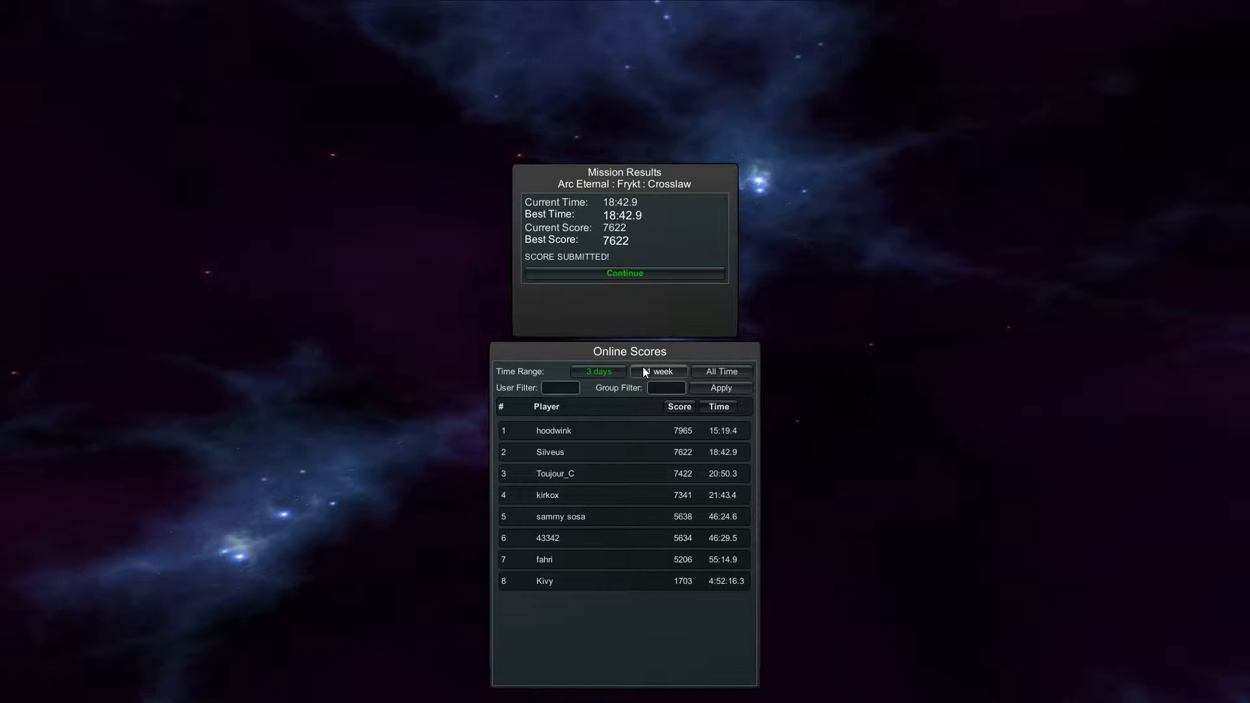
left_click(657, 371)
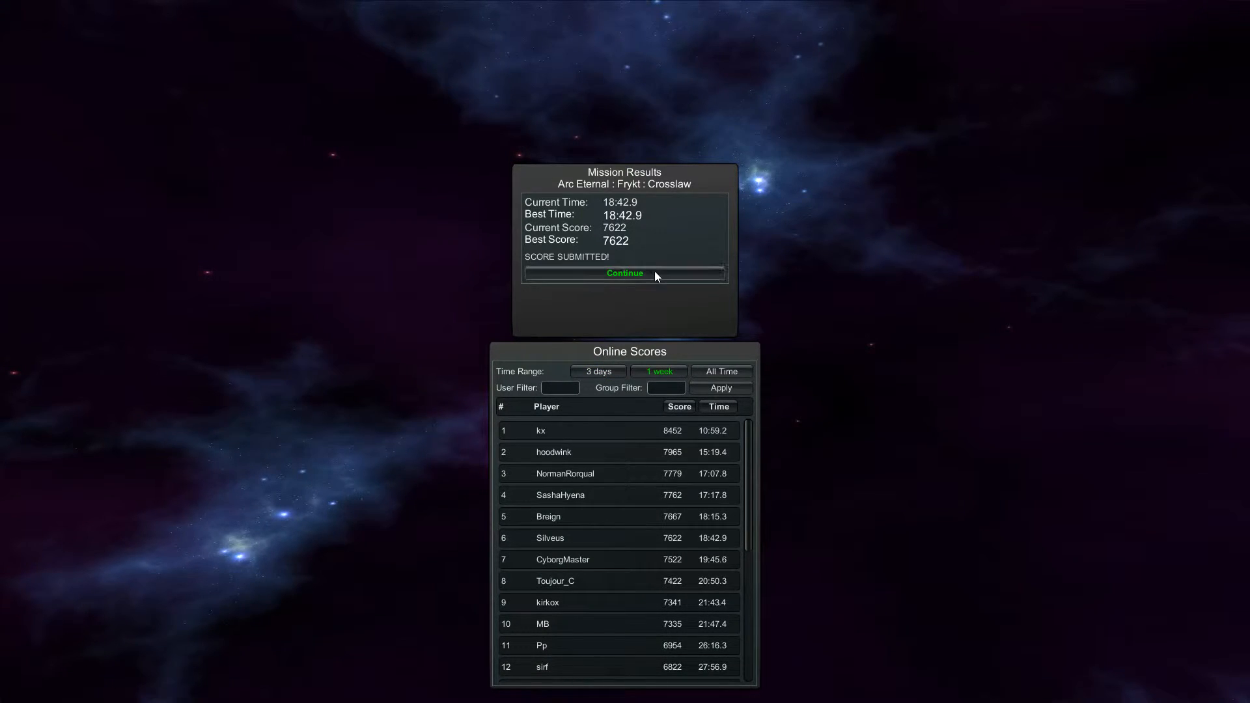
left_click(625, 273)
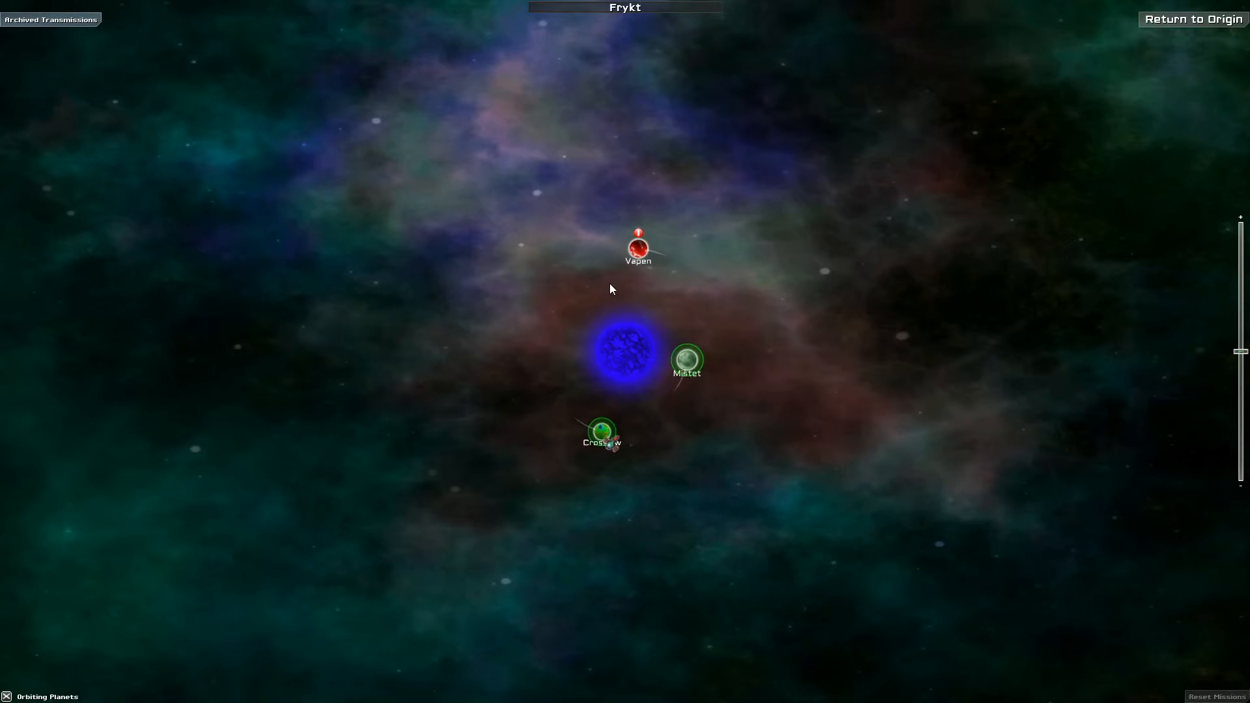